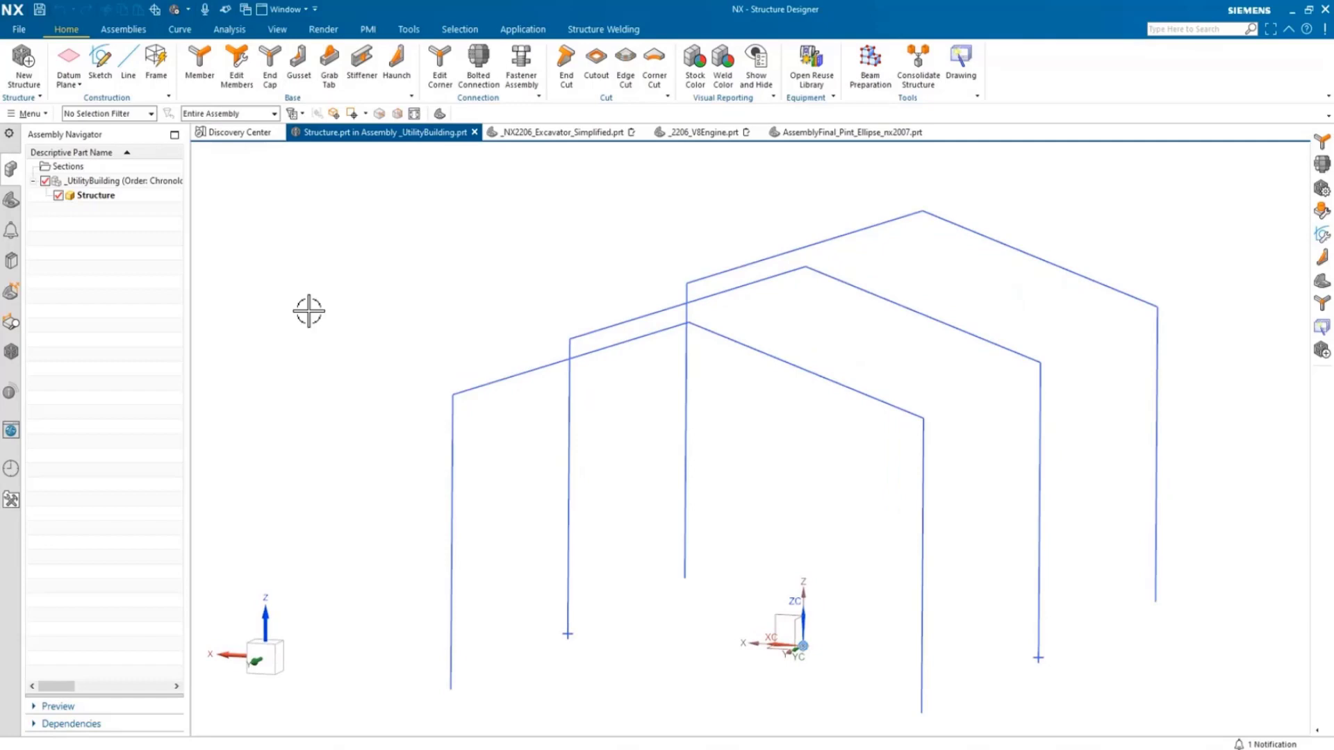
- Review the Structure Designer preferences before modelling the frame
left_click(18, 29)
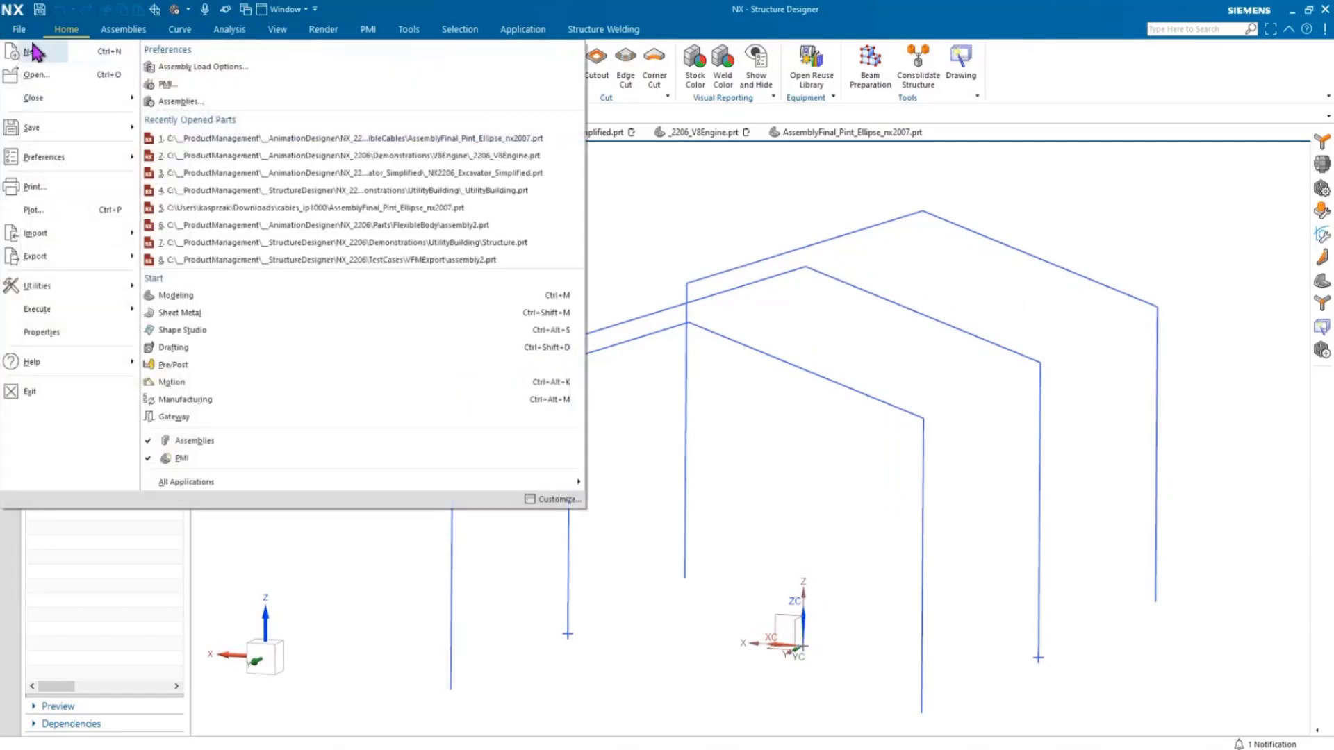
left_click(44, 156)
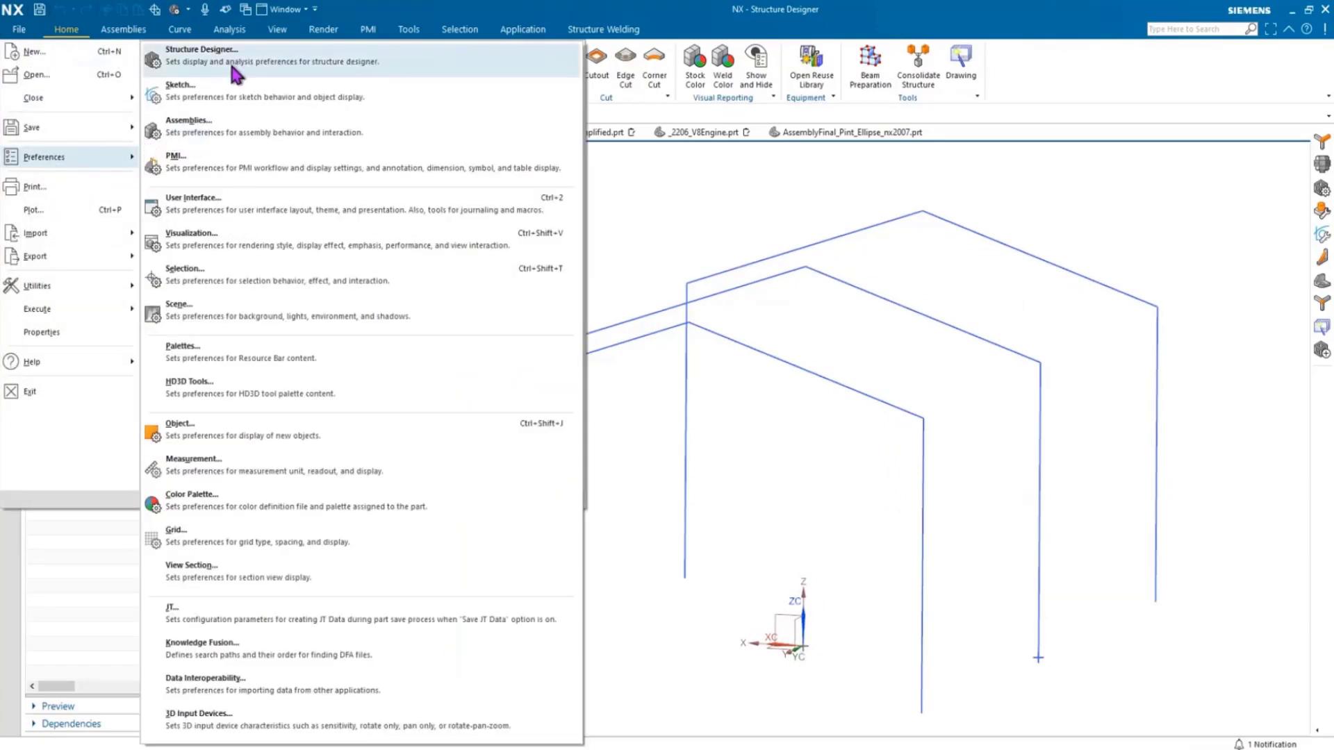
left_click(201, 49)
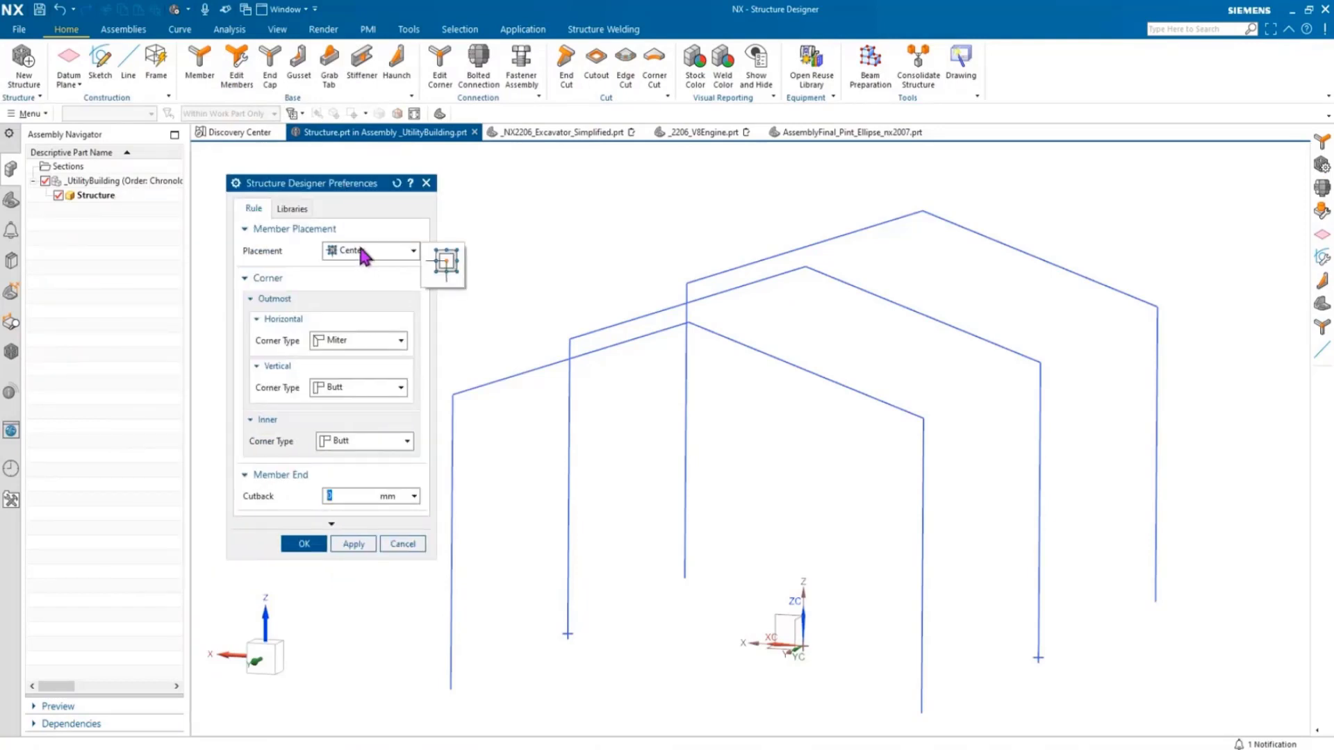
mouse_move(357, 347)
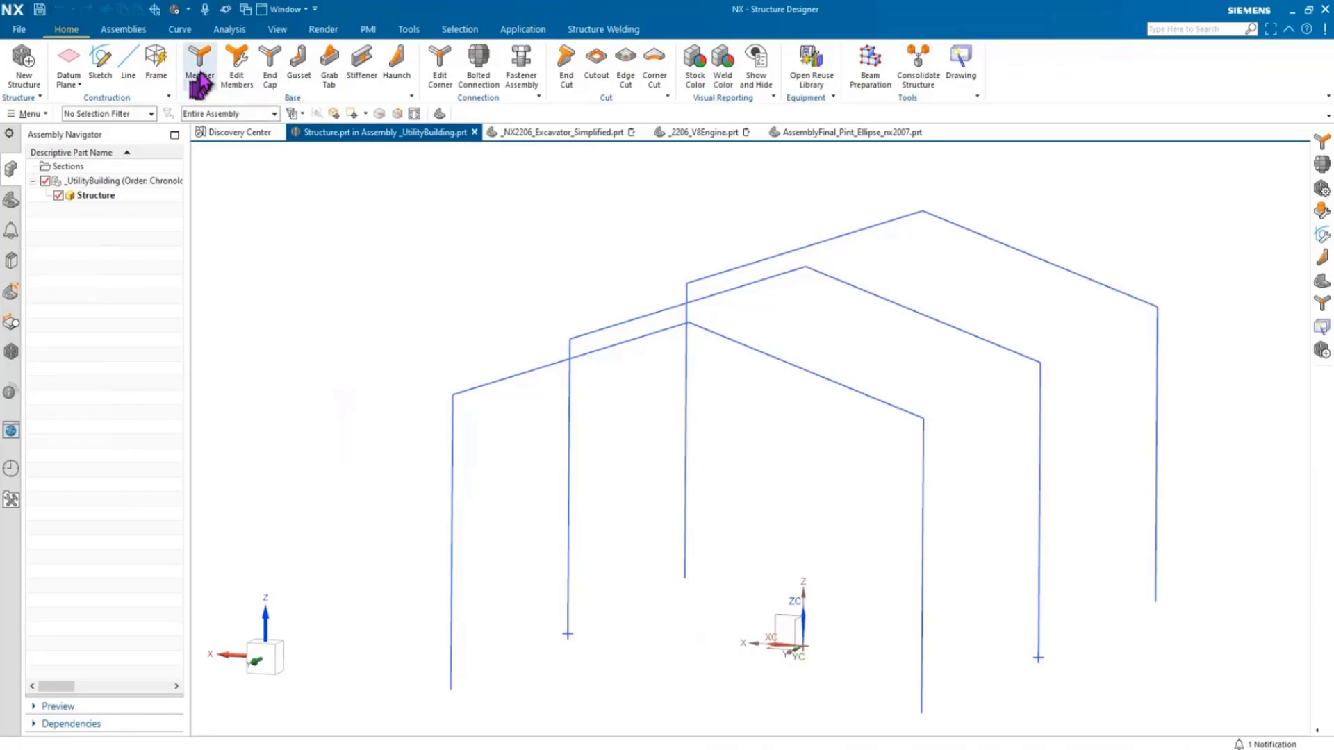
- Place Wide Flange Beam HEA 160 members on the six rafter curves and begin editing the ridge corners
left_click(199, 64)
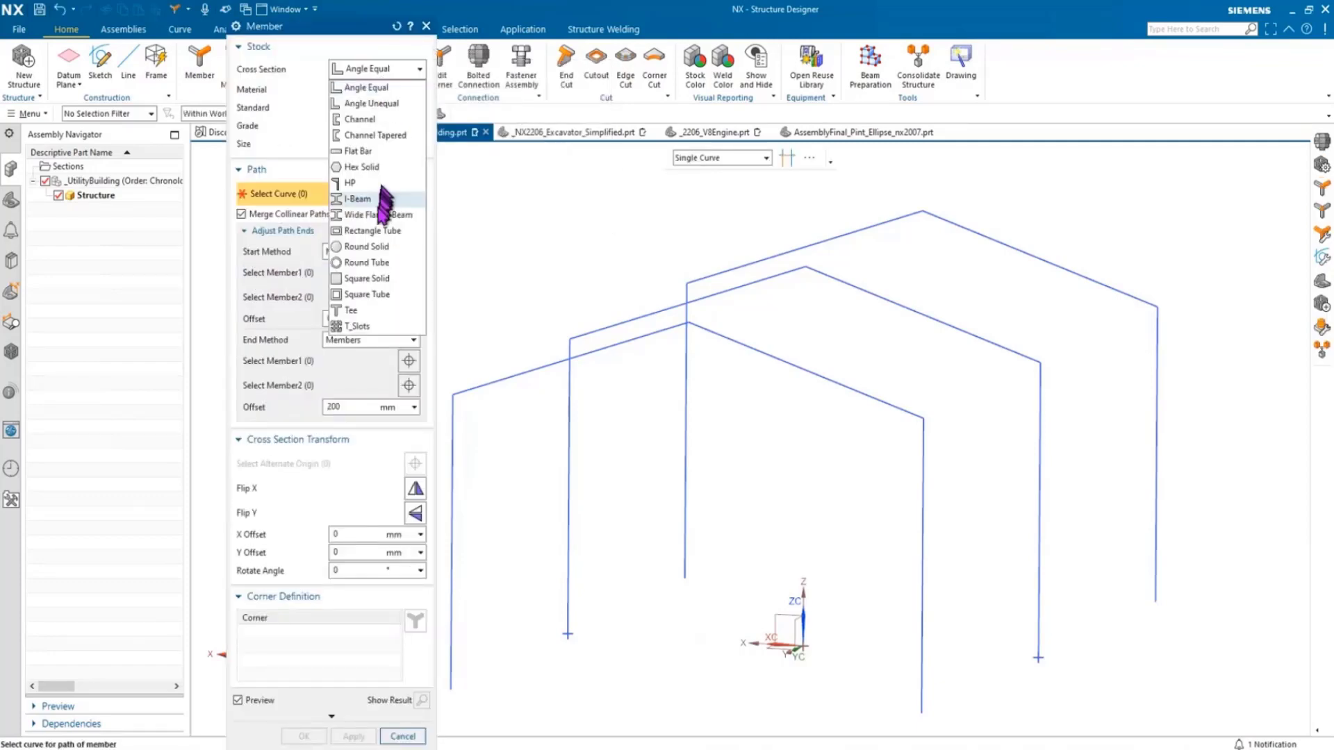
left_click(372, 214)
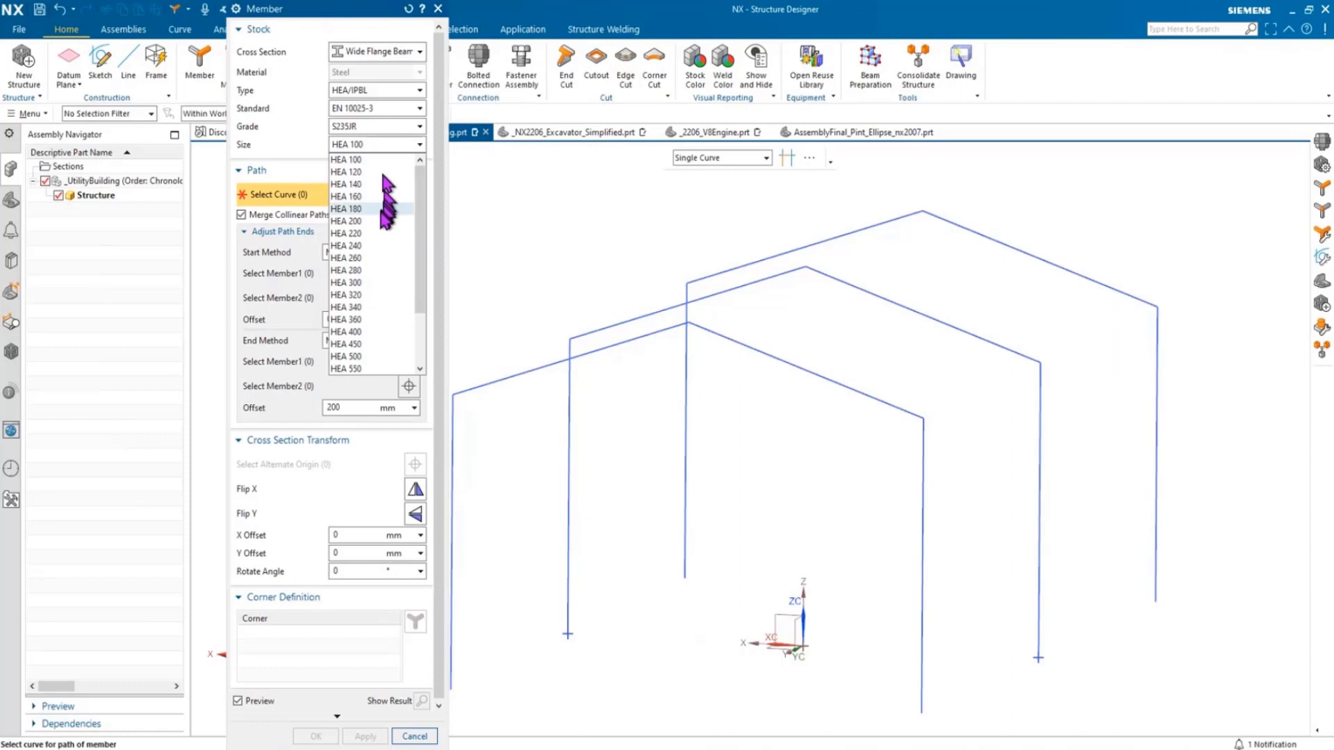
left_click(346, 197)
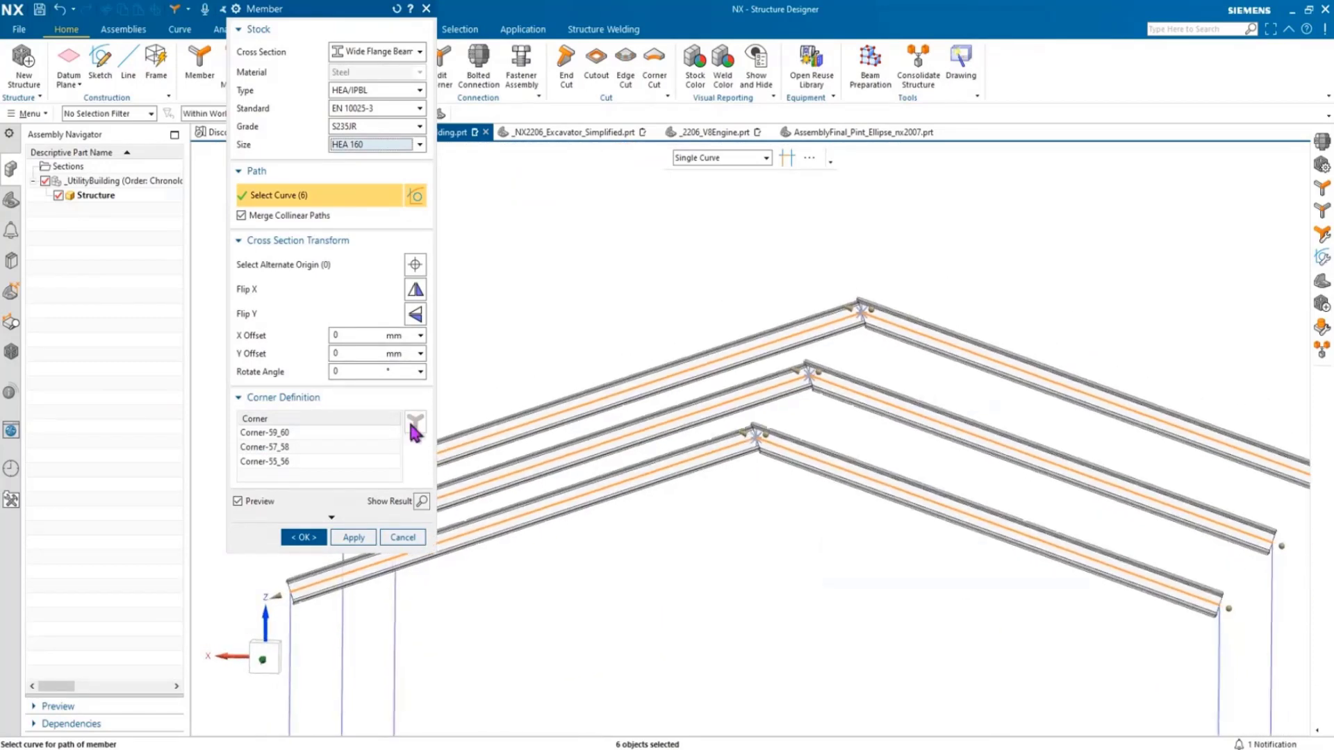
left_click(301, 537)
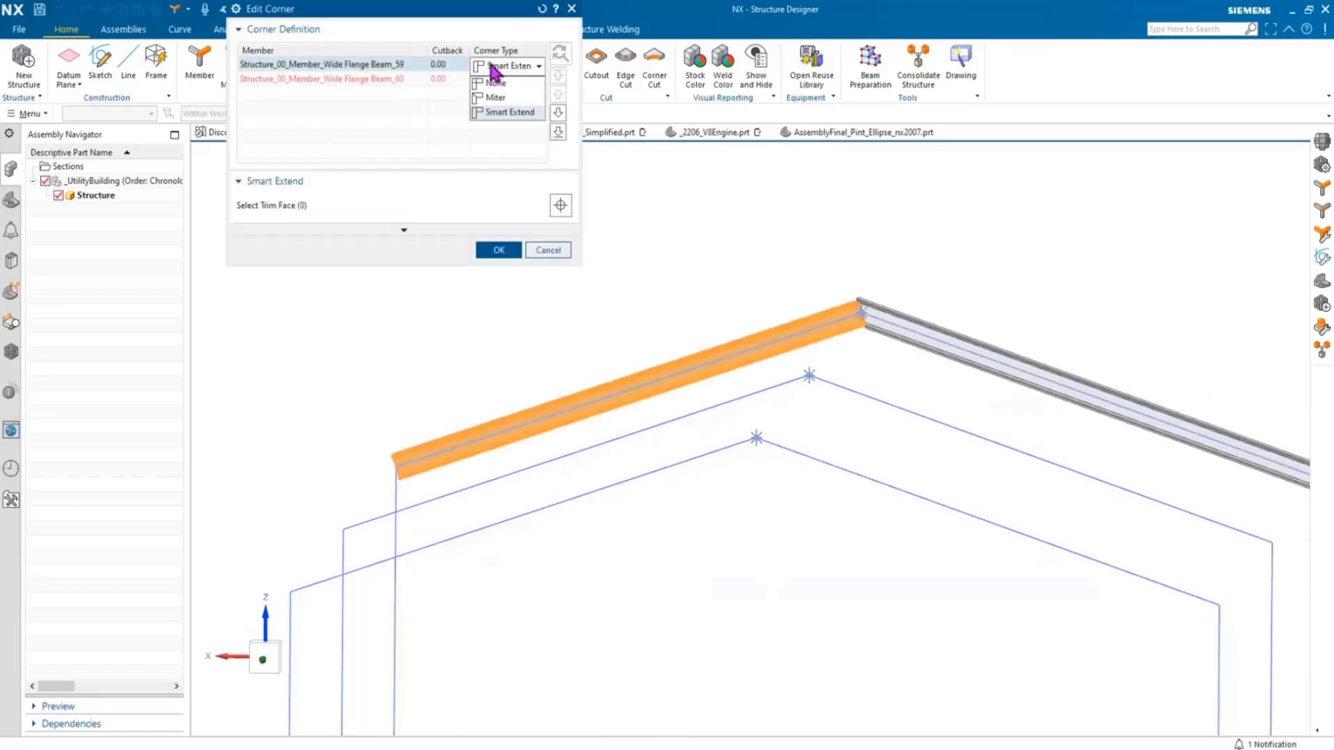
- Change all three ridge corners from Smart Extend to Miter joints
left_click(495, 98)
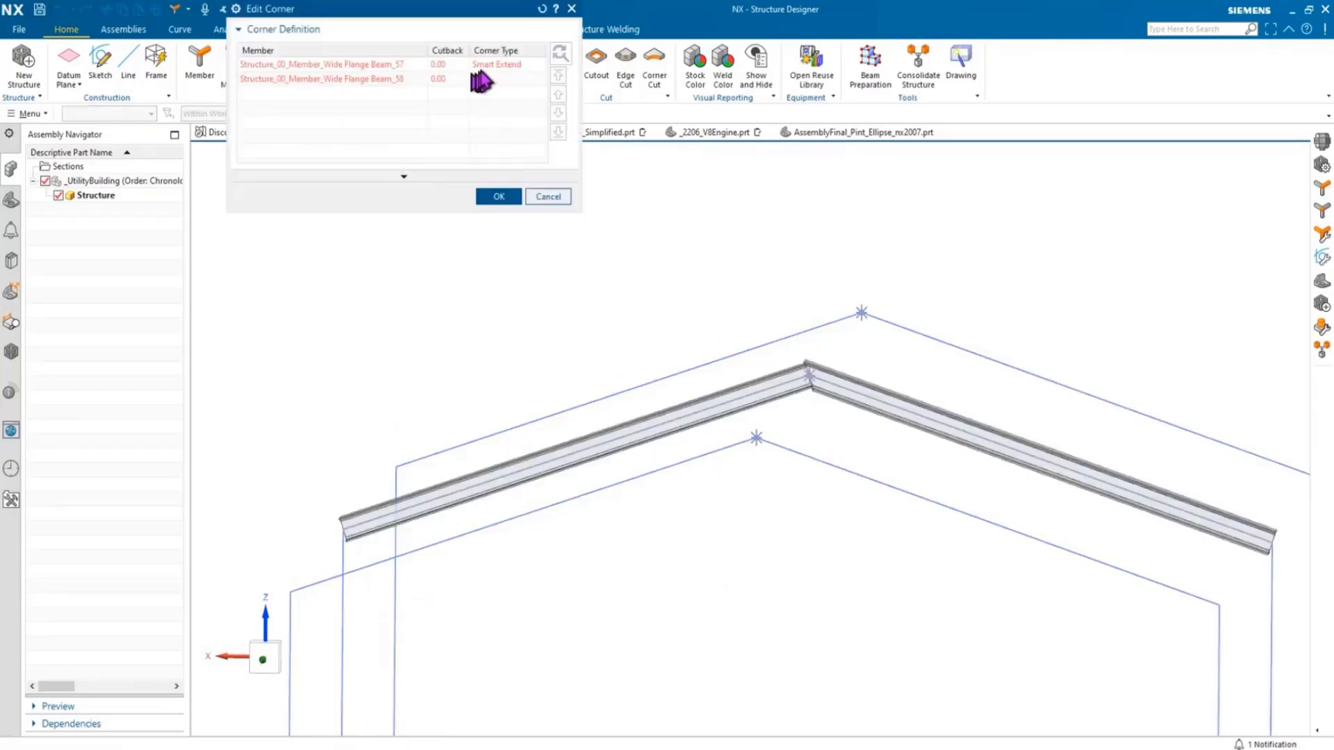
left_click(515, 64)
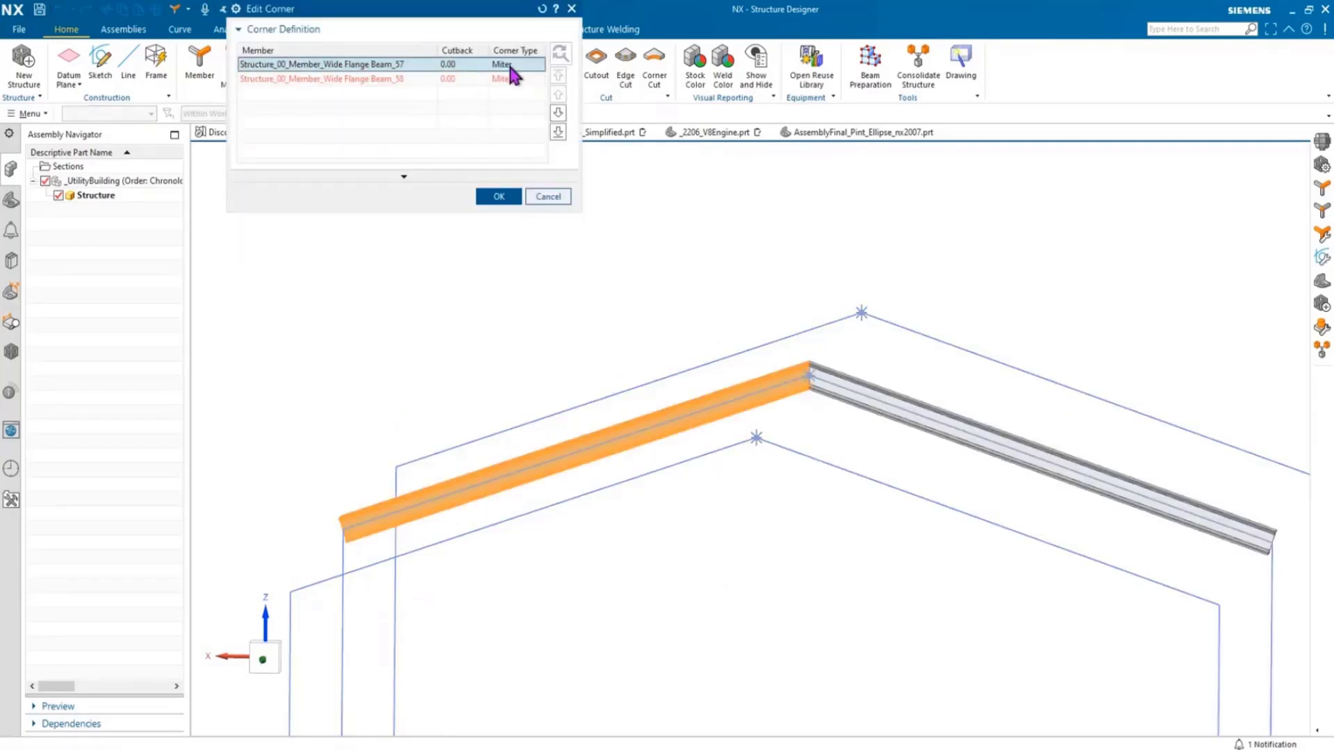
left_click(497, 197)
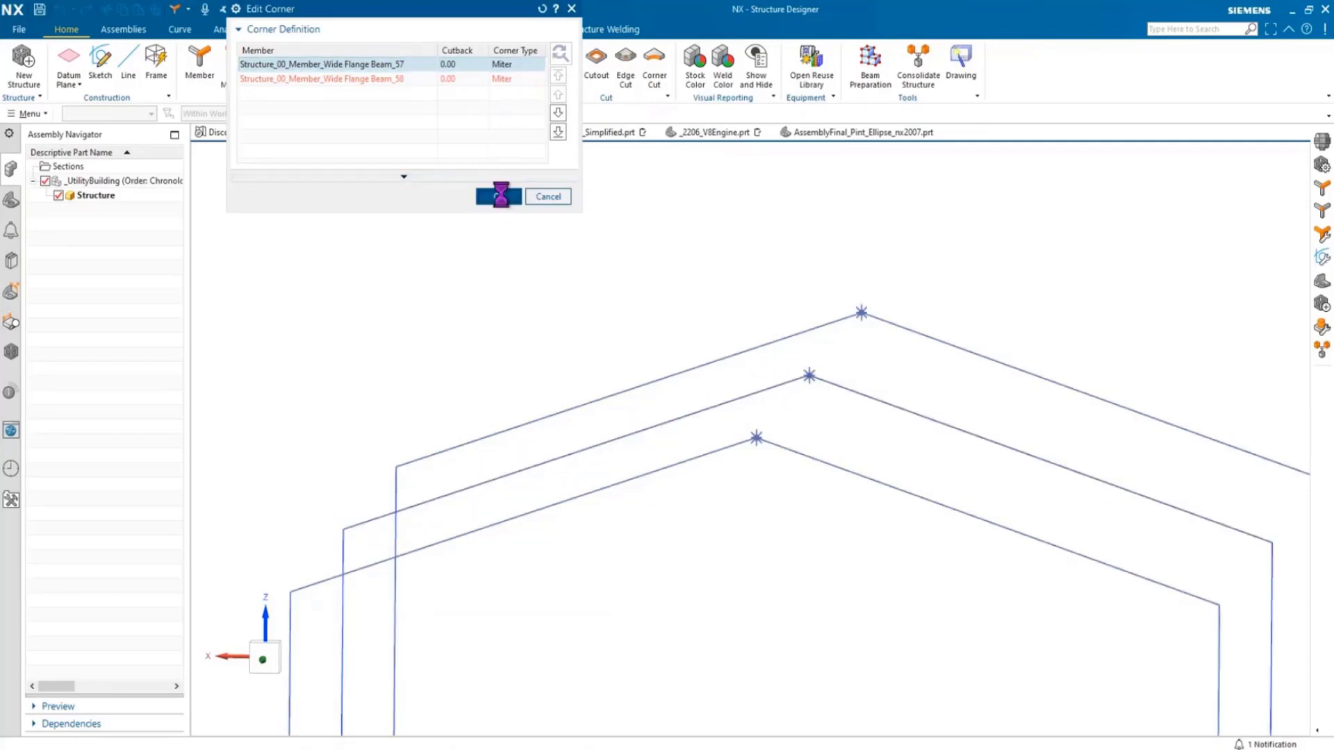
left_click(499, 196)
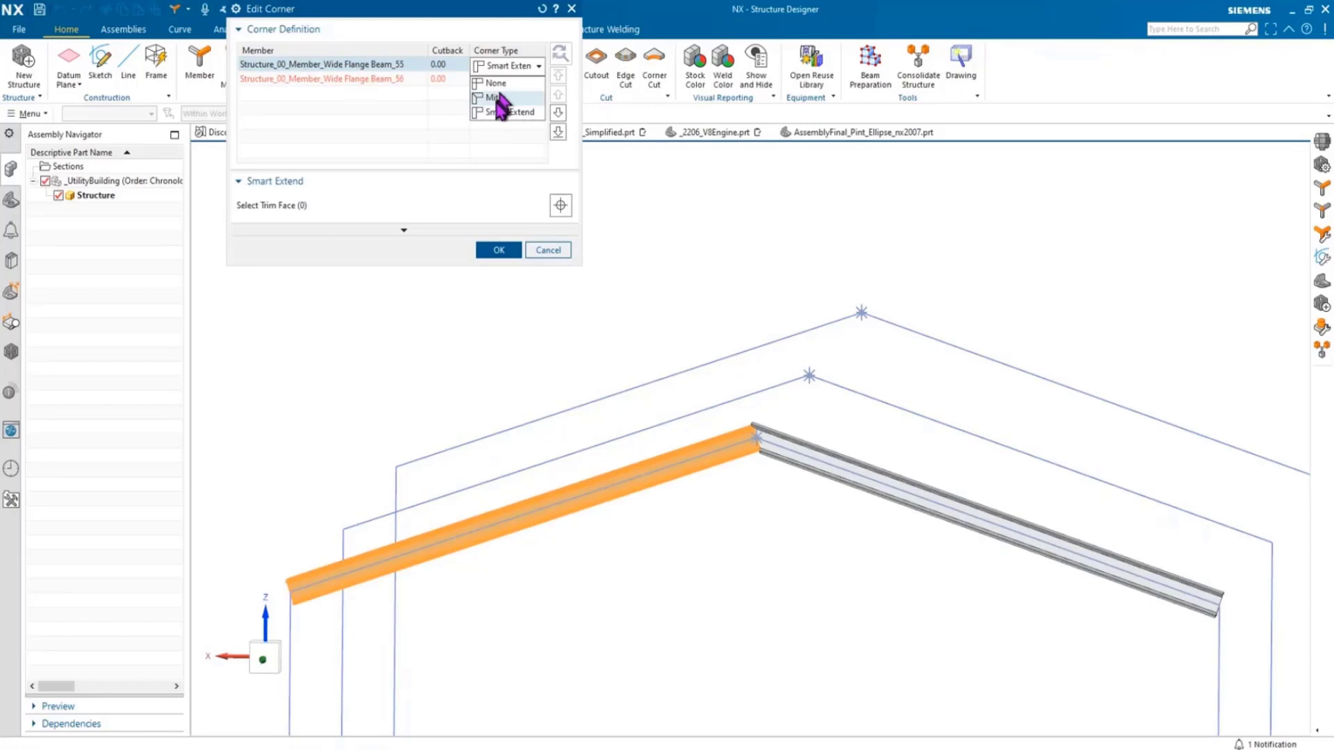
left_click(500, 97)
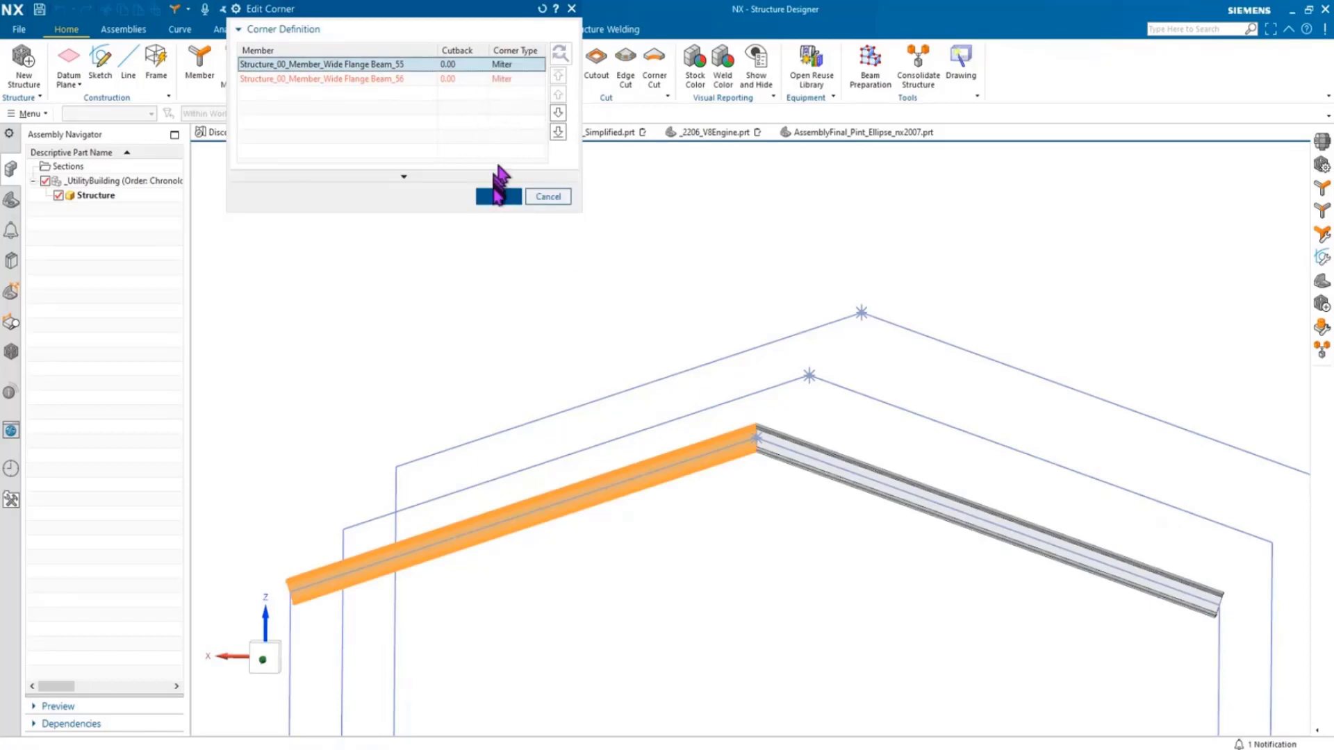
left_click(498, 196)
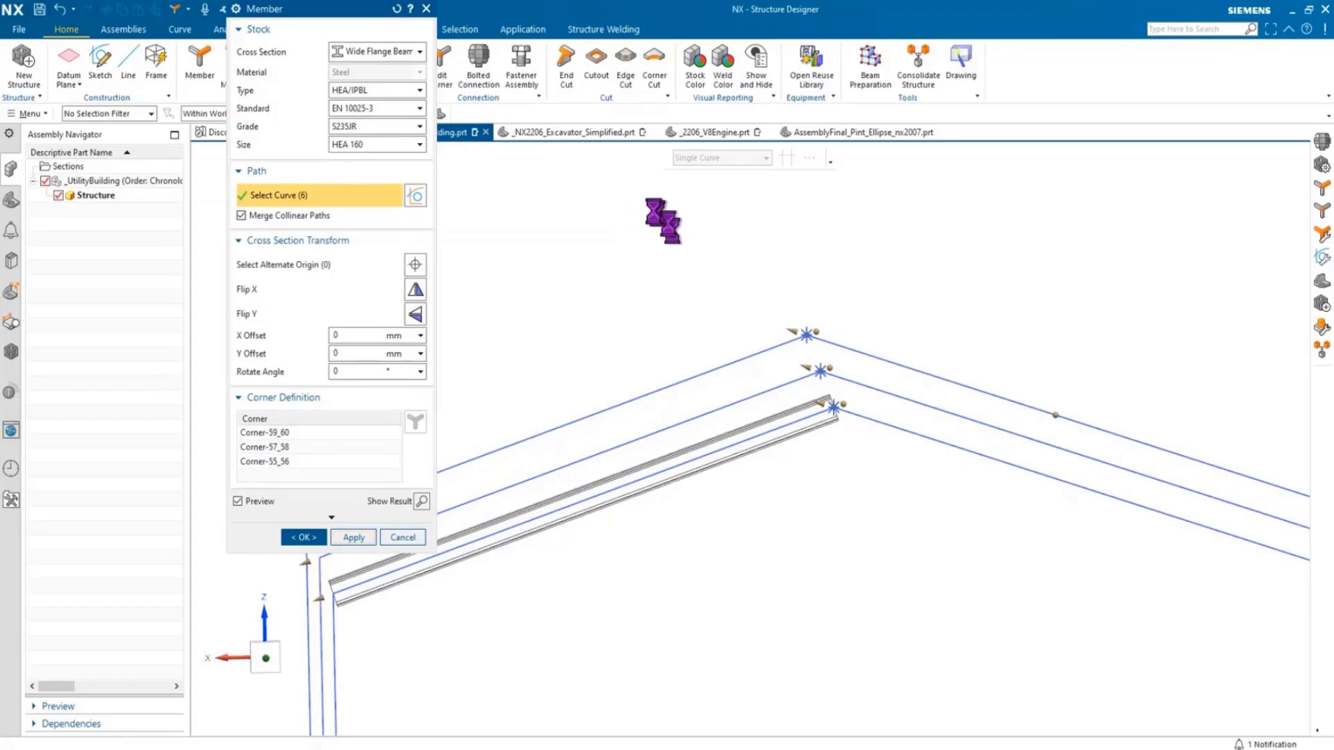
- Apply the rafters, then add the column members with Rotate Angle 90
left_click(352, 537)
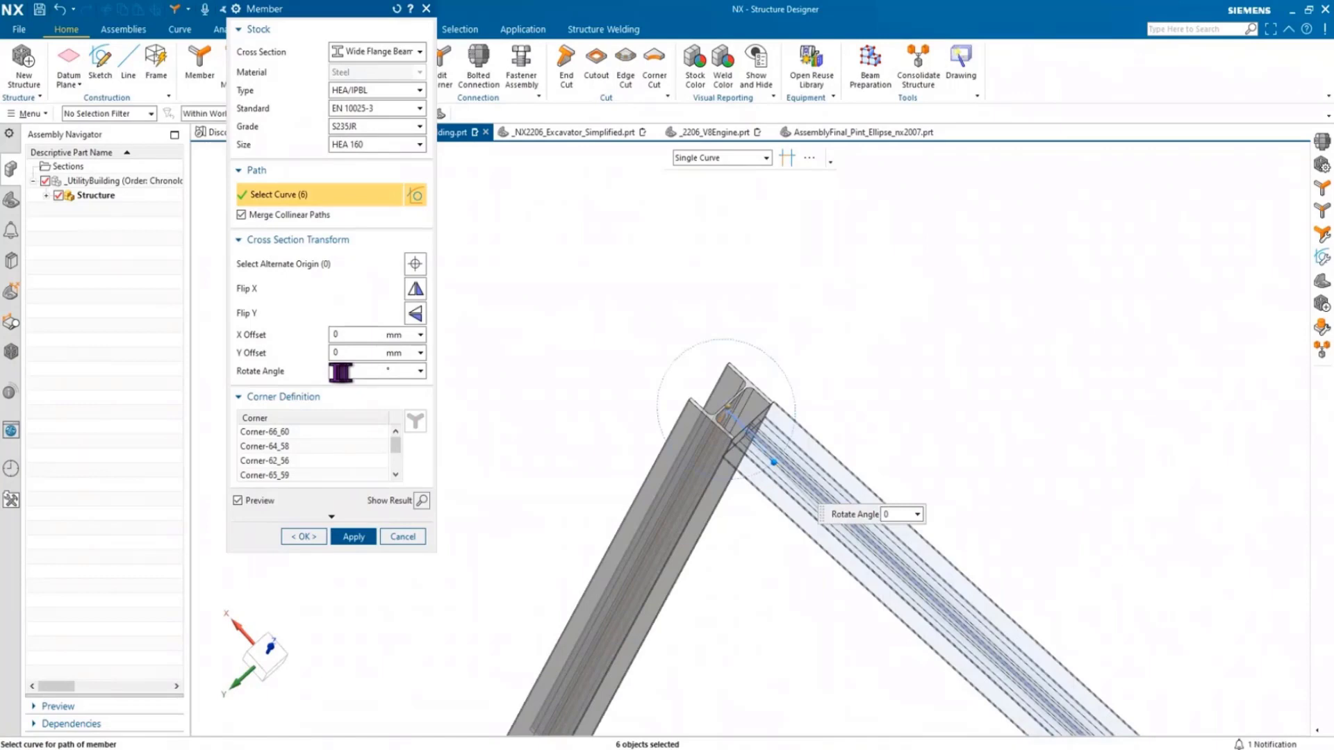
type("90")
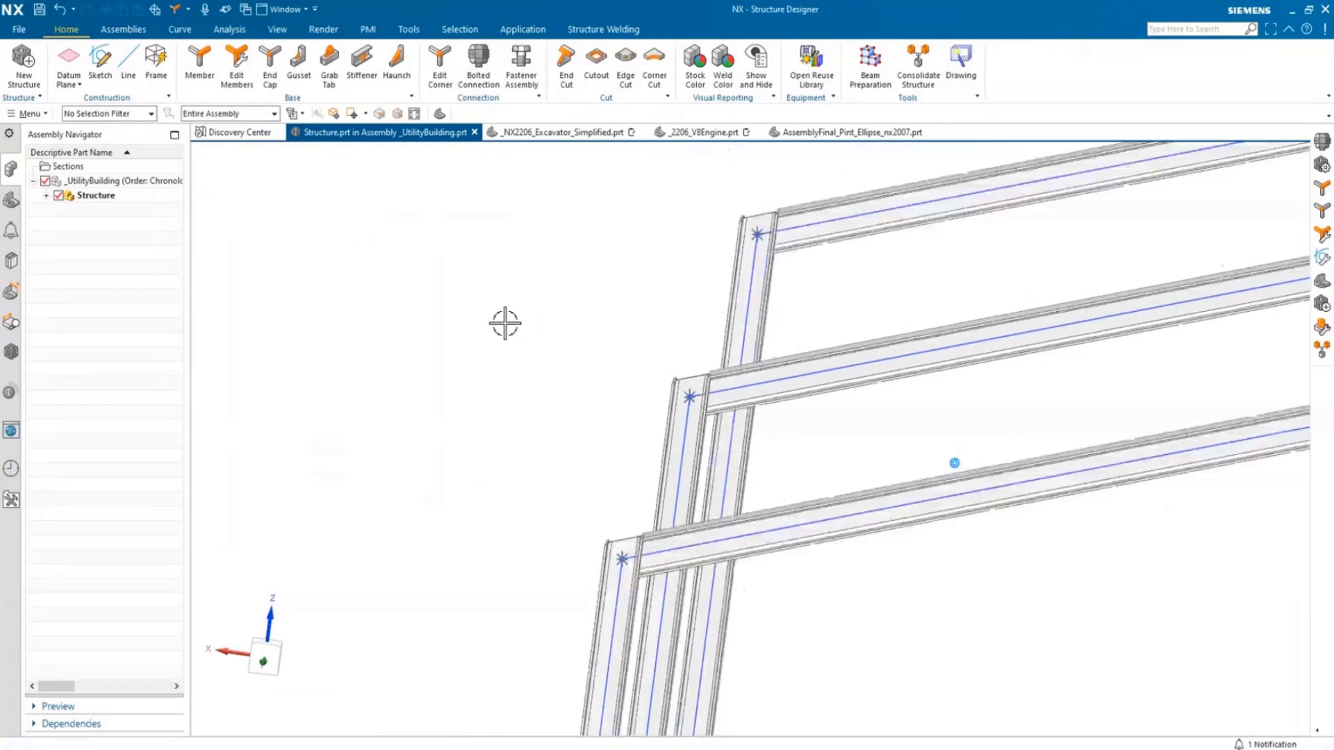
- Show the Construction Curve bracing sketches across the whole frame and start a new member
left_click_drag(953, 462, 842, 454)
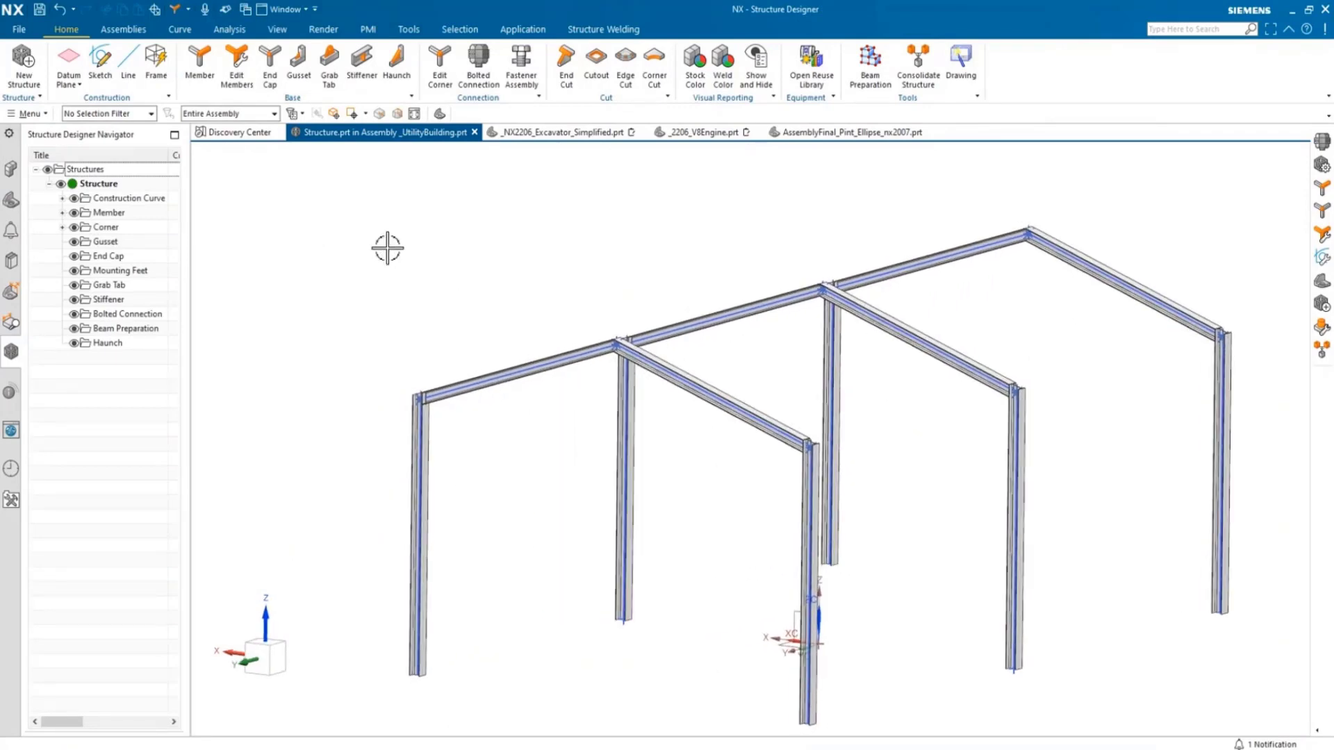
left_click(18, 29)
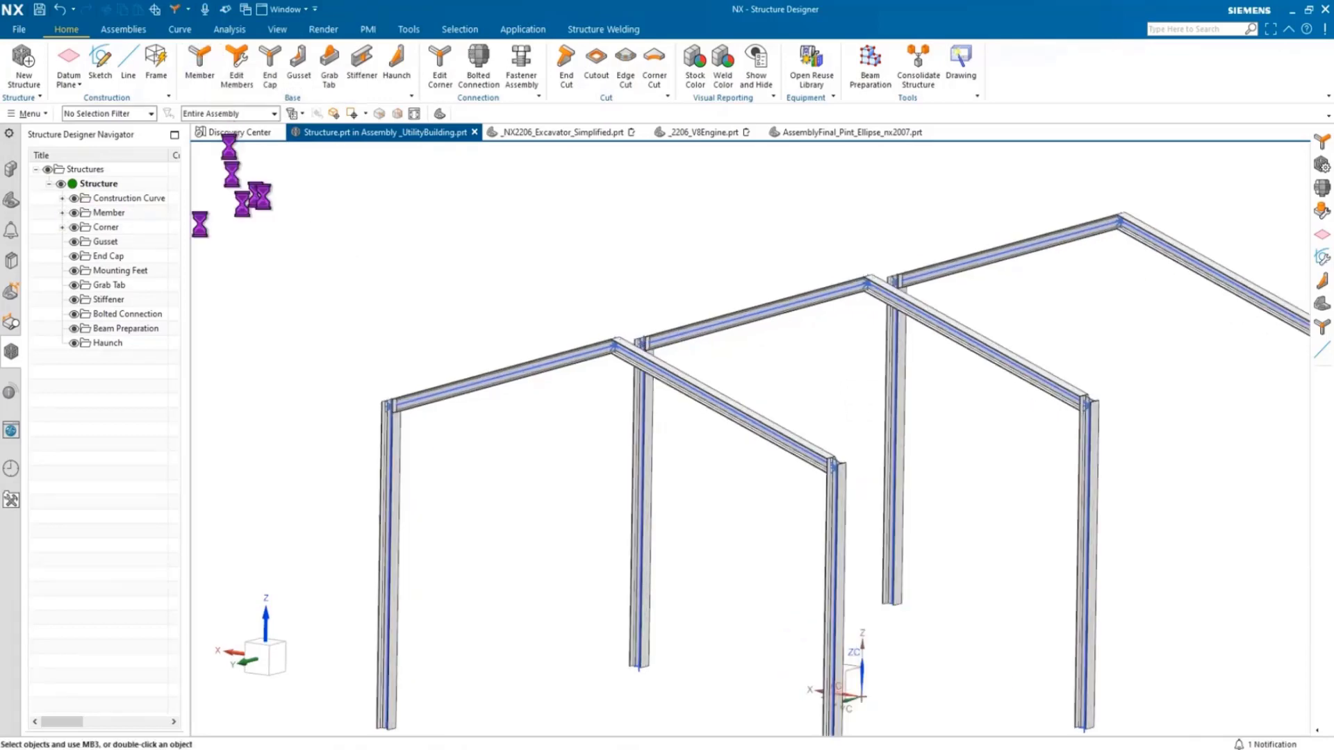
left_click(200, 67)
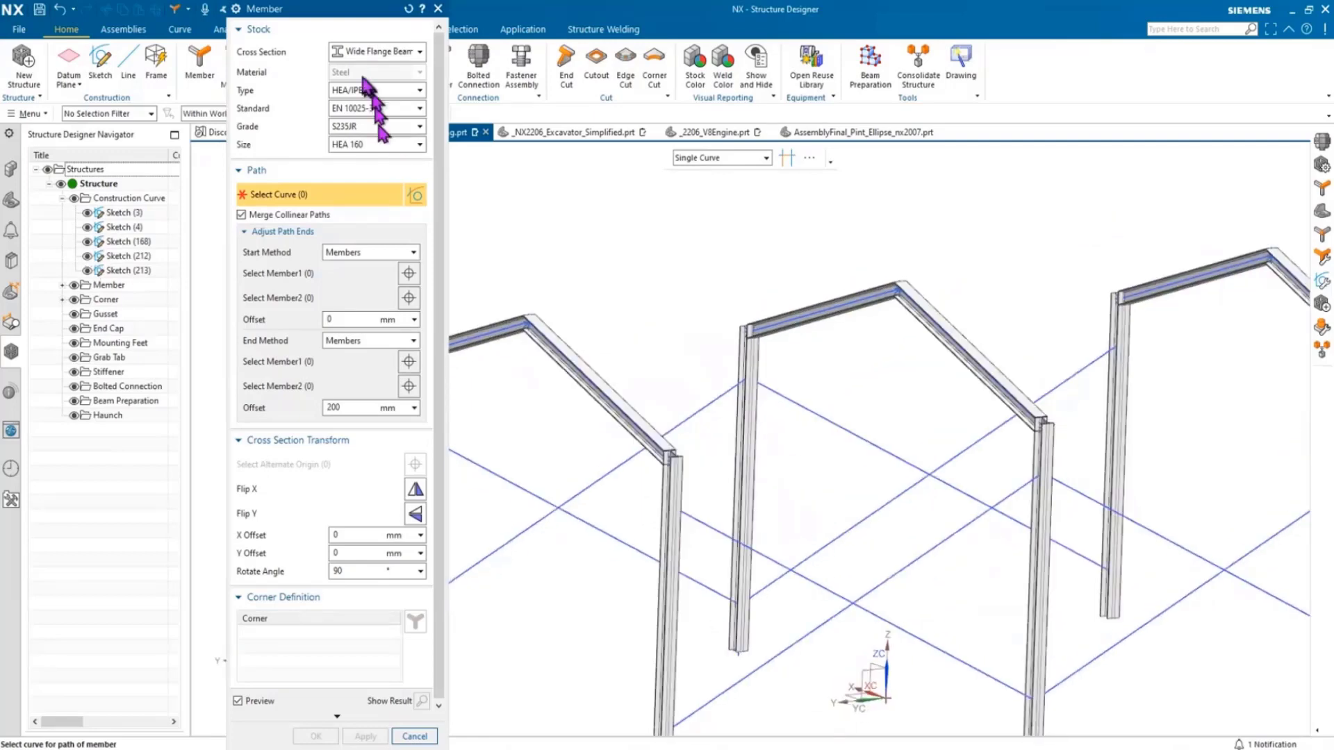
- Add Angle Equal 40 x 40 x 6 bracing on the four diagonals with a profile corner as origin
left_click(376, 50)
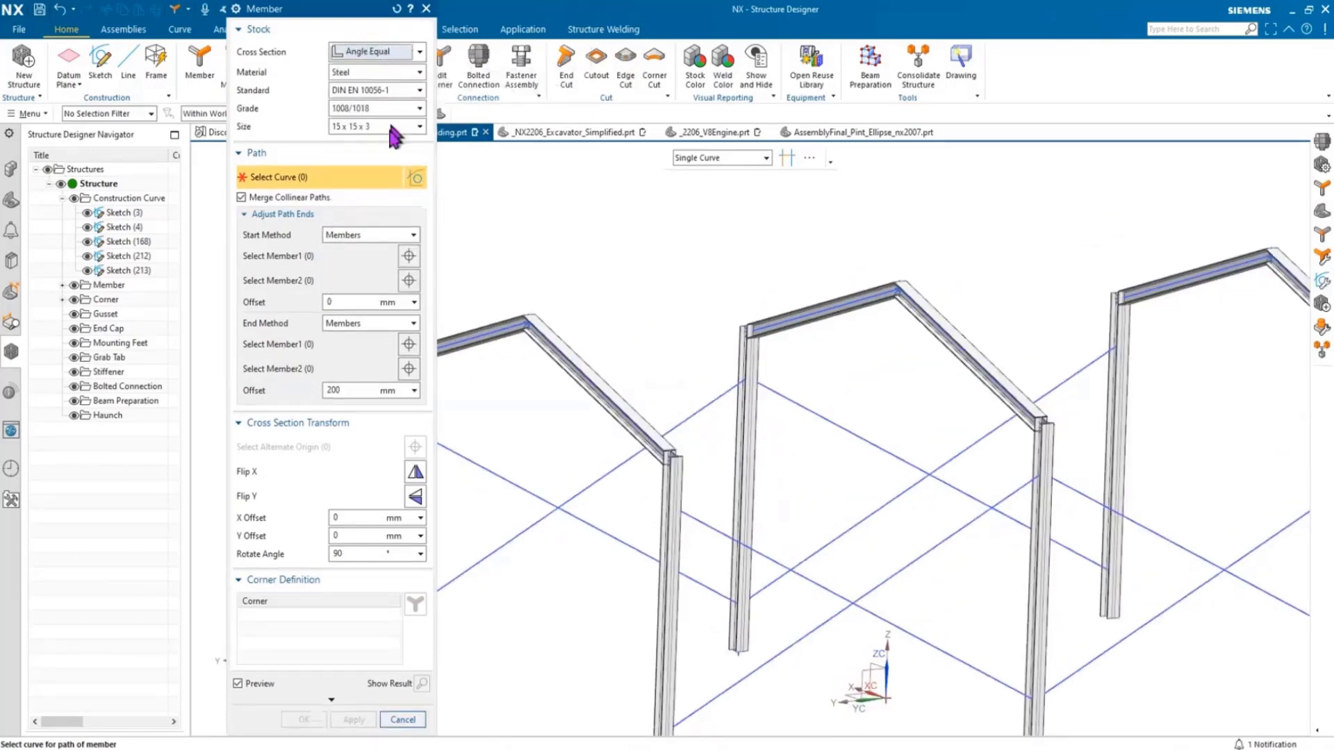
left_click(418, 126)
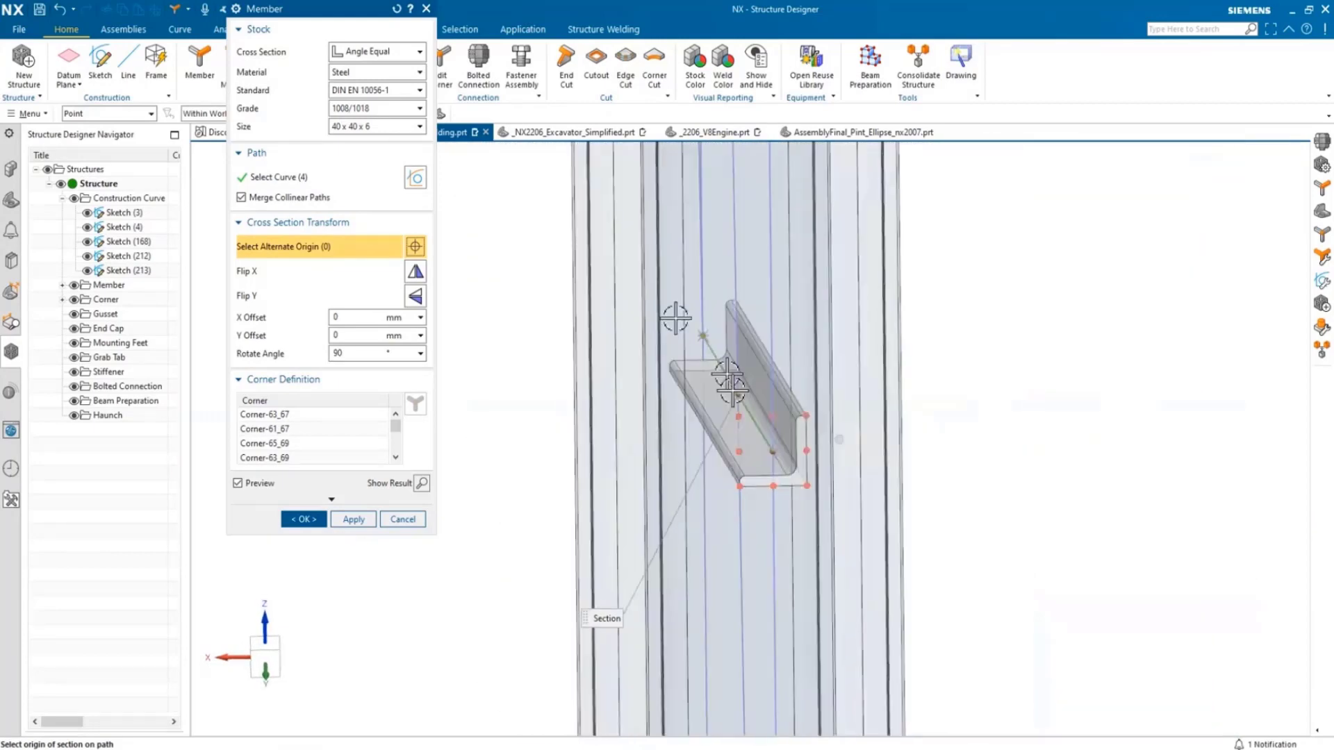
left_click(728, 378)
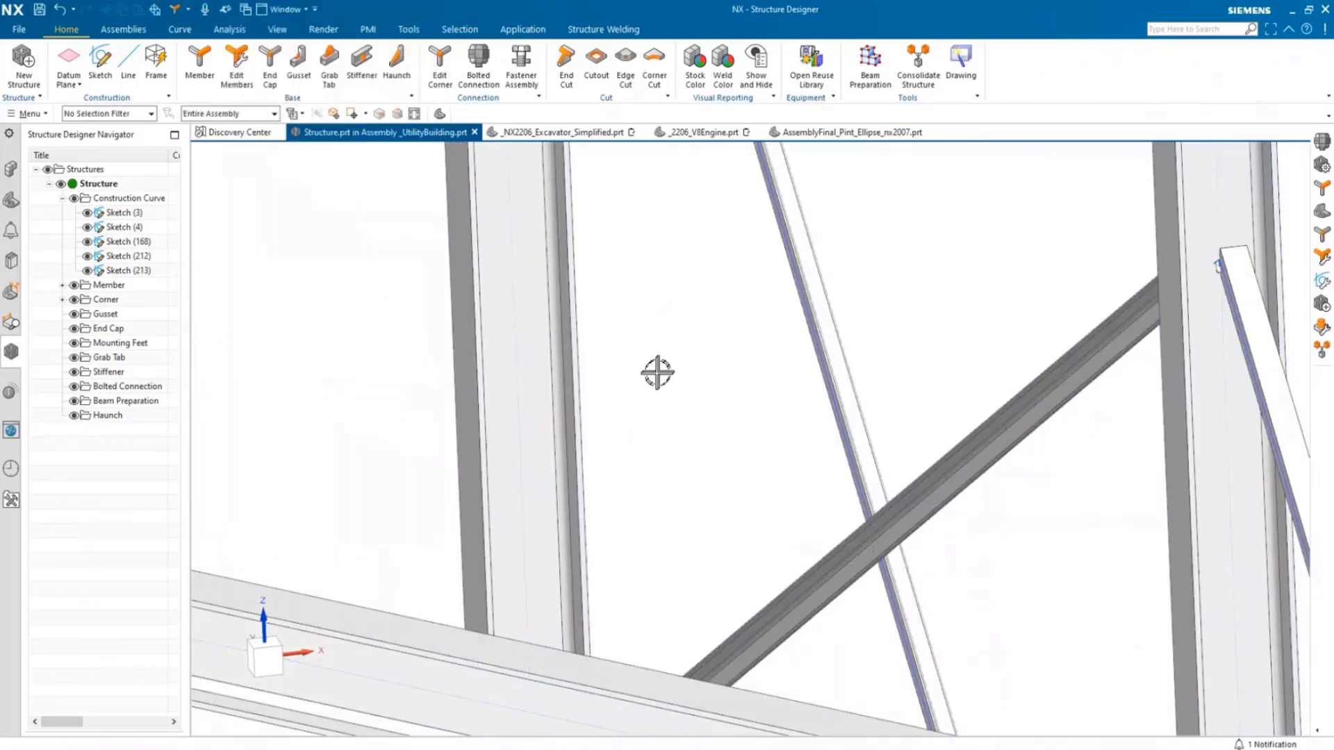
- Rotate the view toward the three roof ridge joints
left_click_drag(658, 372, 876, 398)
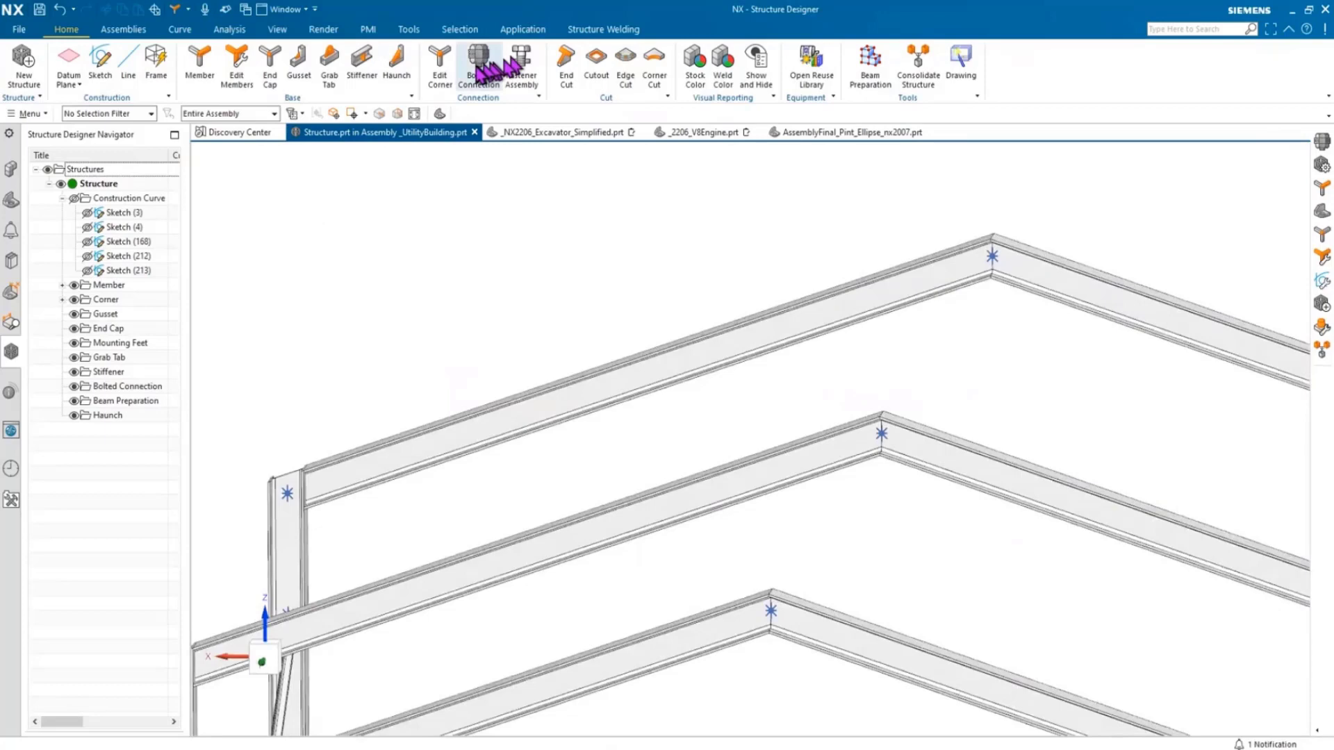
- Start a Splice bolted connection with an End Plate mounted Flush Up
left_click(478, 67)
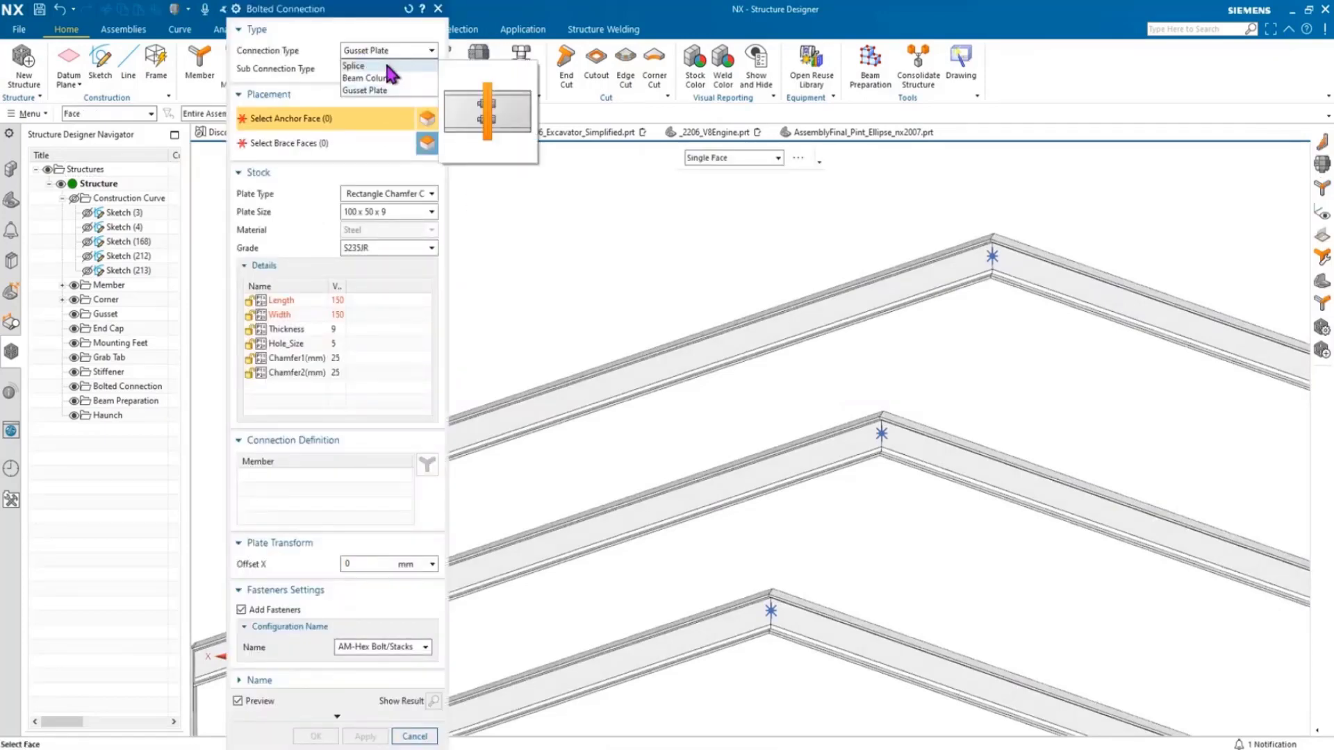
left_click(353, 65)
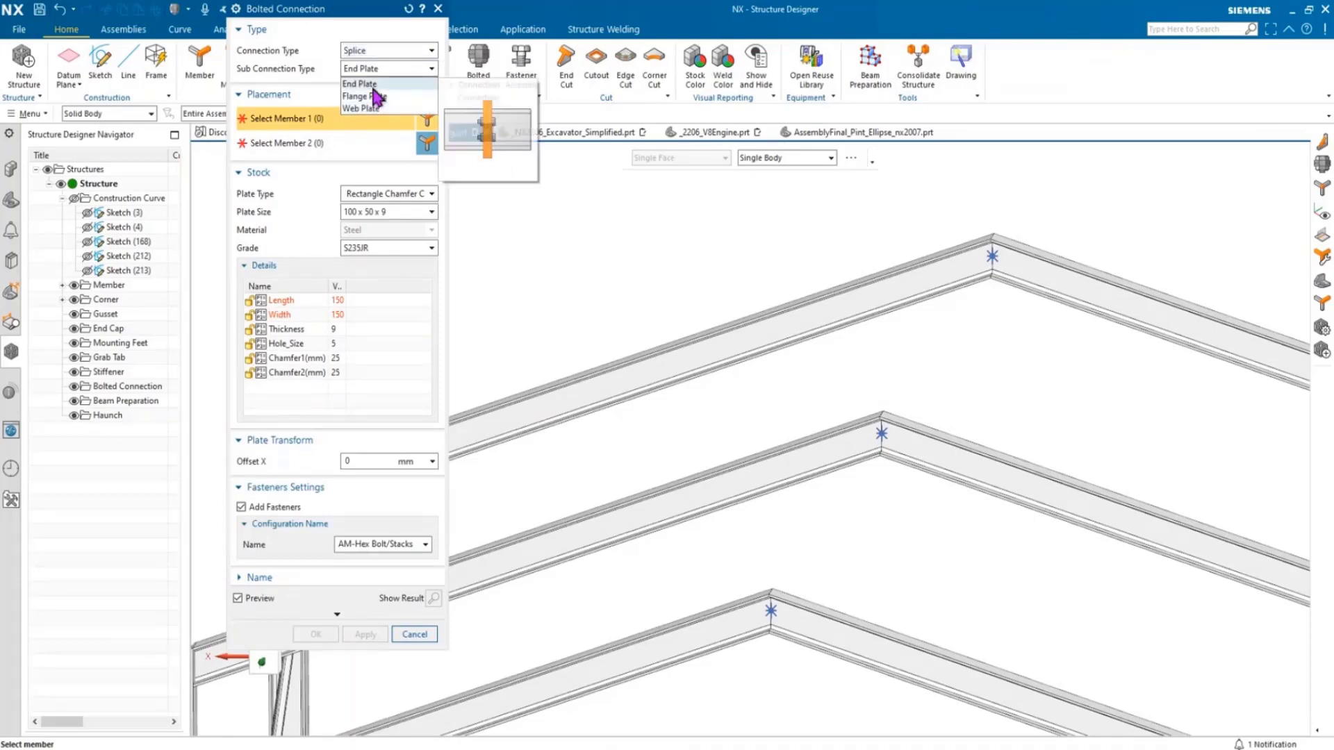
left_click(358, 83)
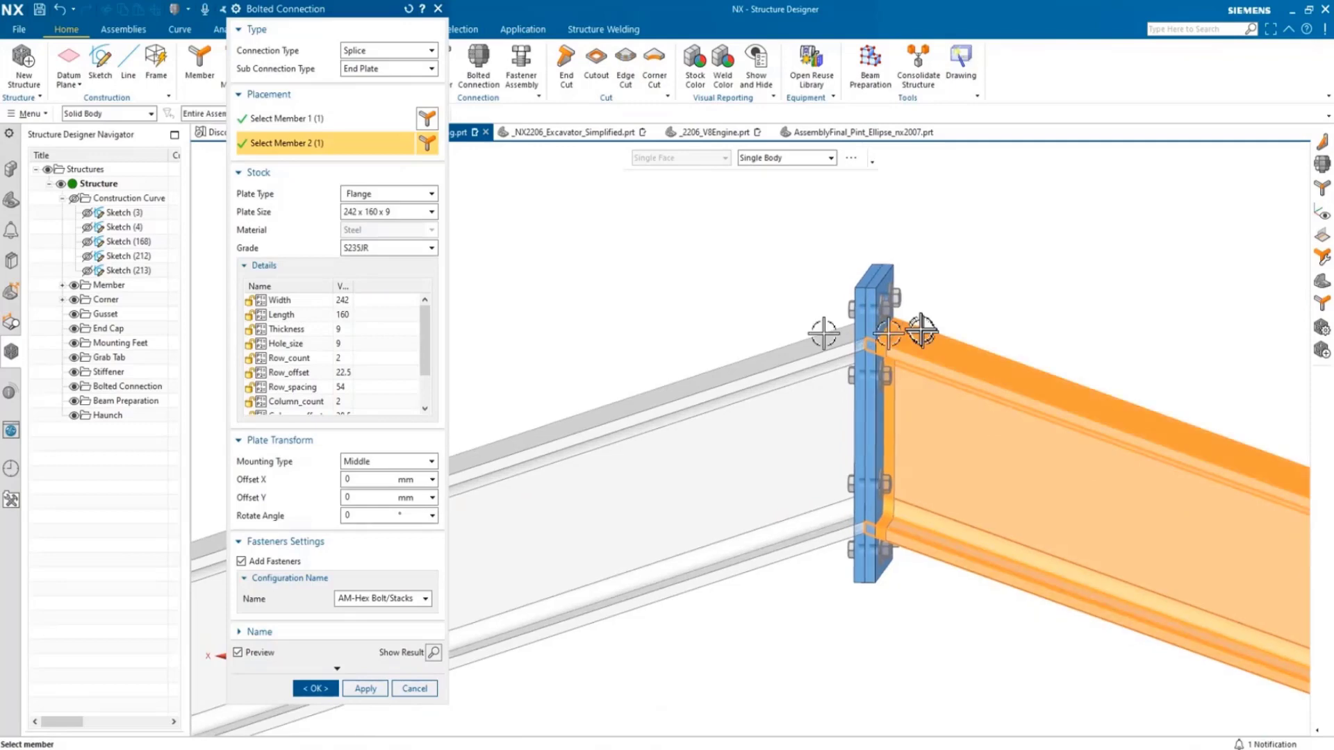
mouse_move(532, 267)
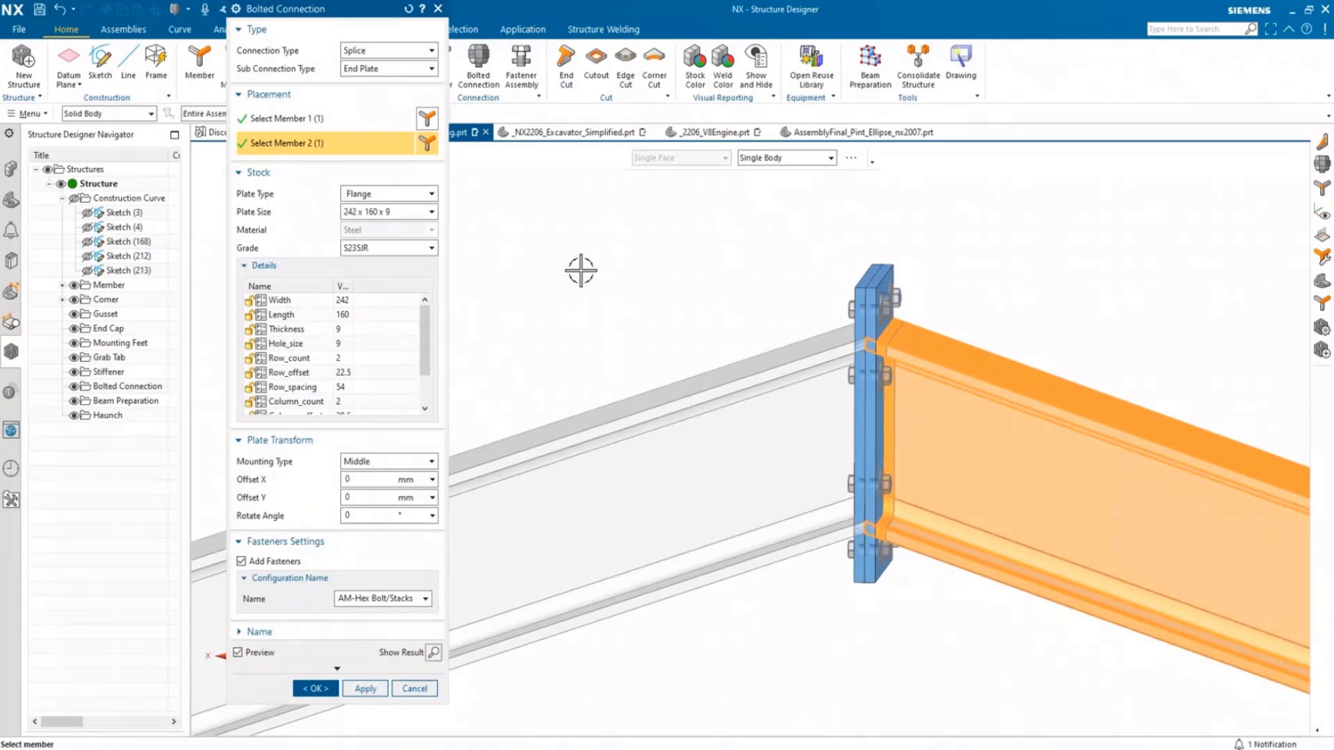
mouse_move(605, 332)
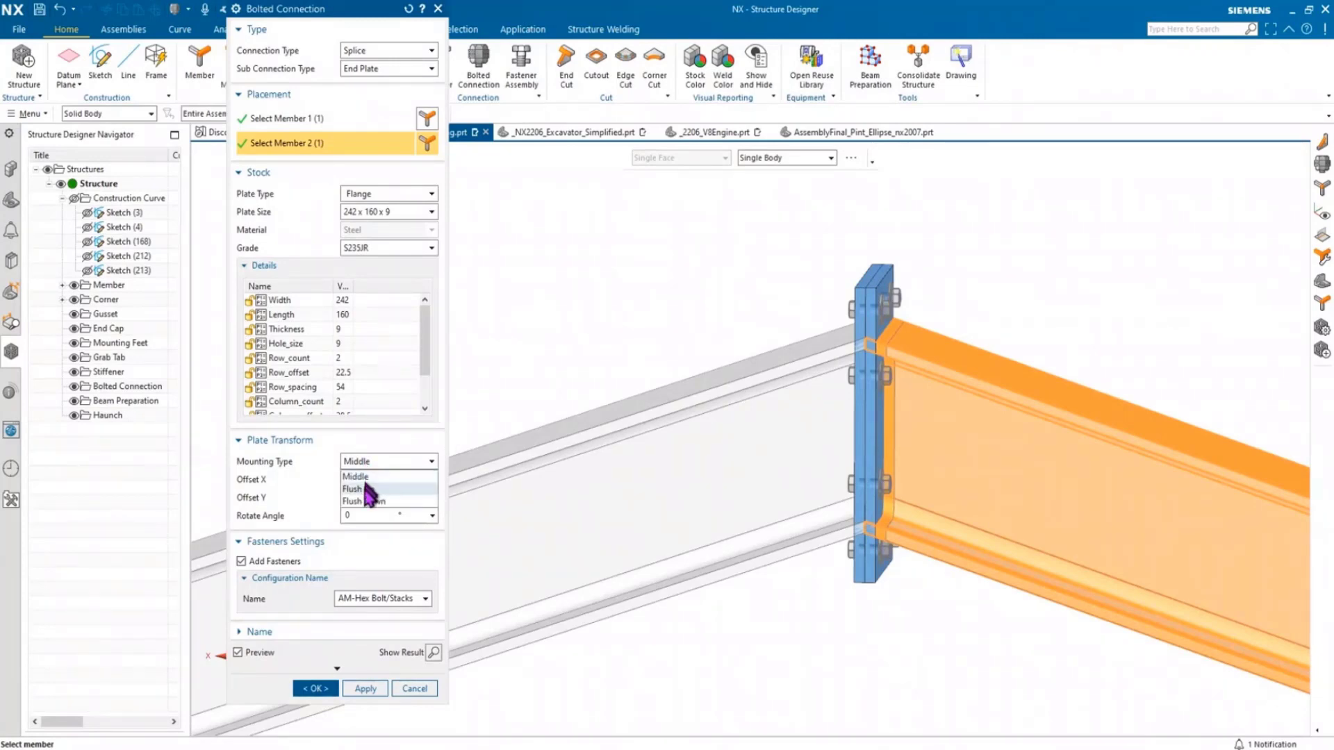
left_click(365, 500)
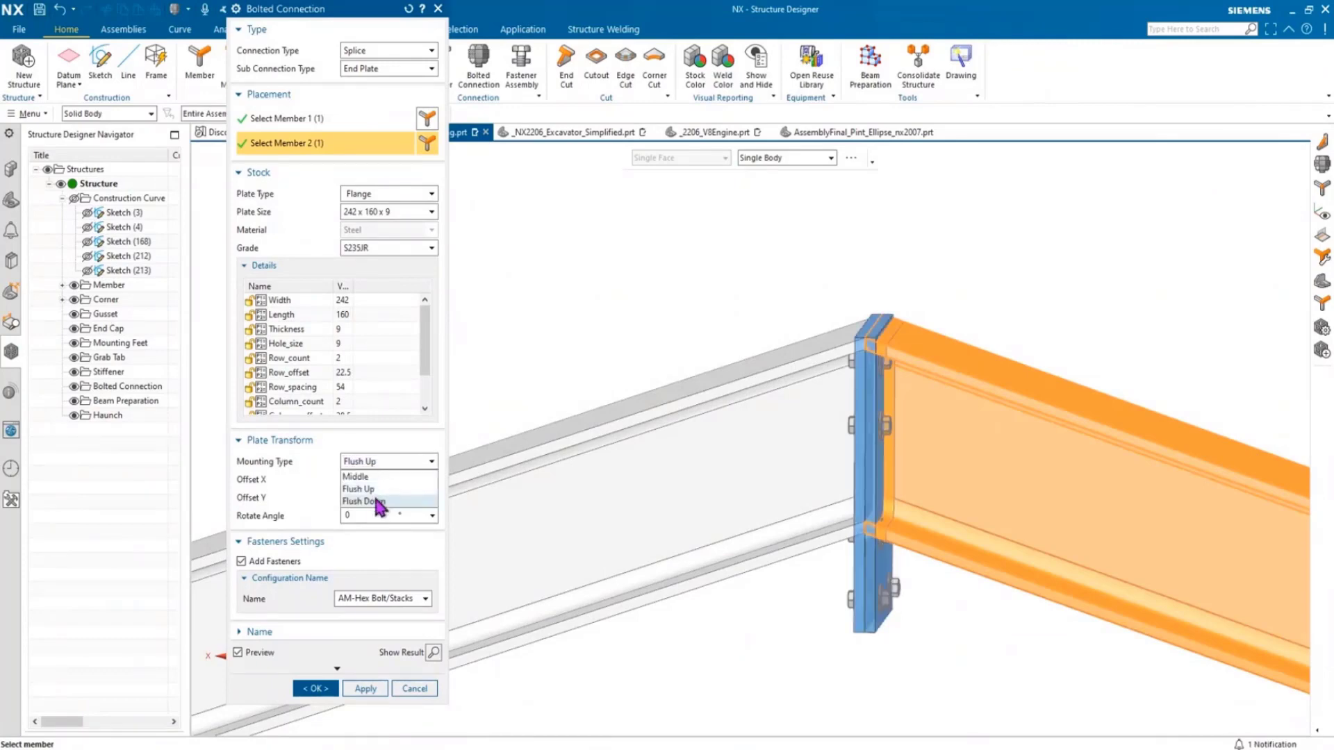
left_click(366, 501)
type("300")
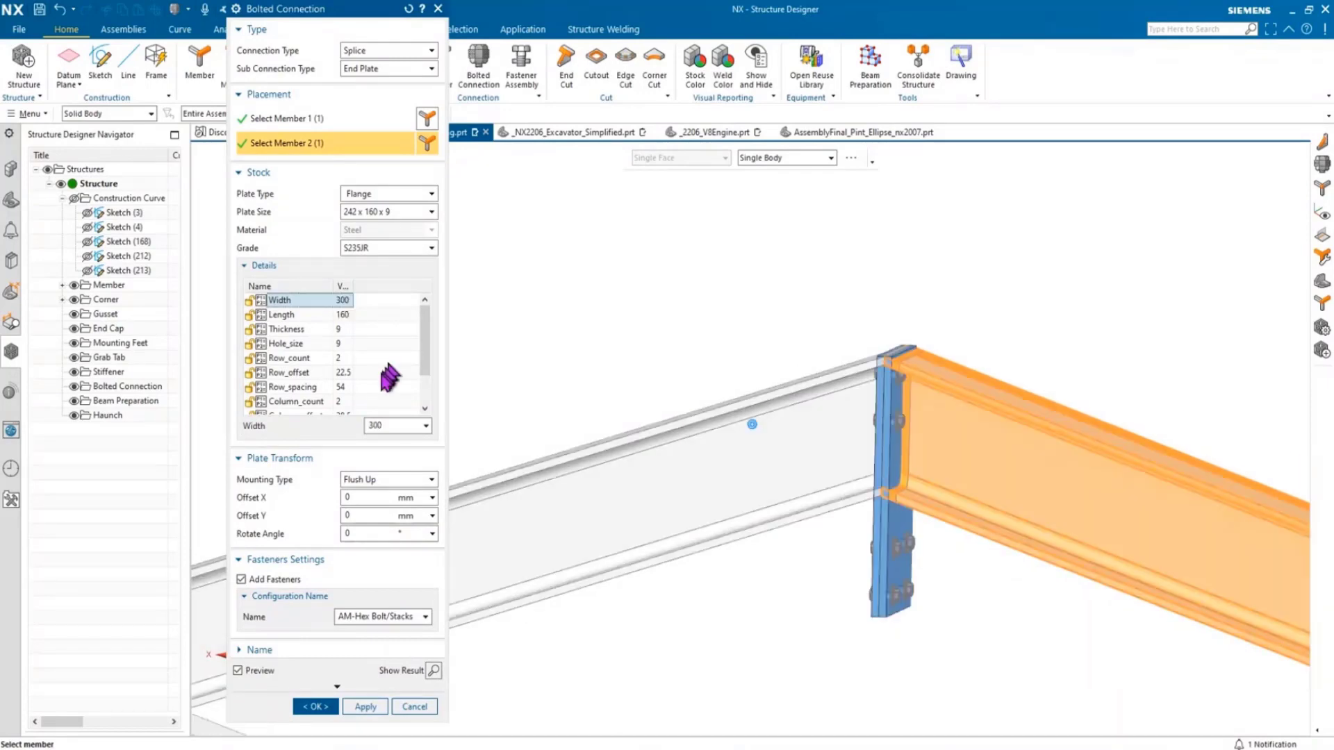
- Set the plate Row_offset 35 and Row_spacing 70 and create the ridge splice
left_click(289, 372)
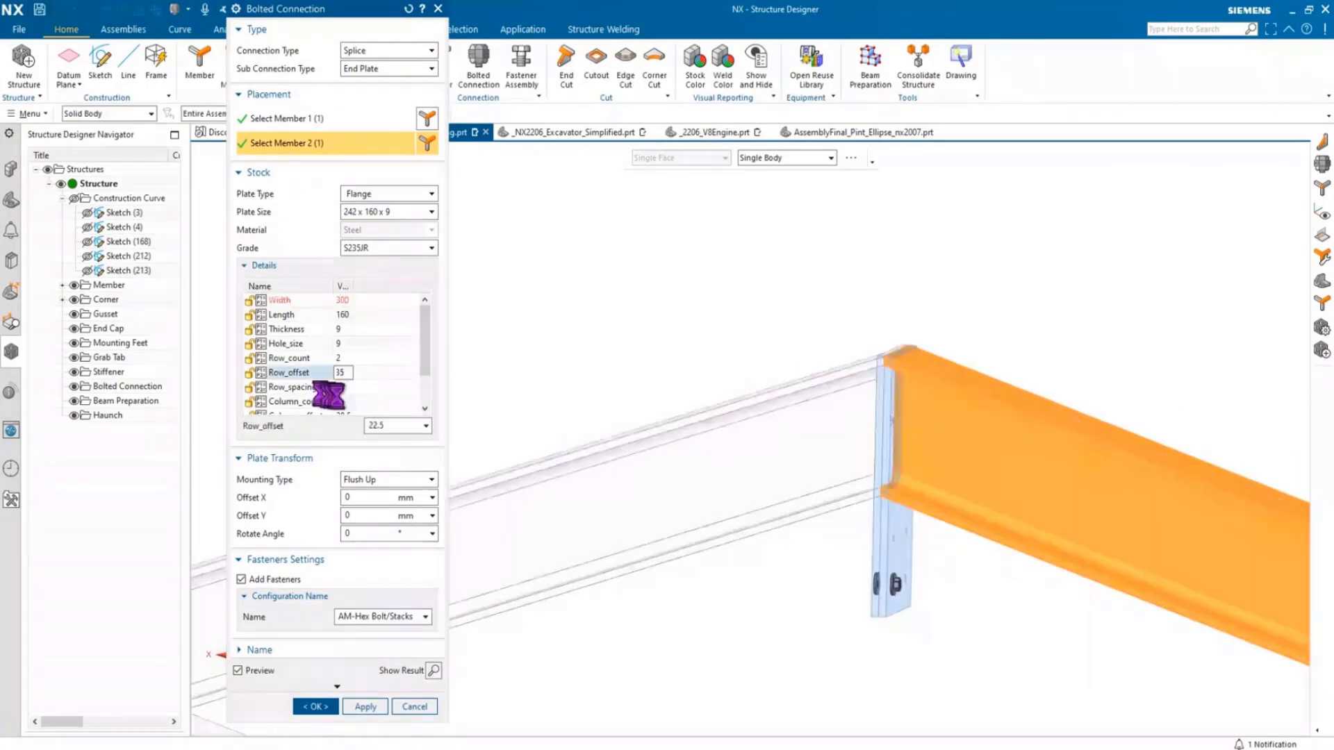
left_click(291, 387)
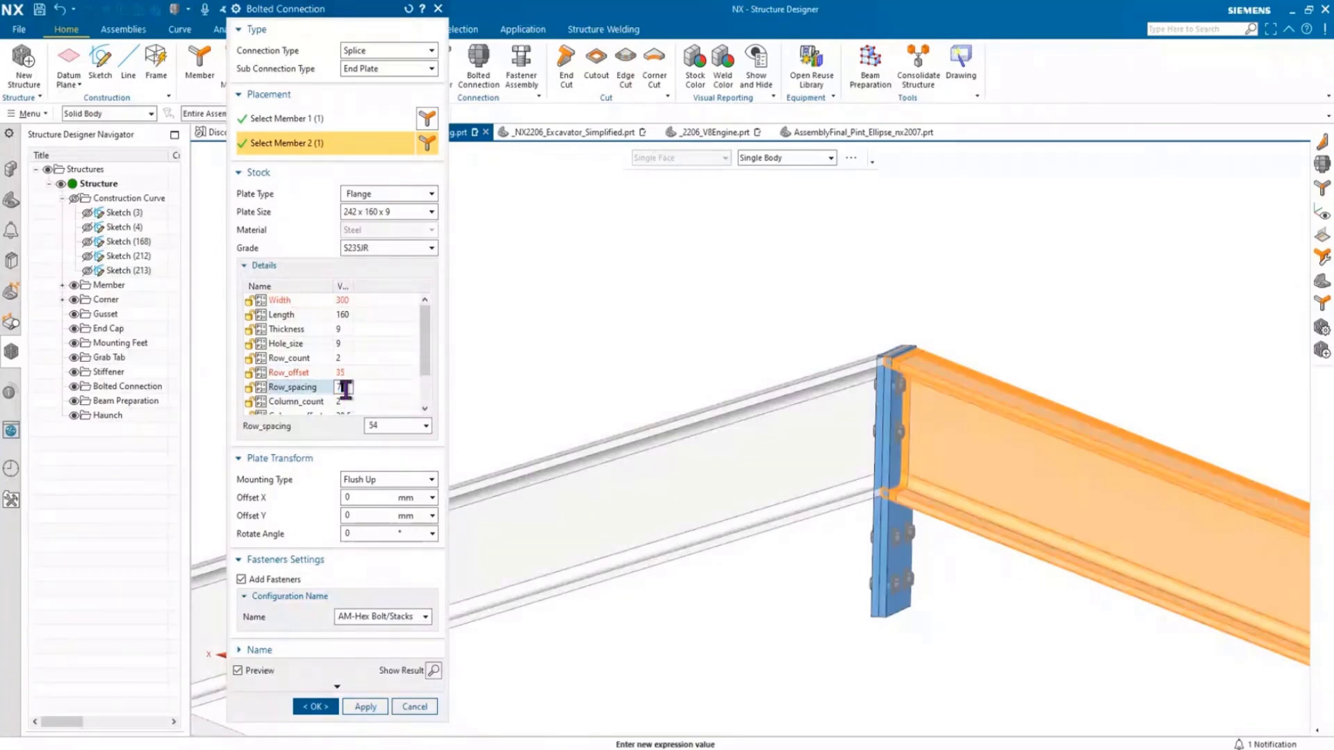
type("70")
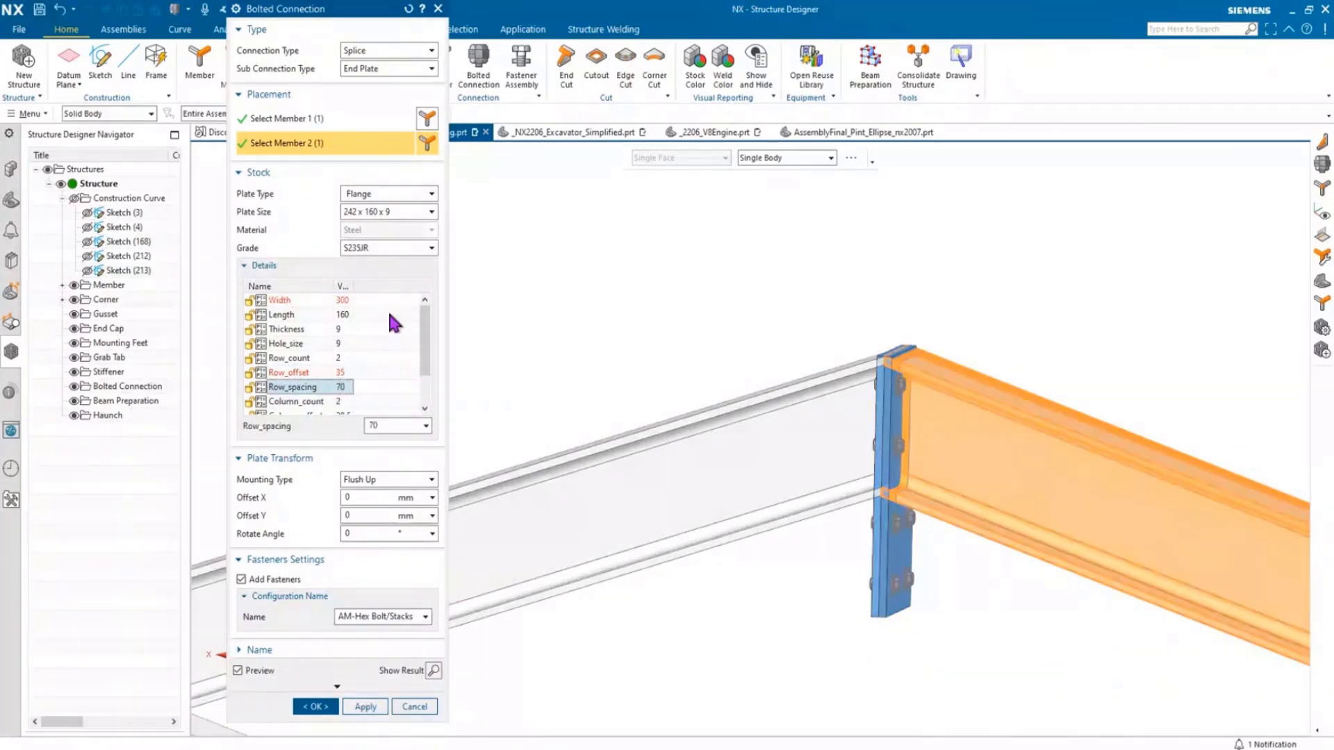
left_click(365, 707)
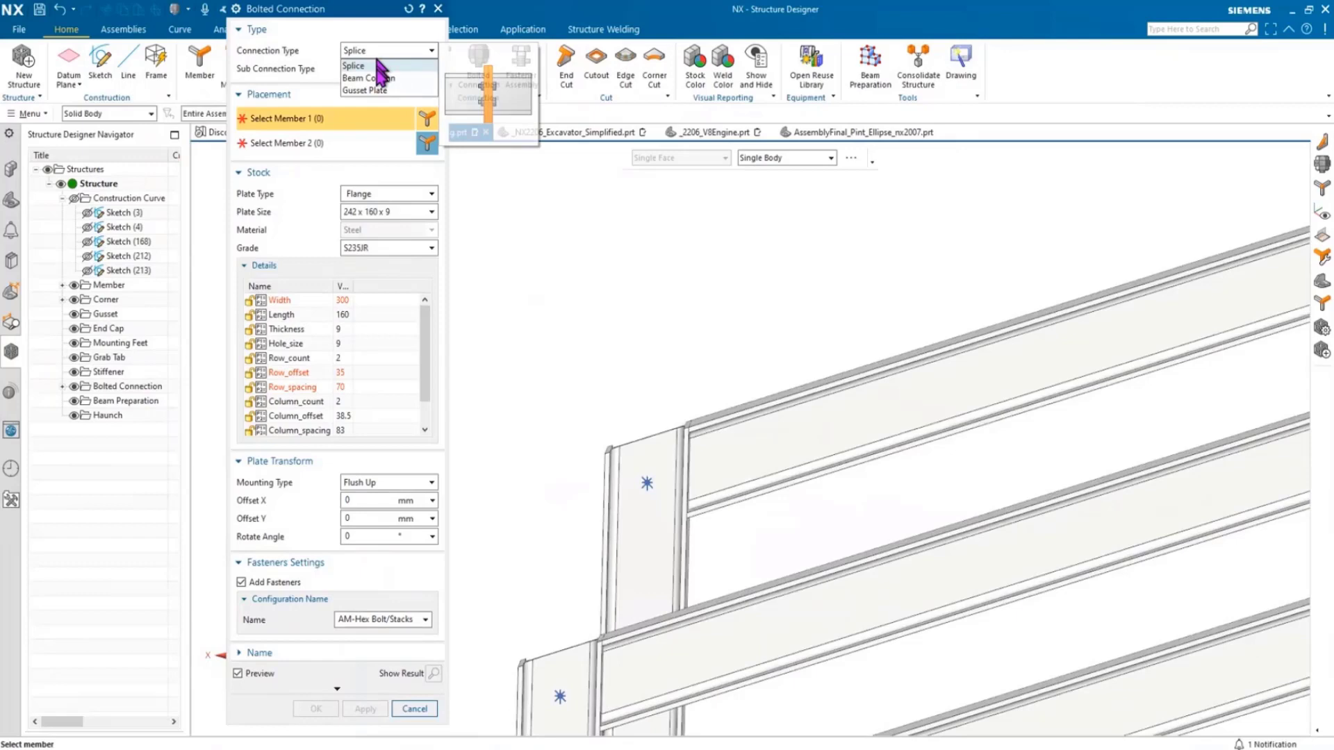
- Switch to a Beam Column connection and set the end plate mounting
left_click(363, 77)
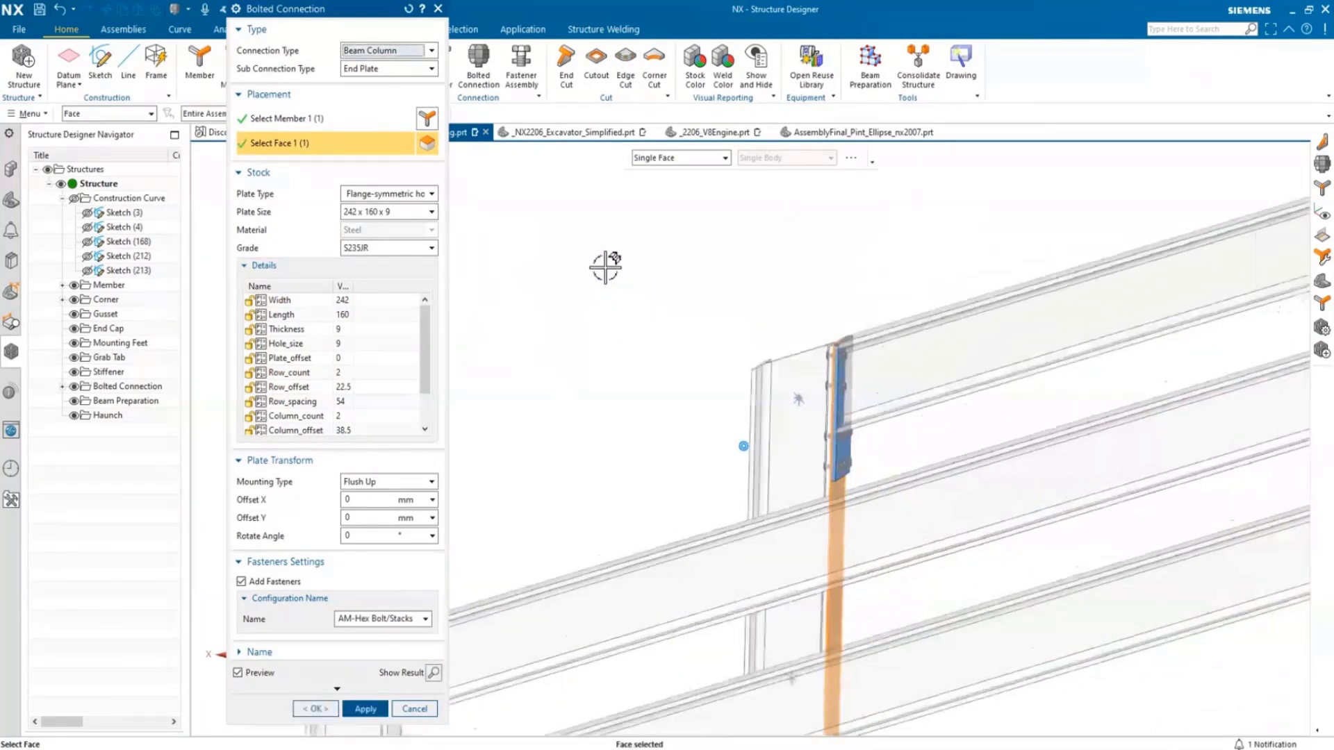
left_click(431, 481)
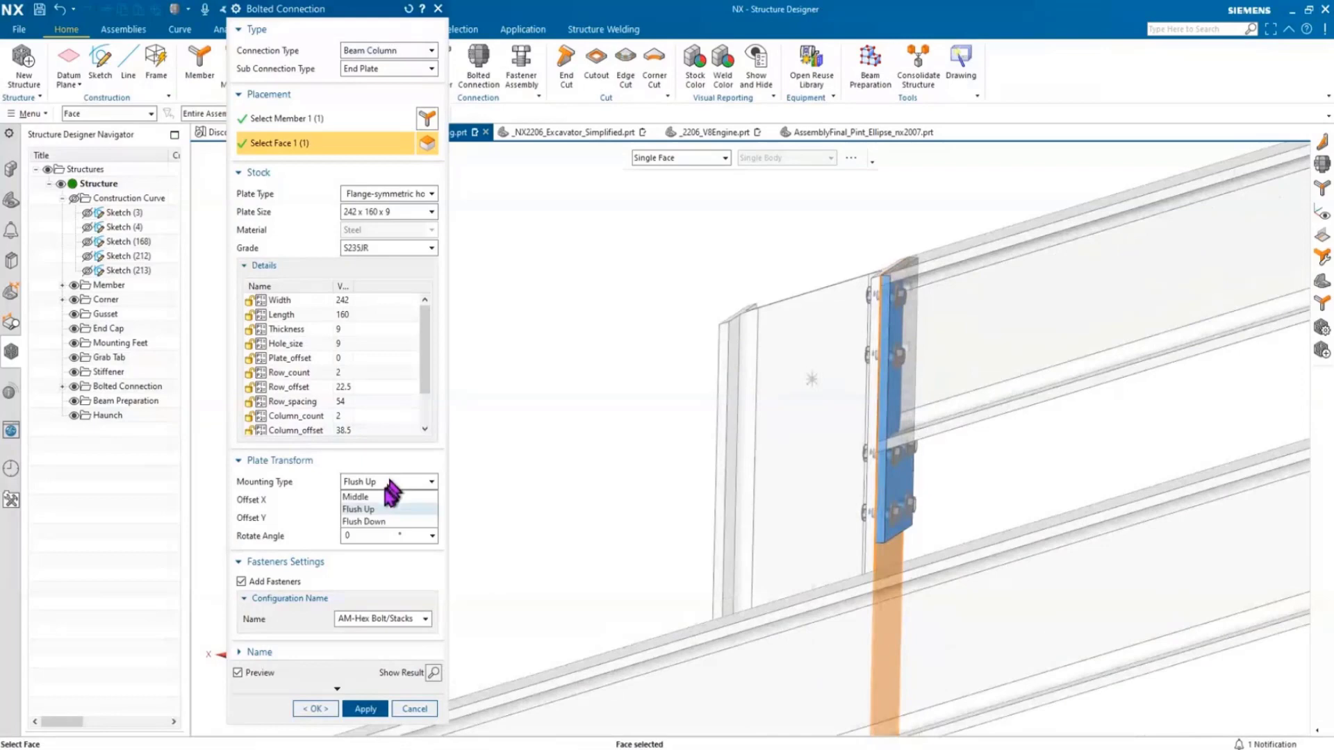
left_click(355, 496)
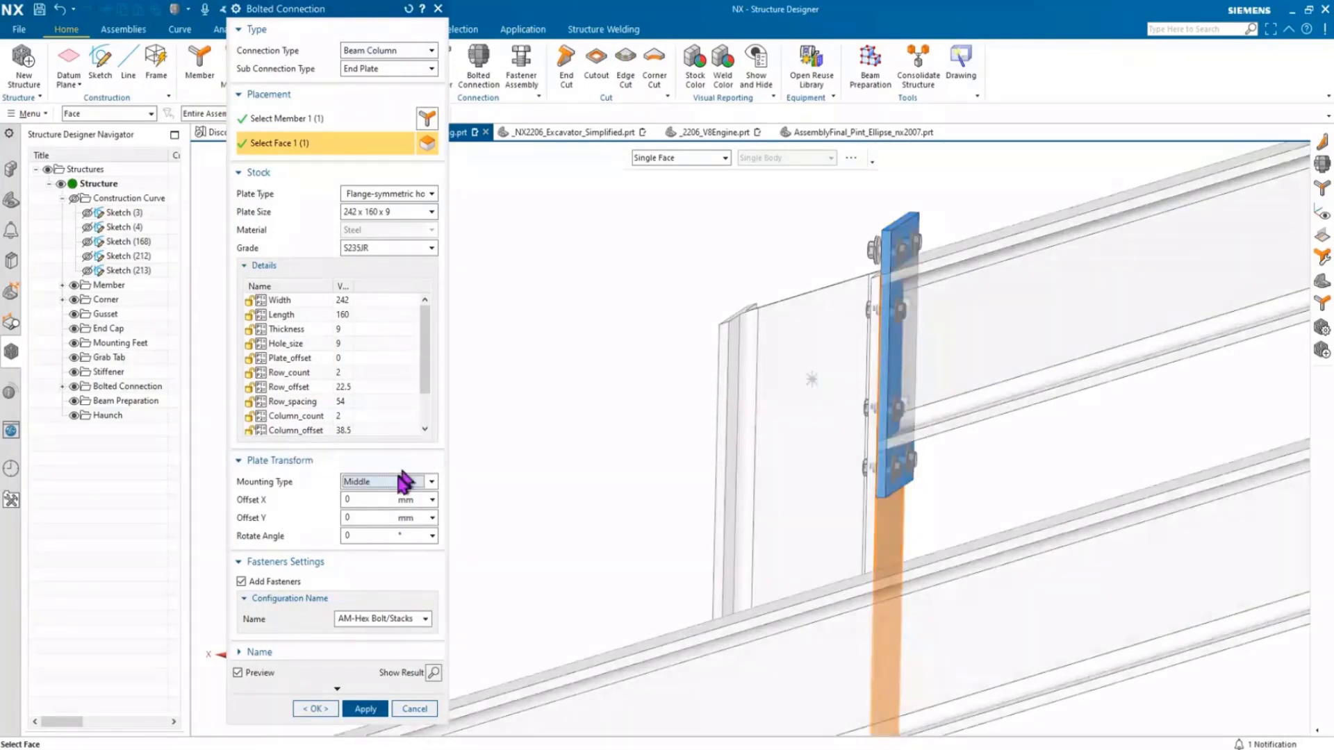
left_click(382, 481)
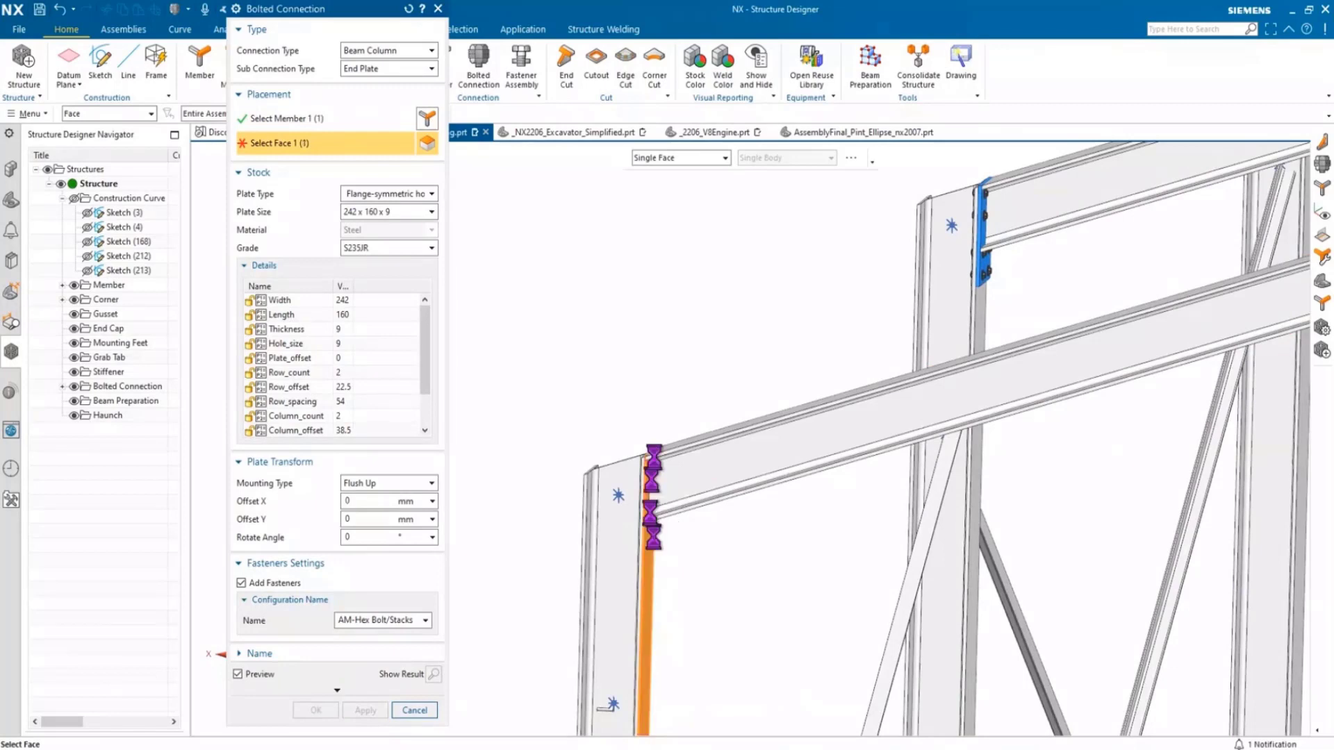
- Use the Fit-uniform holes plate type on the column face and create the beam-column connection
left_click(432, 193)
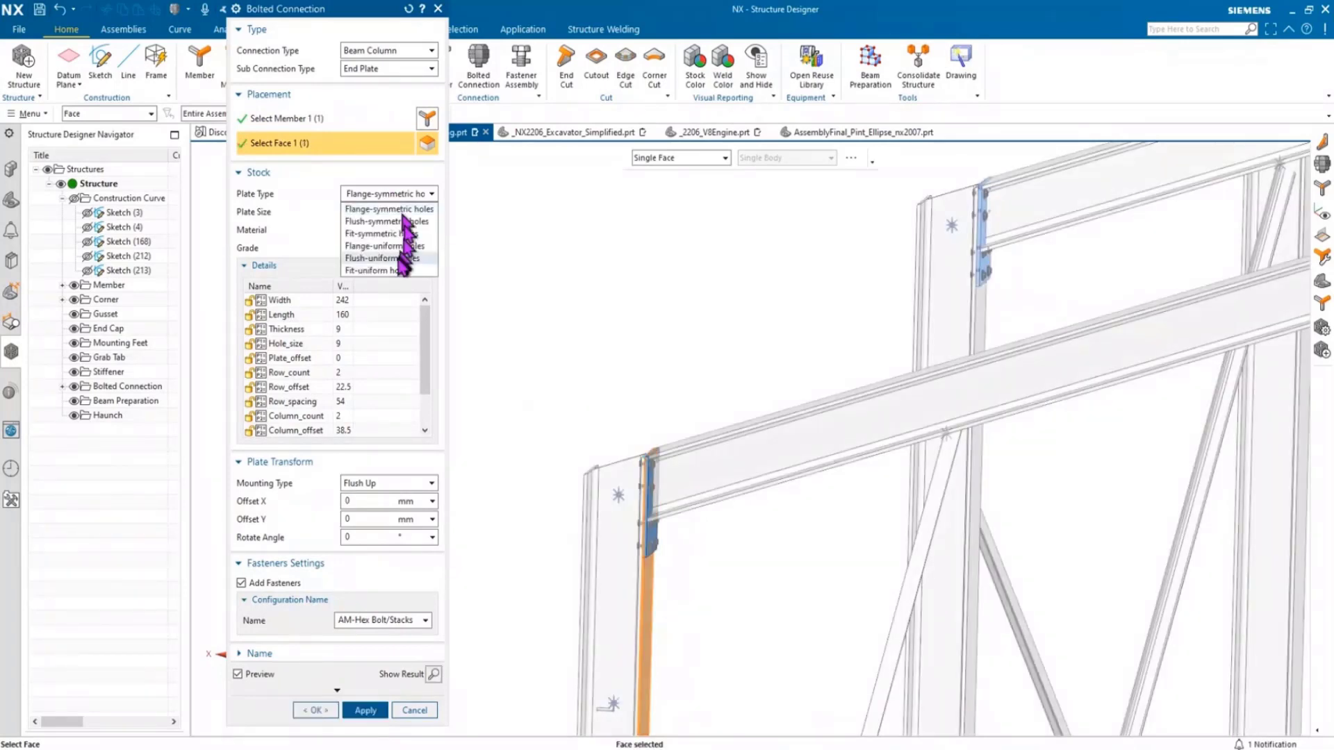
left_click(379, 270)
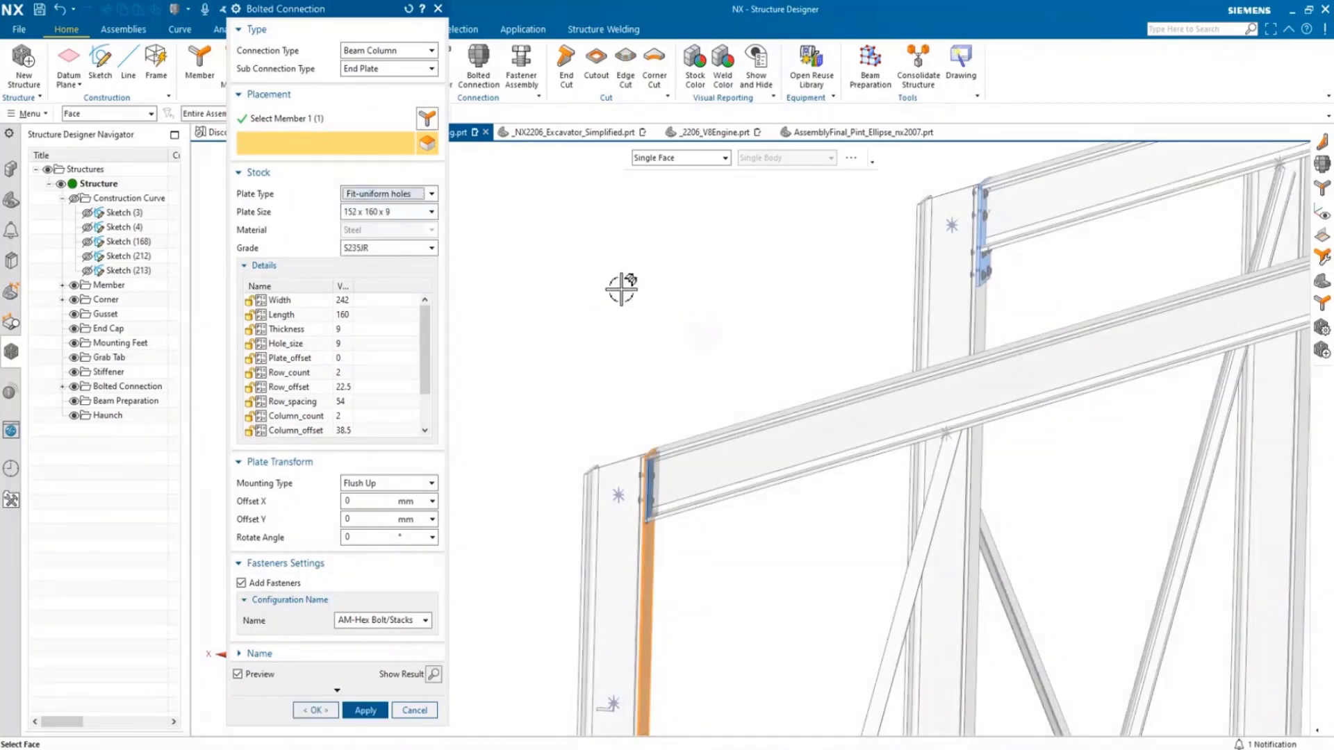
left_click(651, 485)
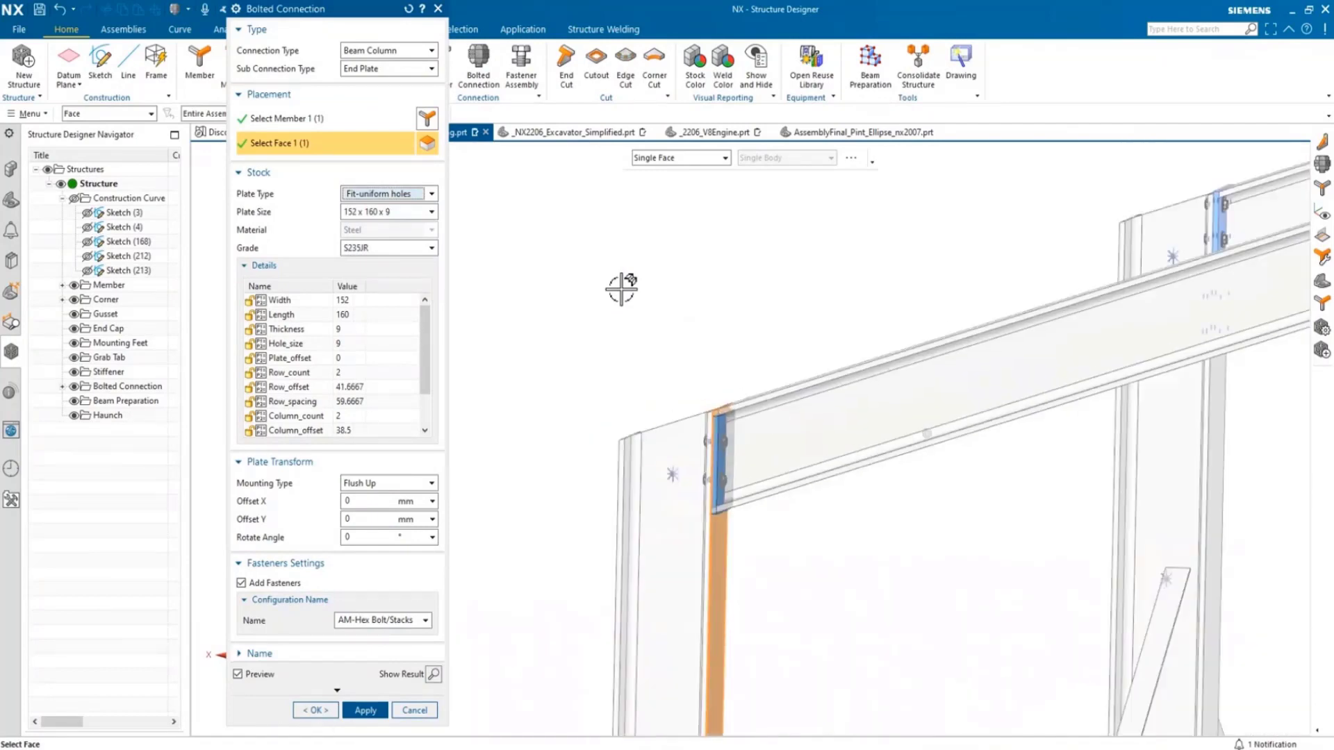
left_click(364, 710)
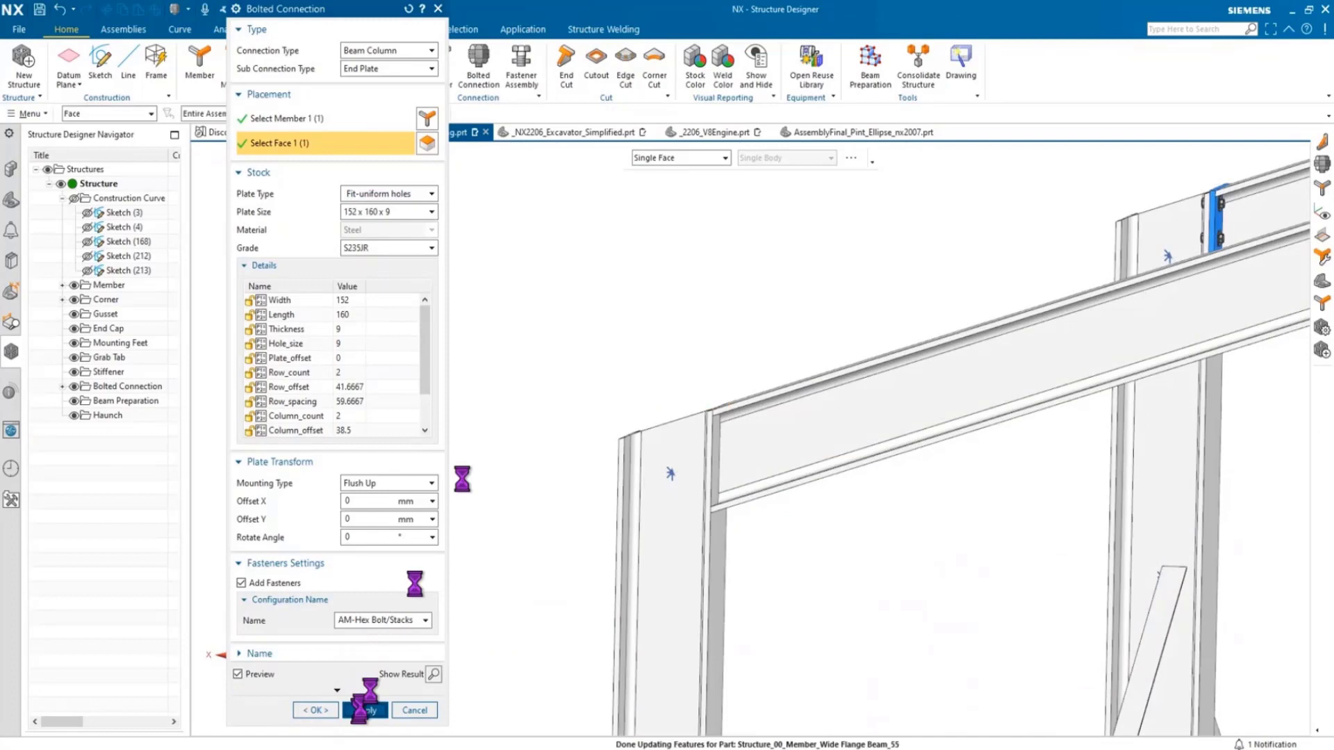
left_click(364, 709)
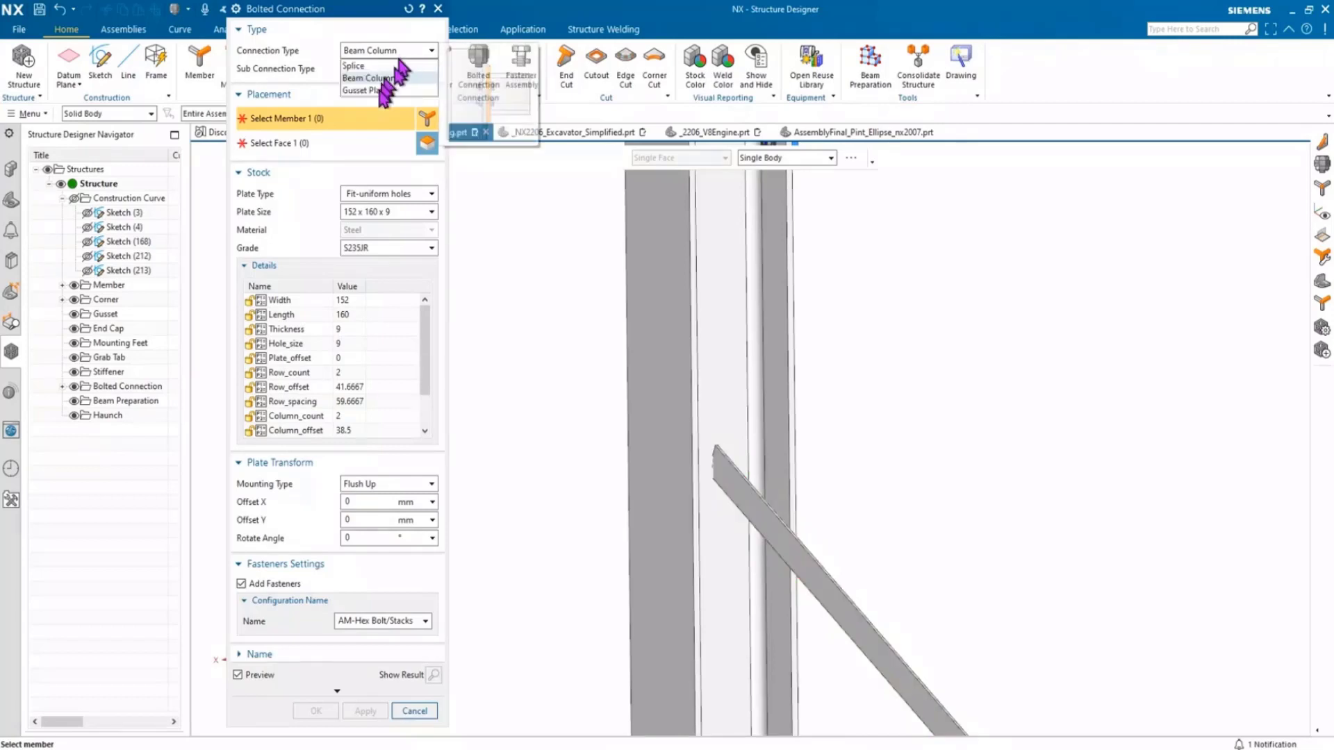
- Switch to a Gusset Plate connection with a rectangular chamfer plate 150 by 150
left_click(366, 91)
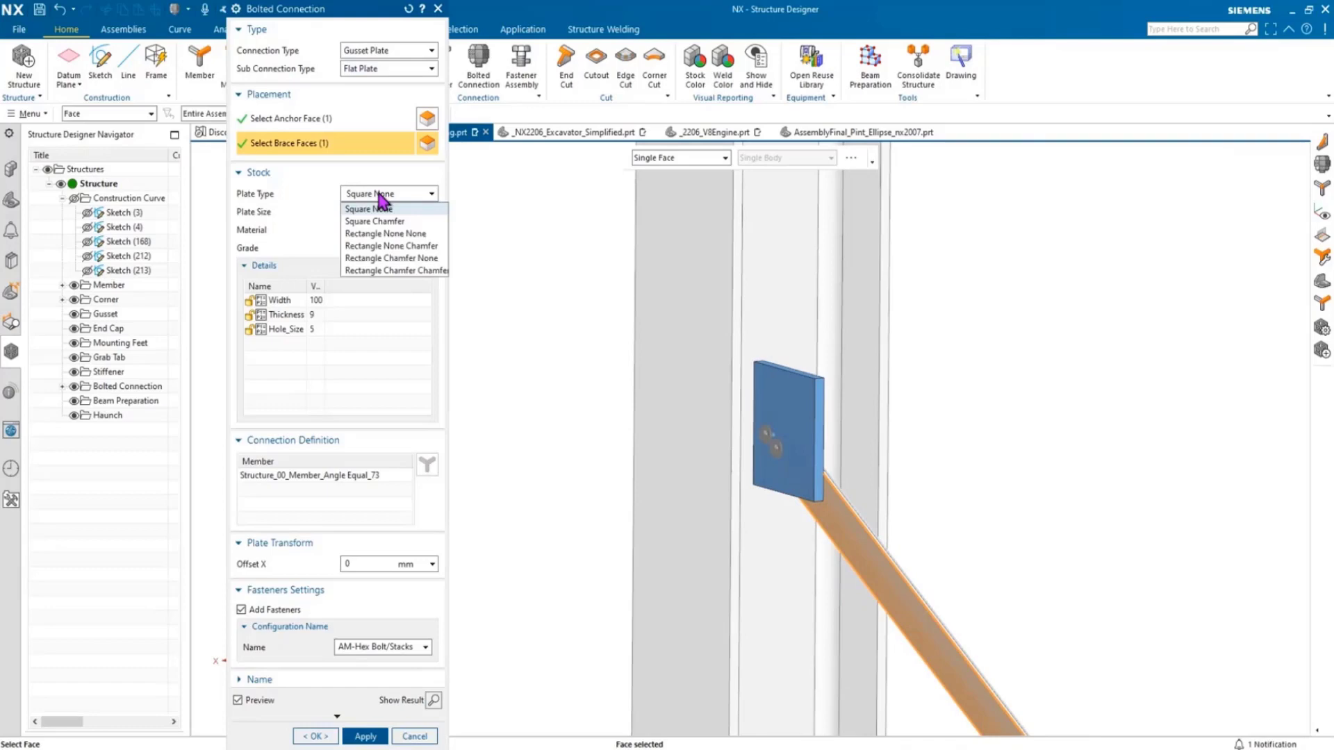
mouse_move(392, 234)
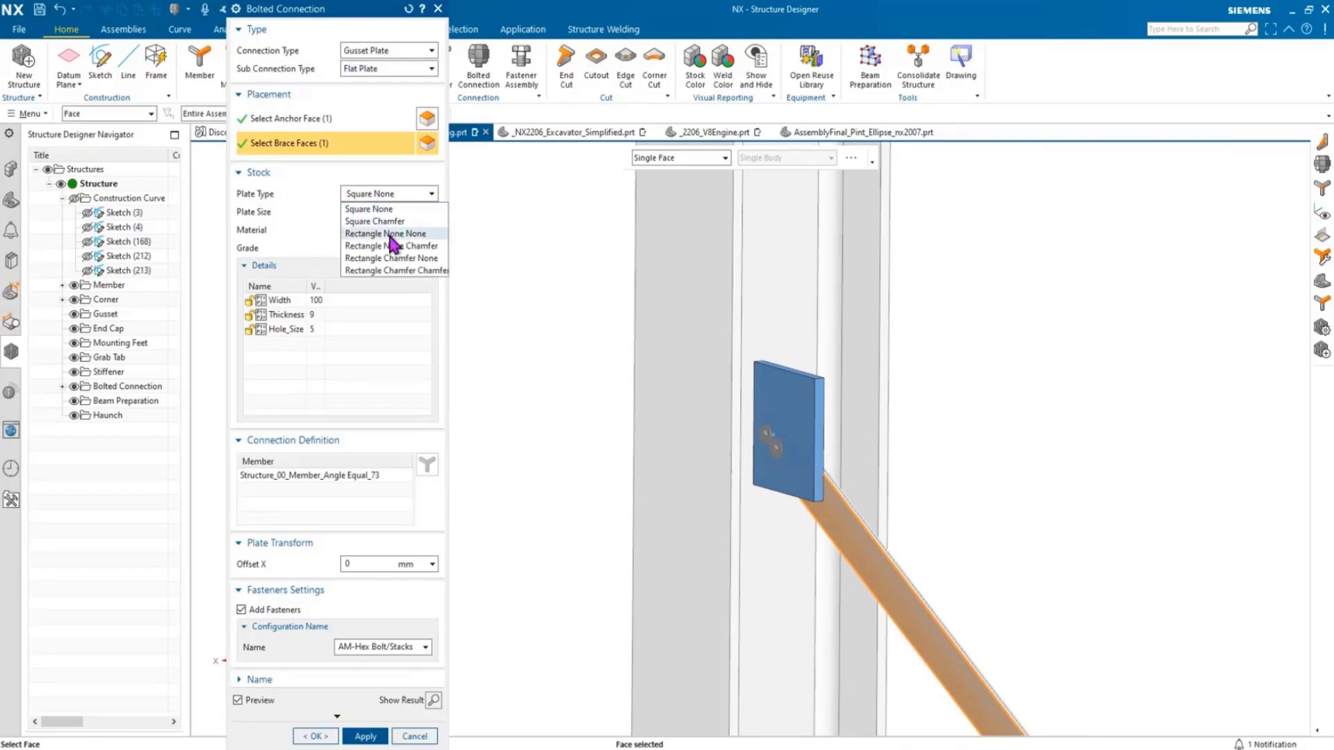
left_click(395, 270)
type("150")
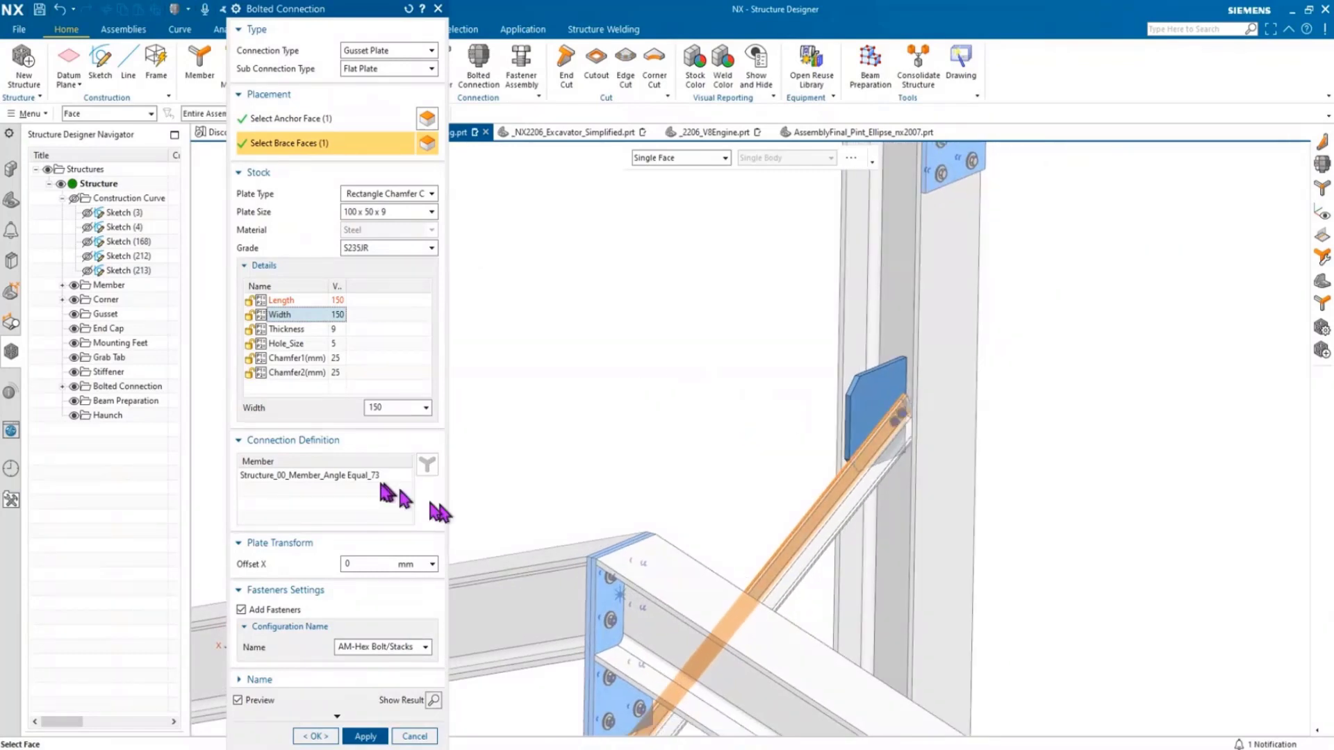
- Set gusset Column_spacing 60 and Clearance 30, create the brace-to-column gusset and close the dialog
left_click(315, 474)
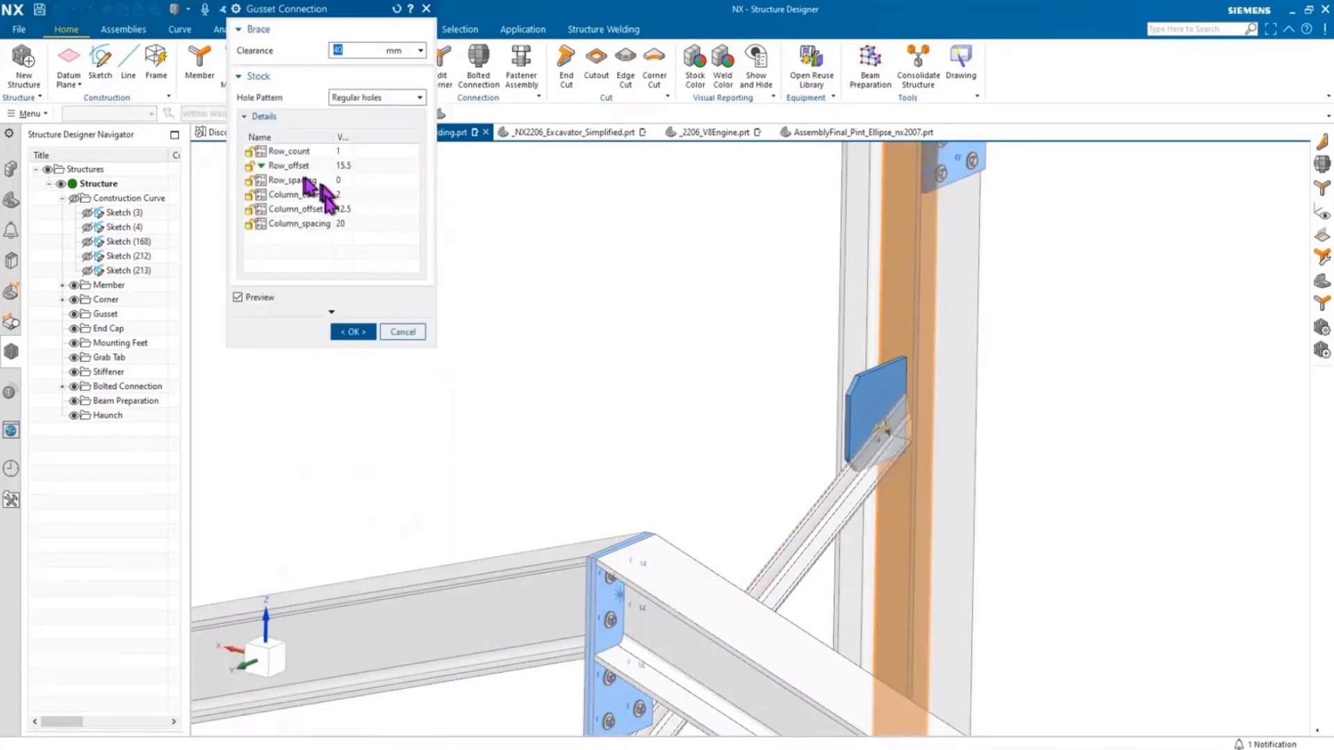
left_click(298, 223)
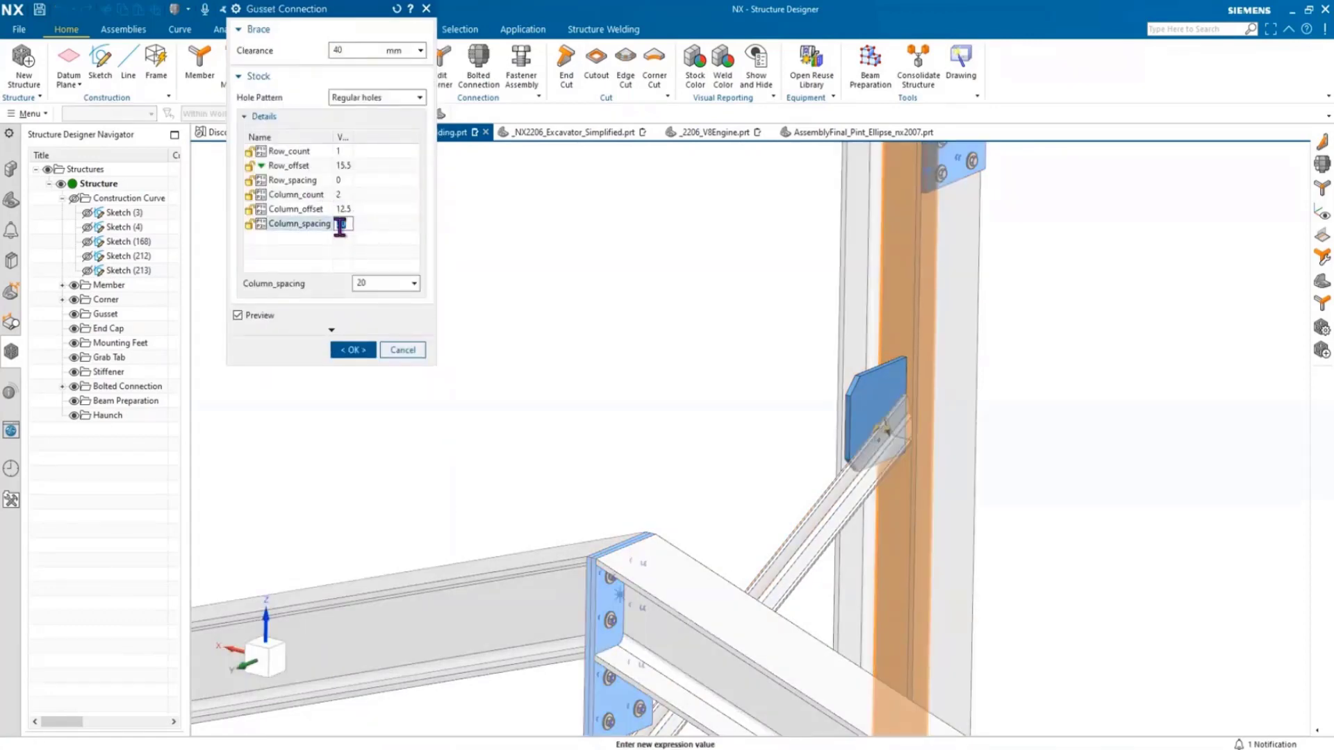
type("60")
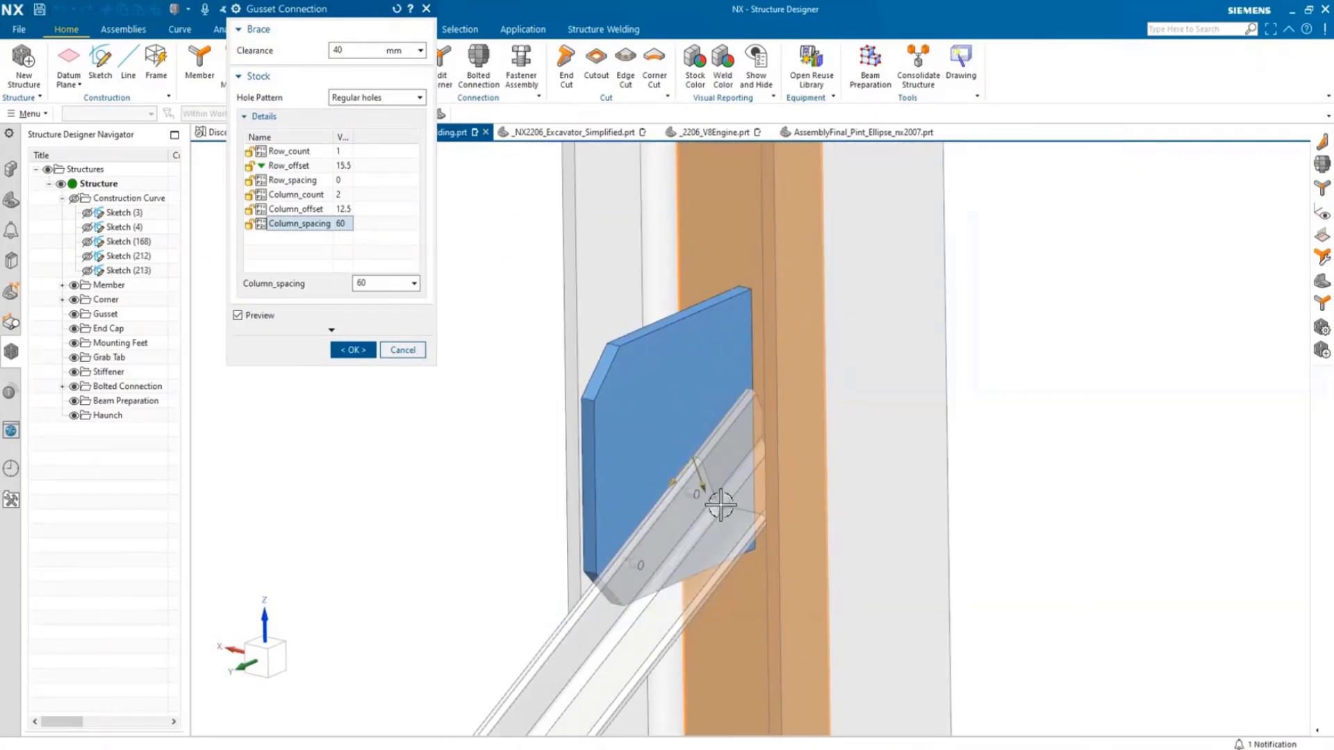
mouse_move(651, 467)
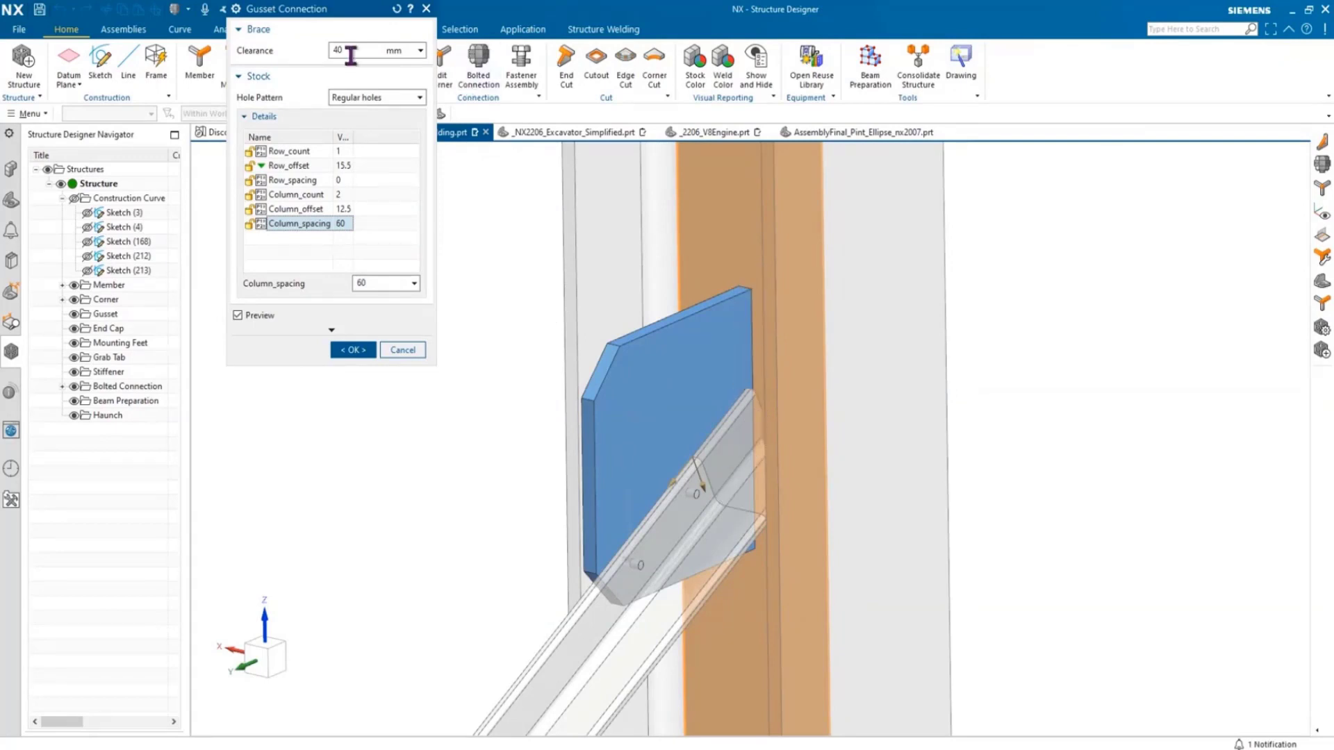
type("30")
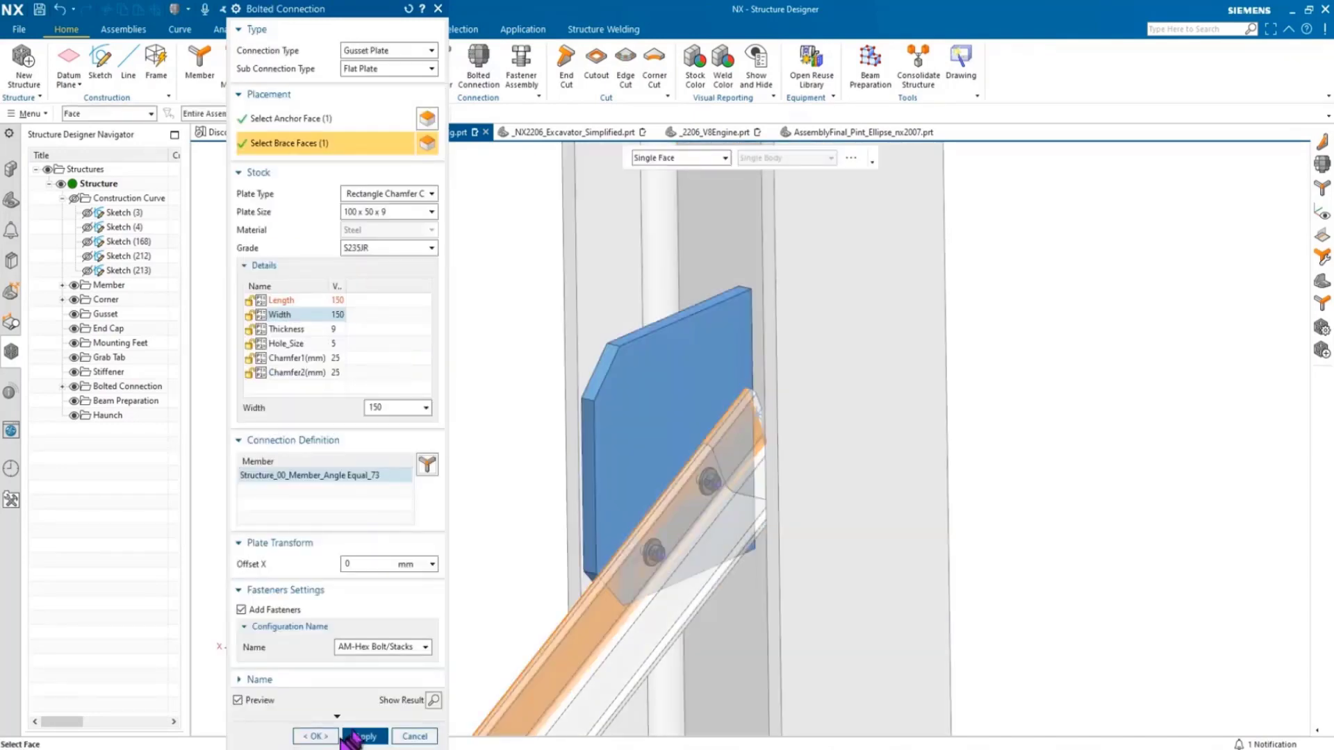
left_click(365, 735)
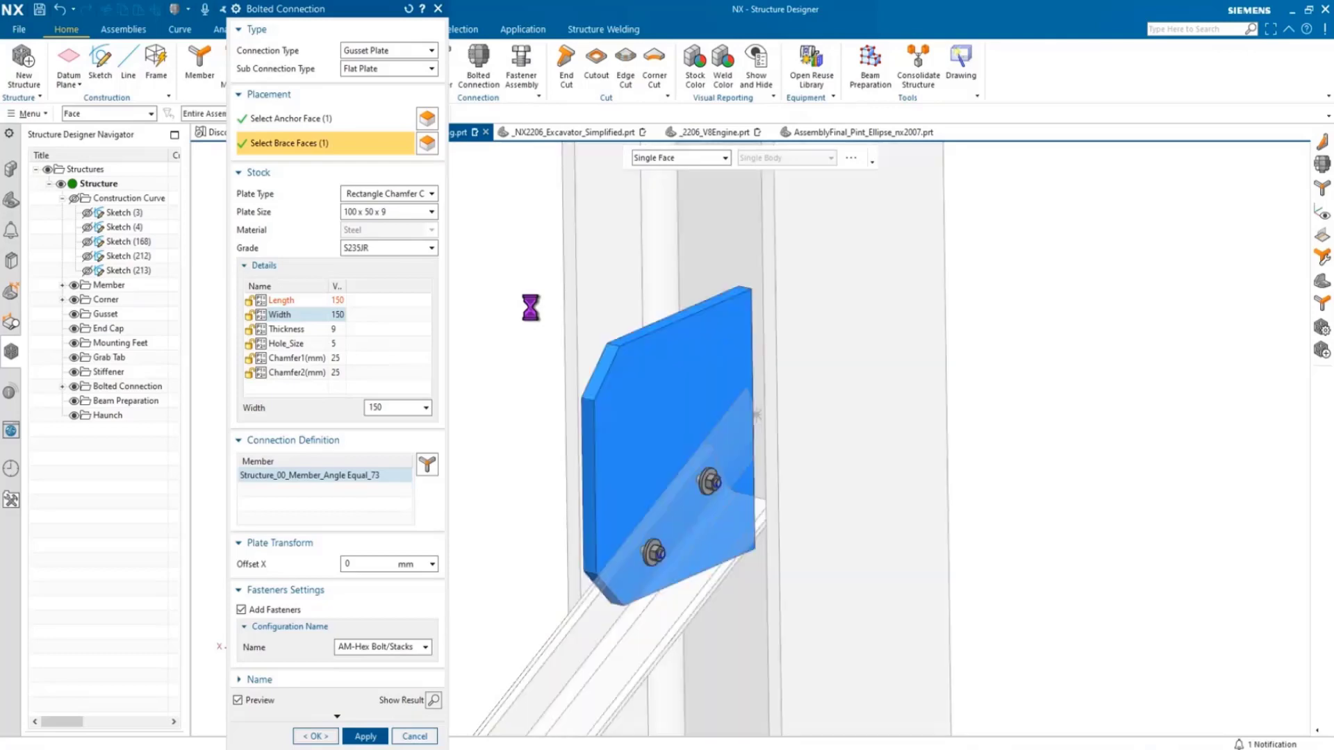
left_click(314, 736)
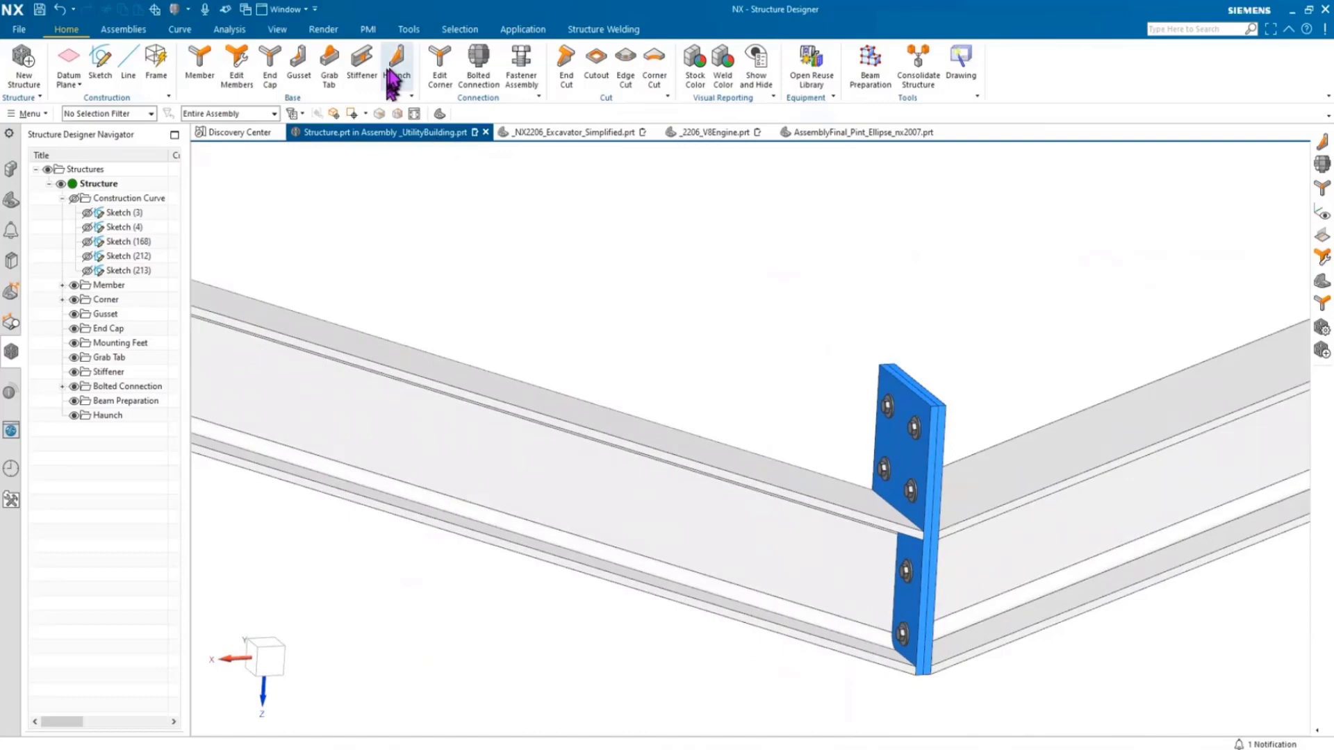
- Place triangular haunches at each rafter-to-end-plate joint with 30x15 stiffener stock and confirm
left_click(395, 66)
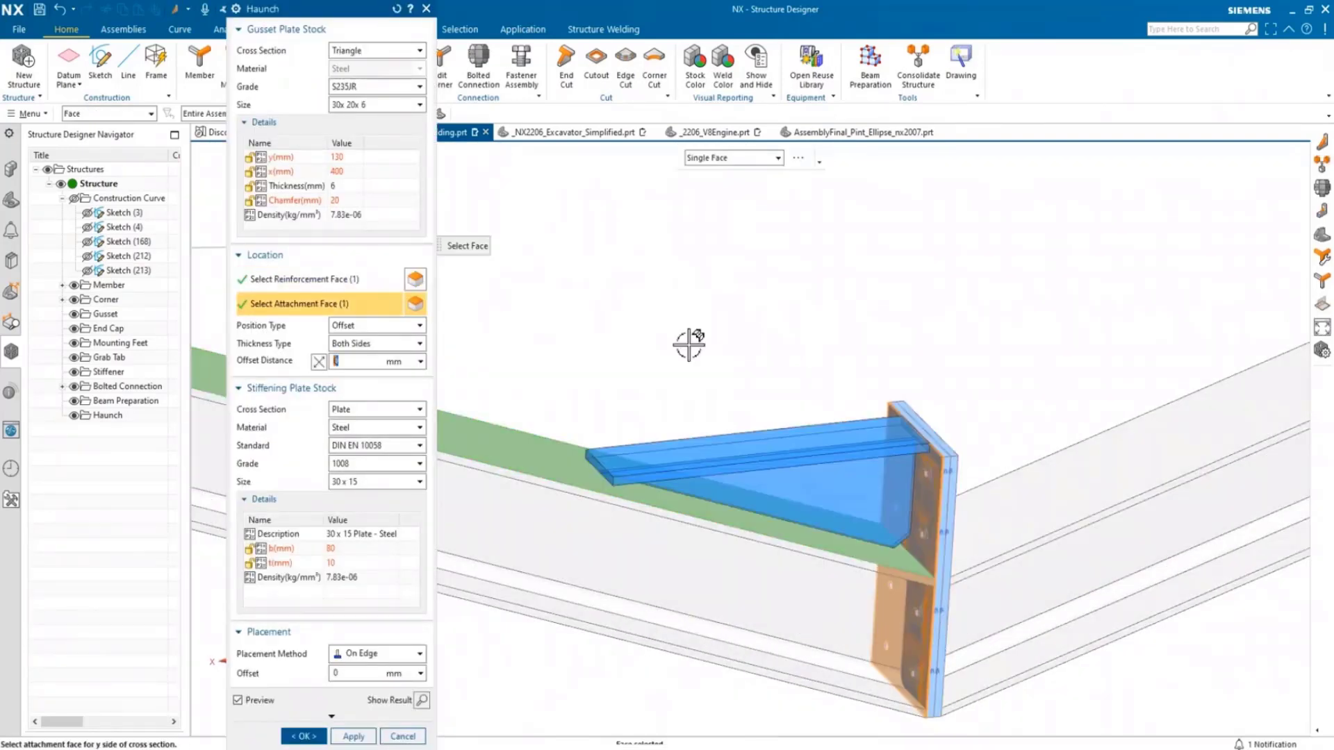
left_click(352, 735)
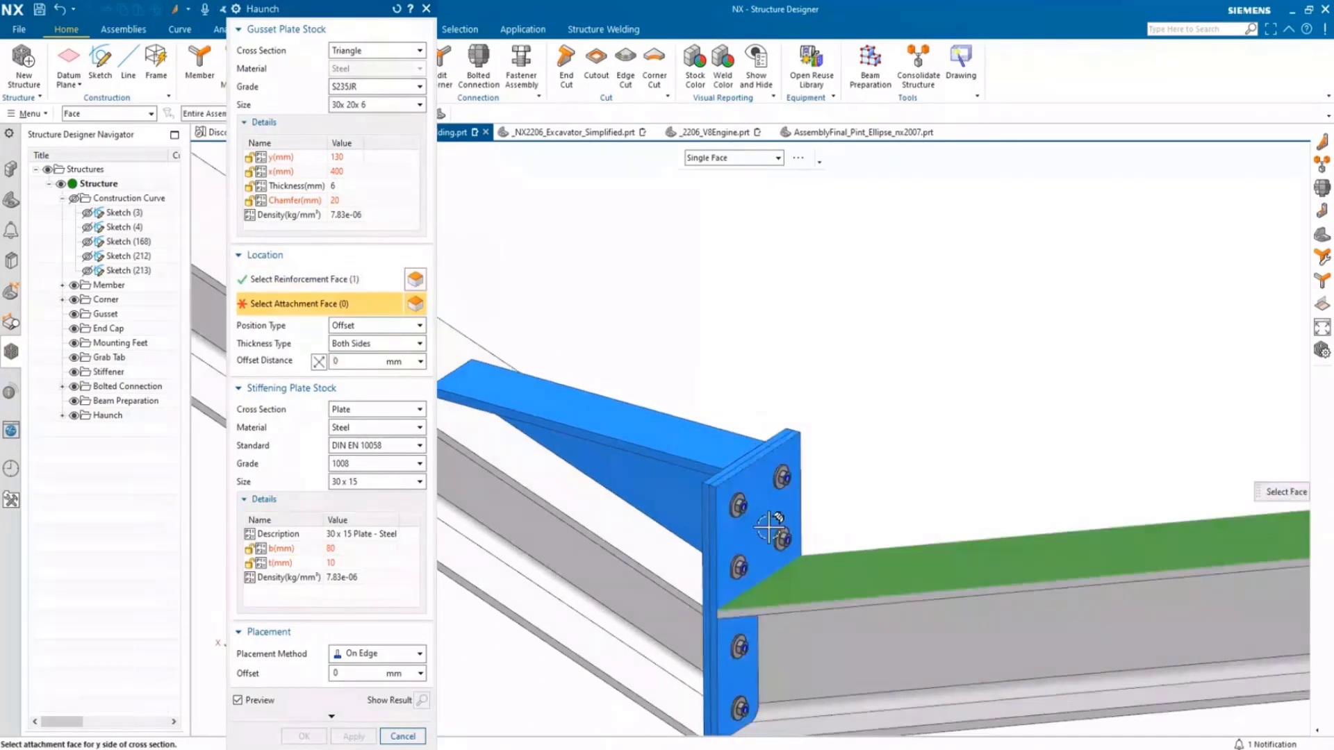
left_click(769, 527)
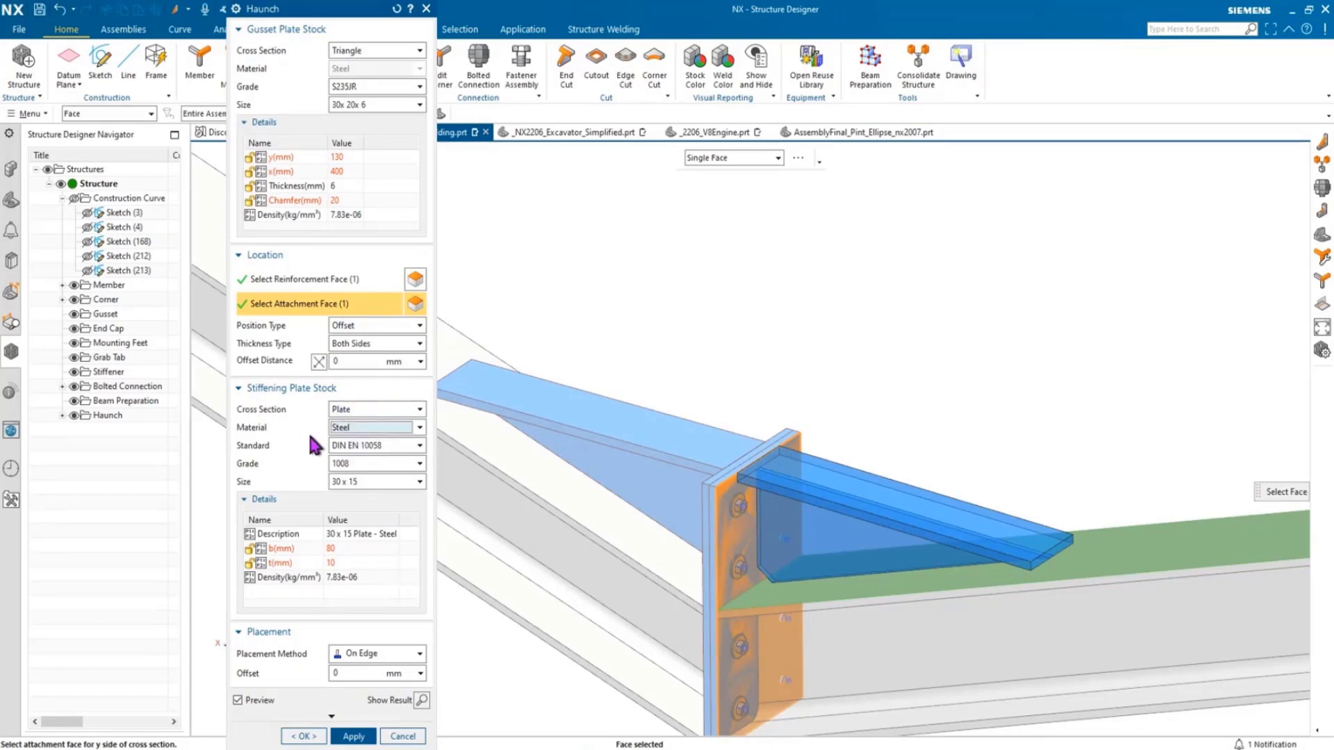
mouse_move(299, 540)
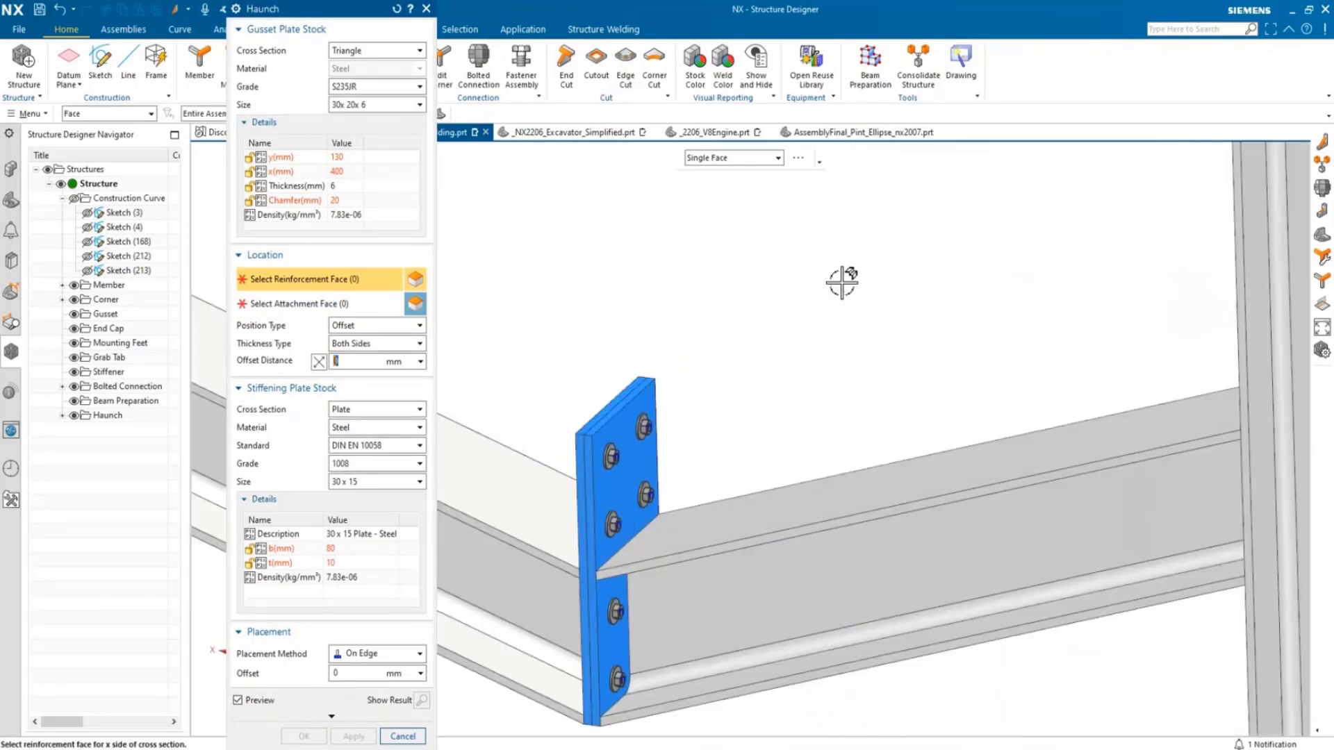
left_click(842, 459)
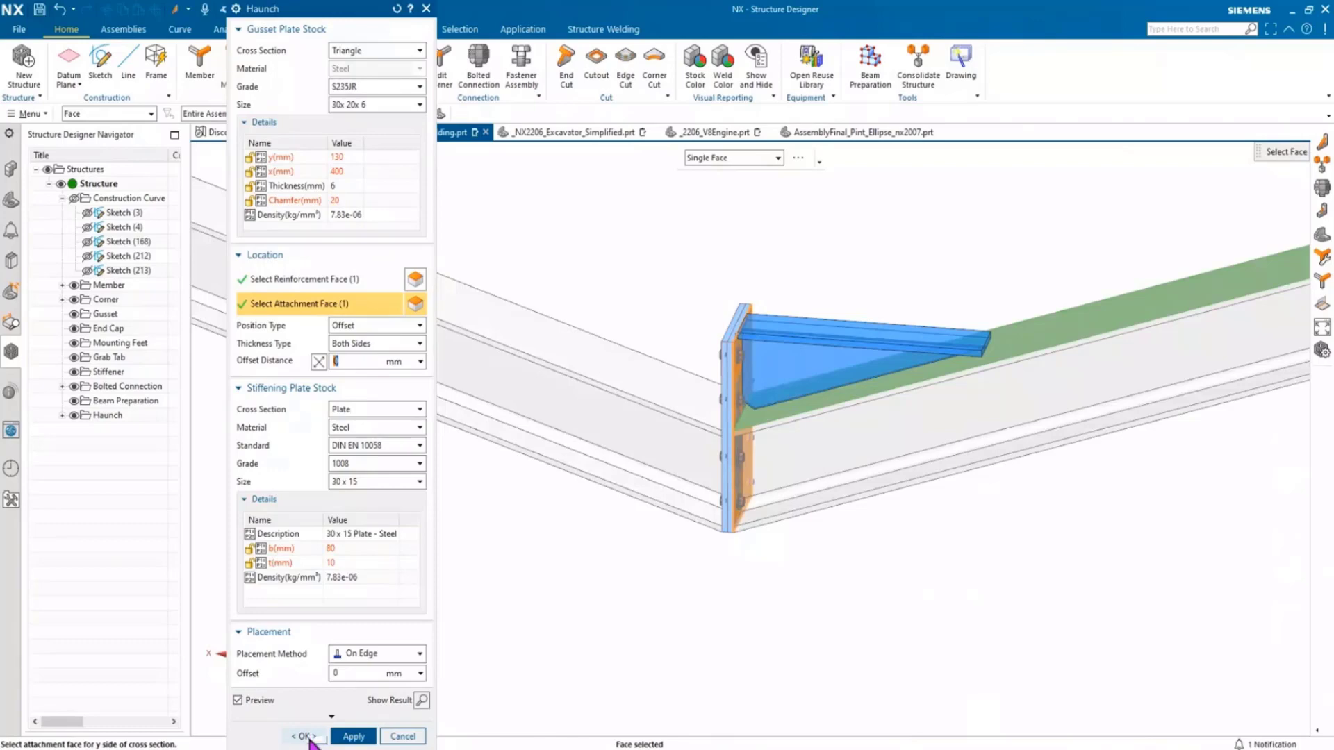
left_click(303, 735)
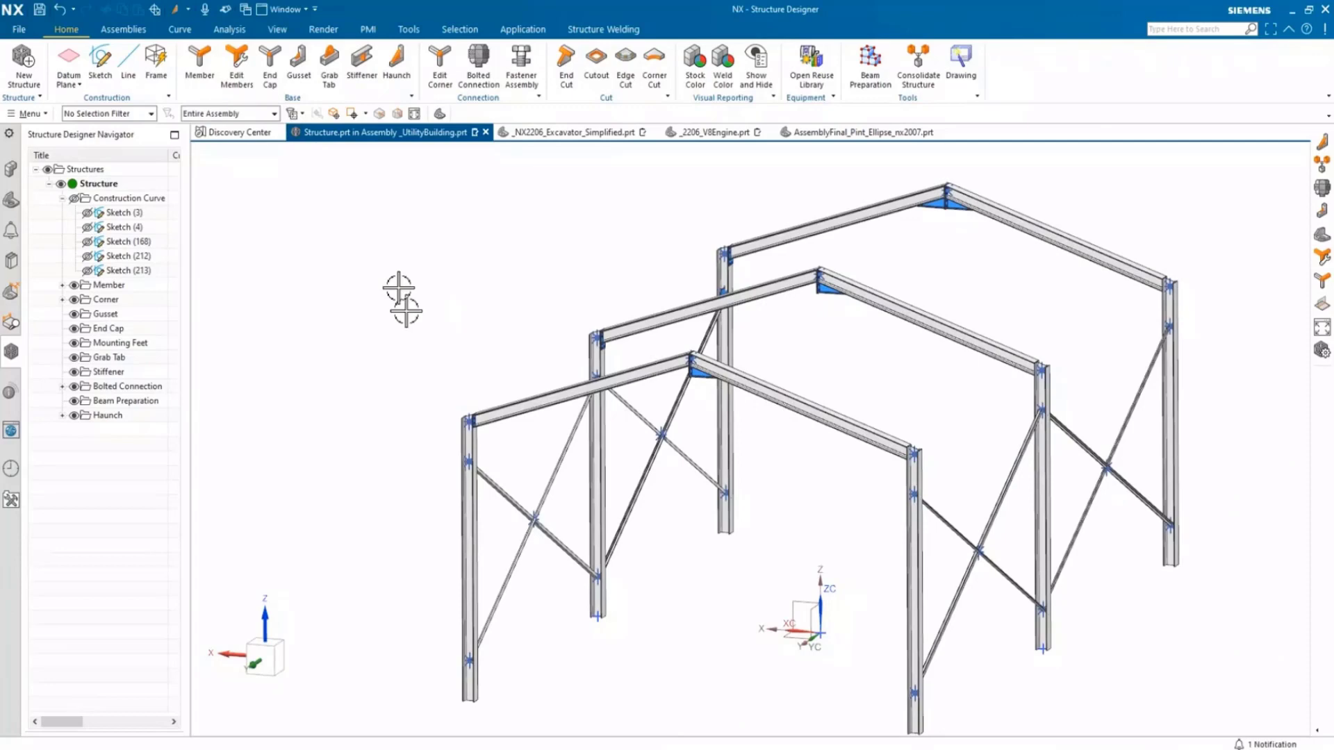
mouse_move(212, 293)
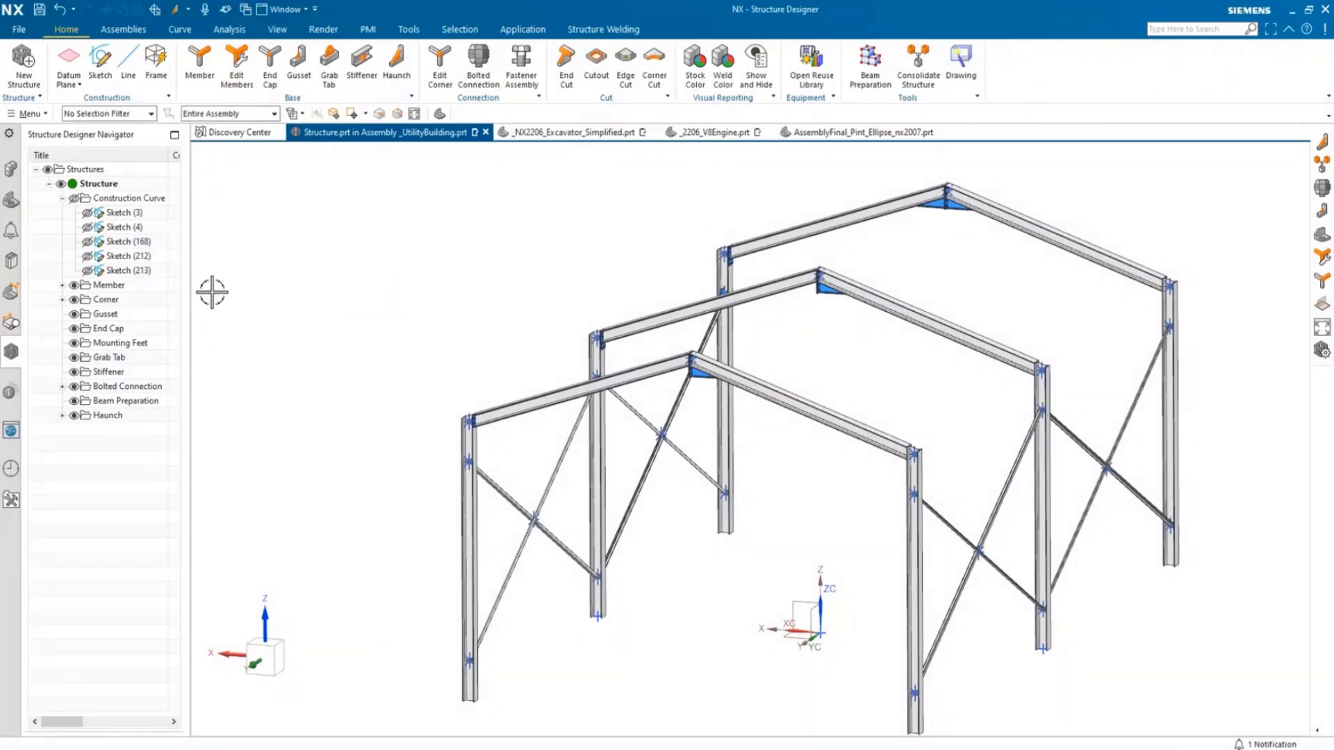
- Consolidate the frame into parts and expand the Consolidate List of members, plates, bolts, nuts and washers
left_click(917, 63)
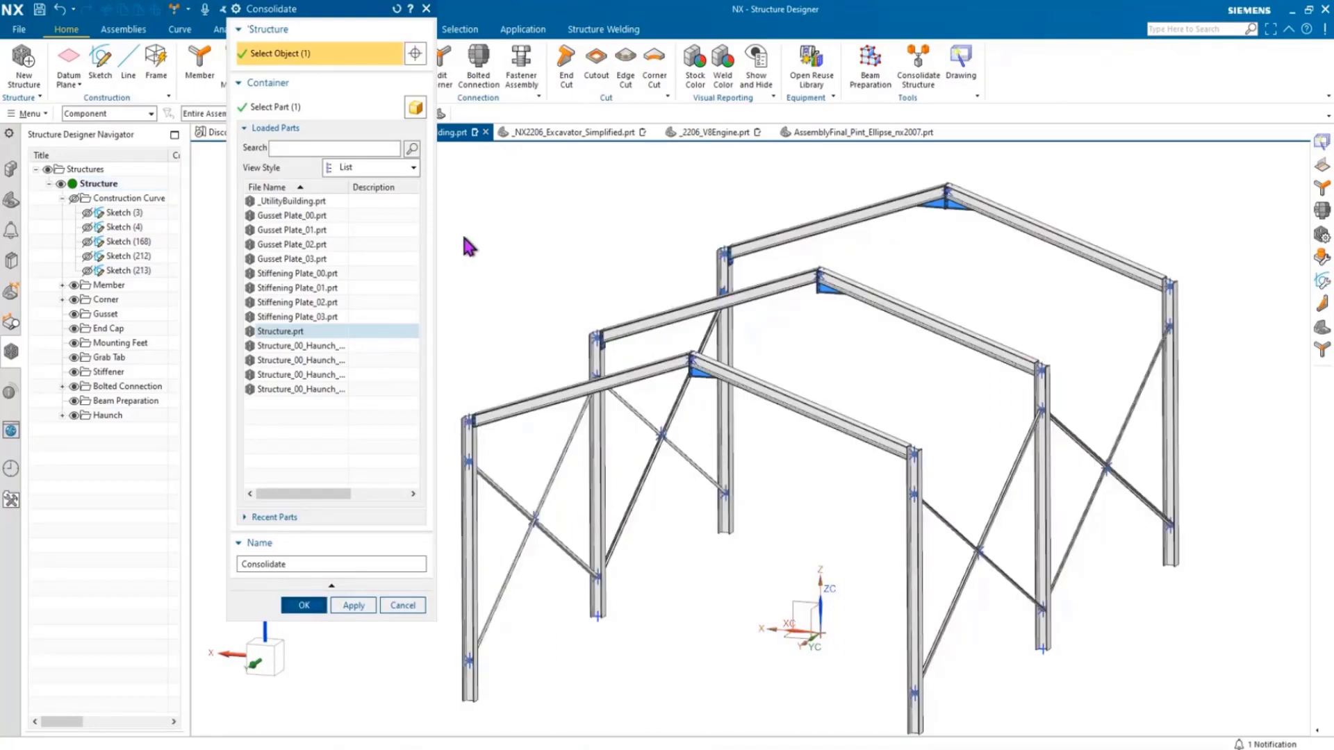
left_click(303, 605)
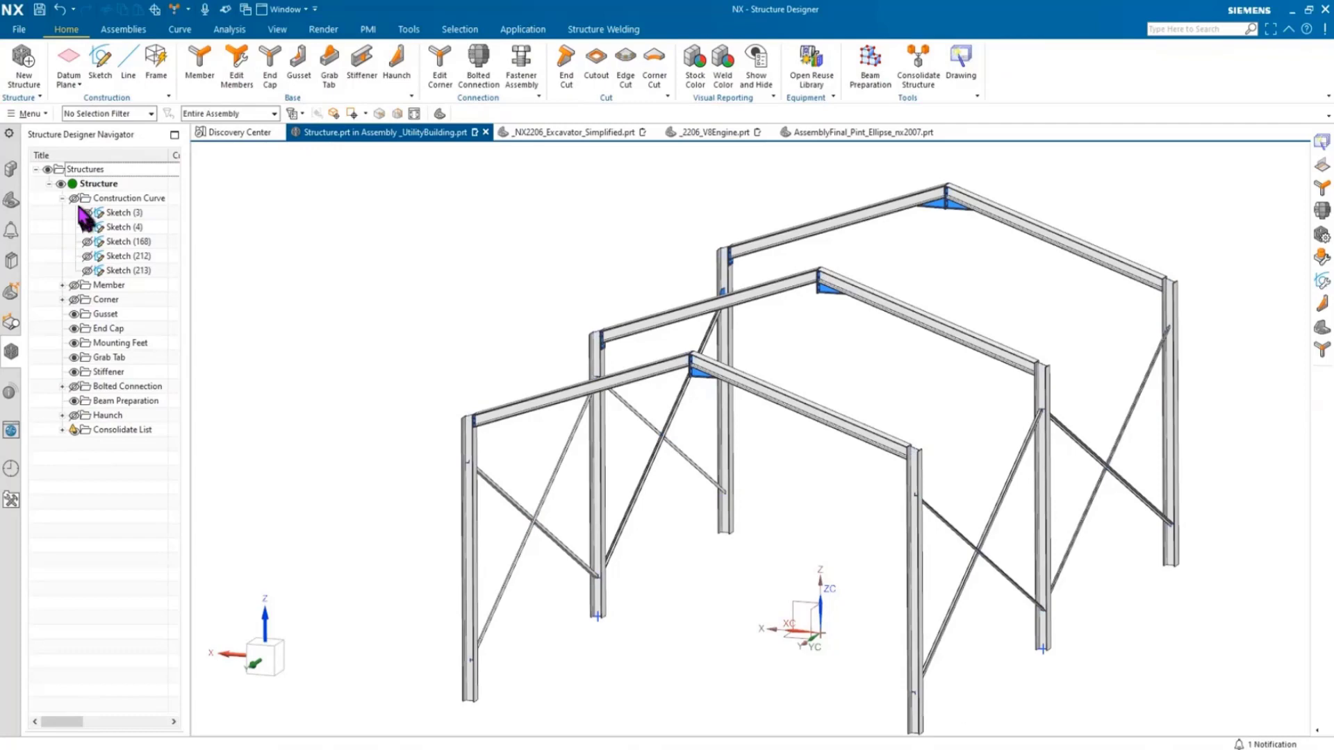
left_click(62, 430)
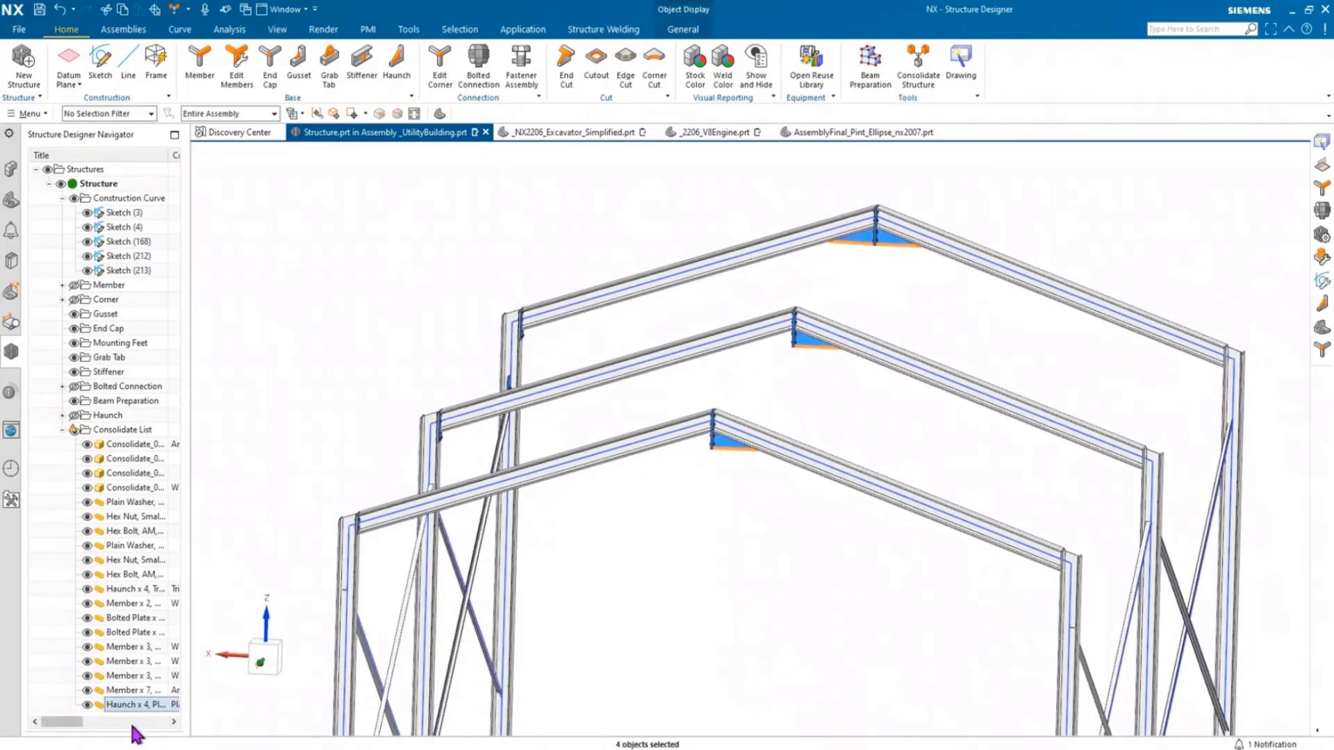
left_click(132, 690)
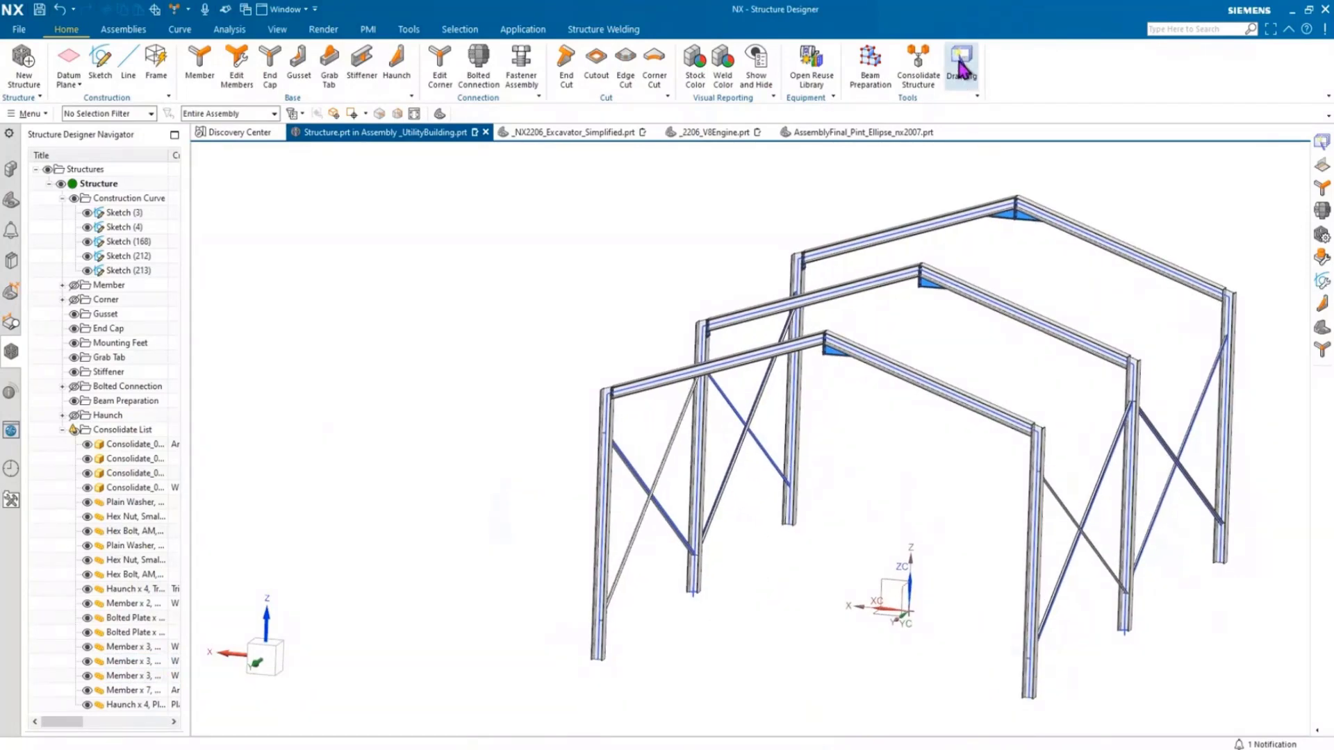
- Enable special component, member and assembly drawing creation for the consolidated assembly
left_click(961, 64)
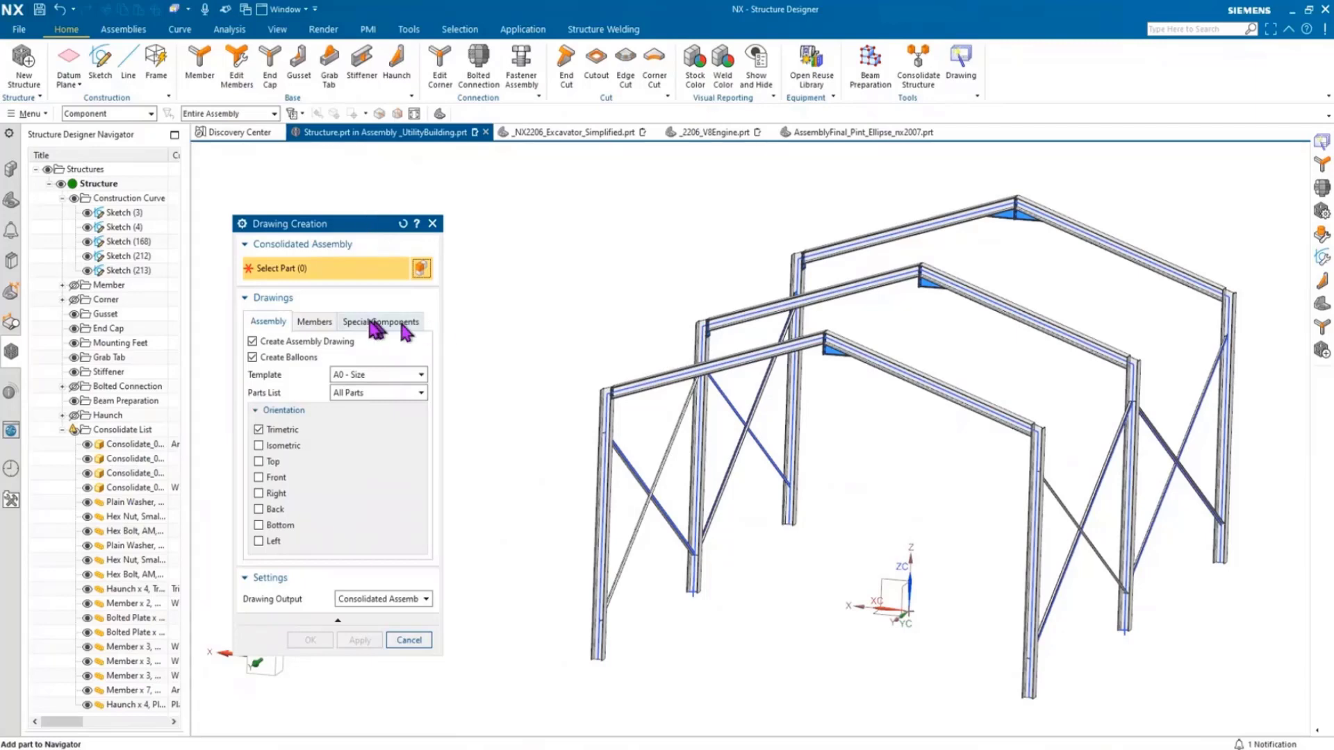
left_click(379, 322)
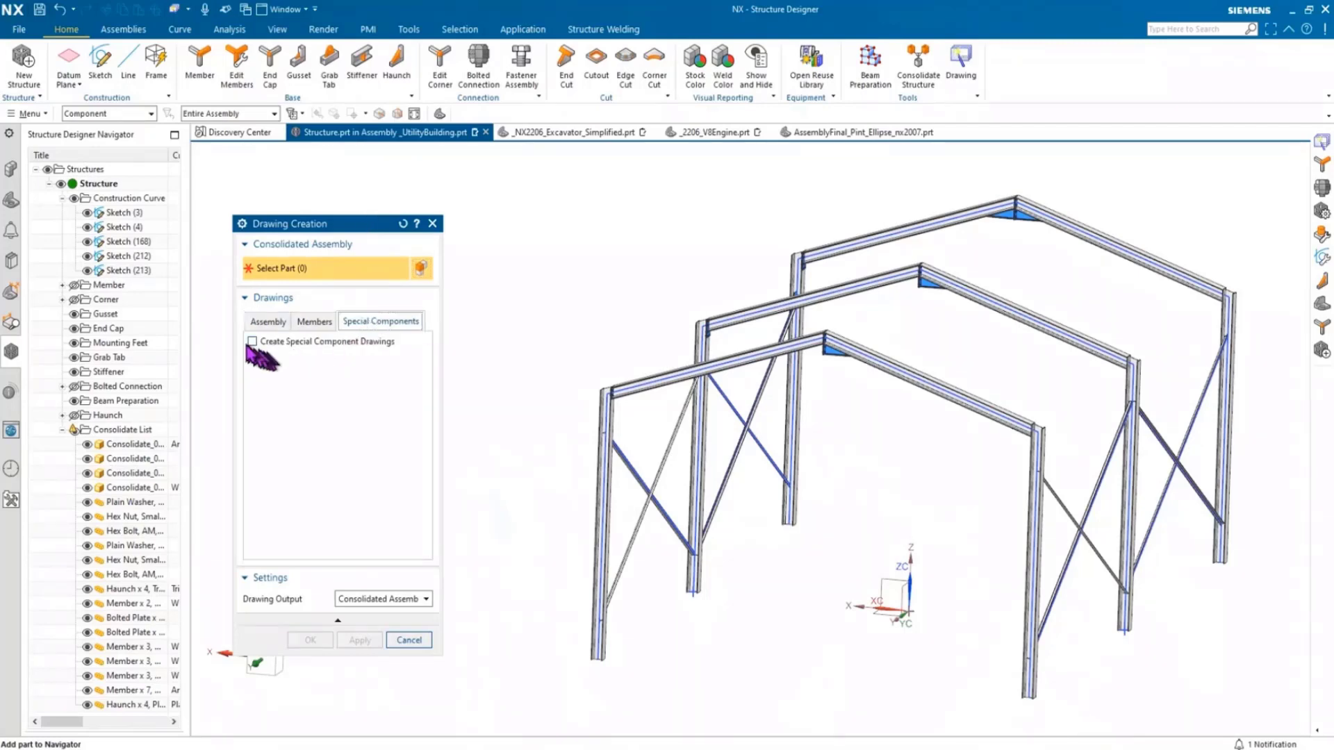
left_click(253, 341)
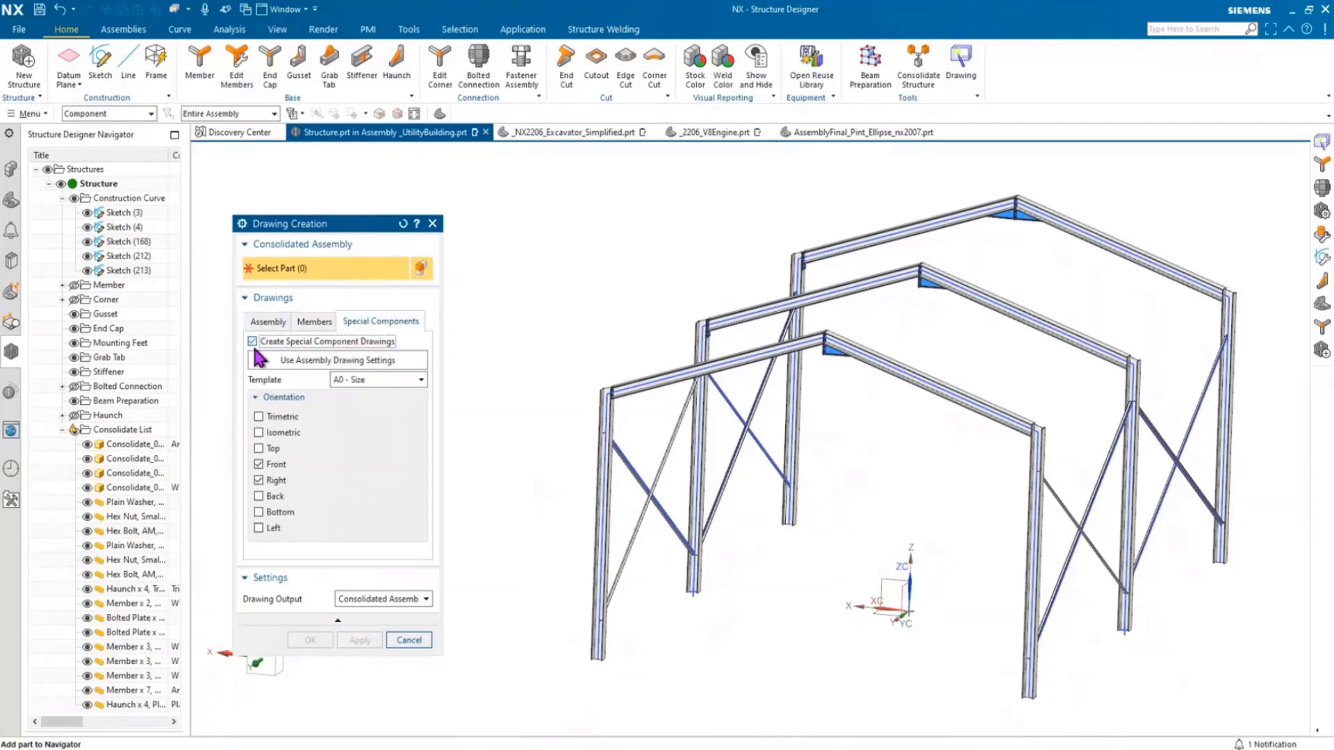
left_click(313, 322)
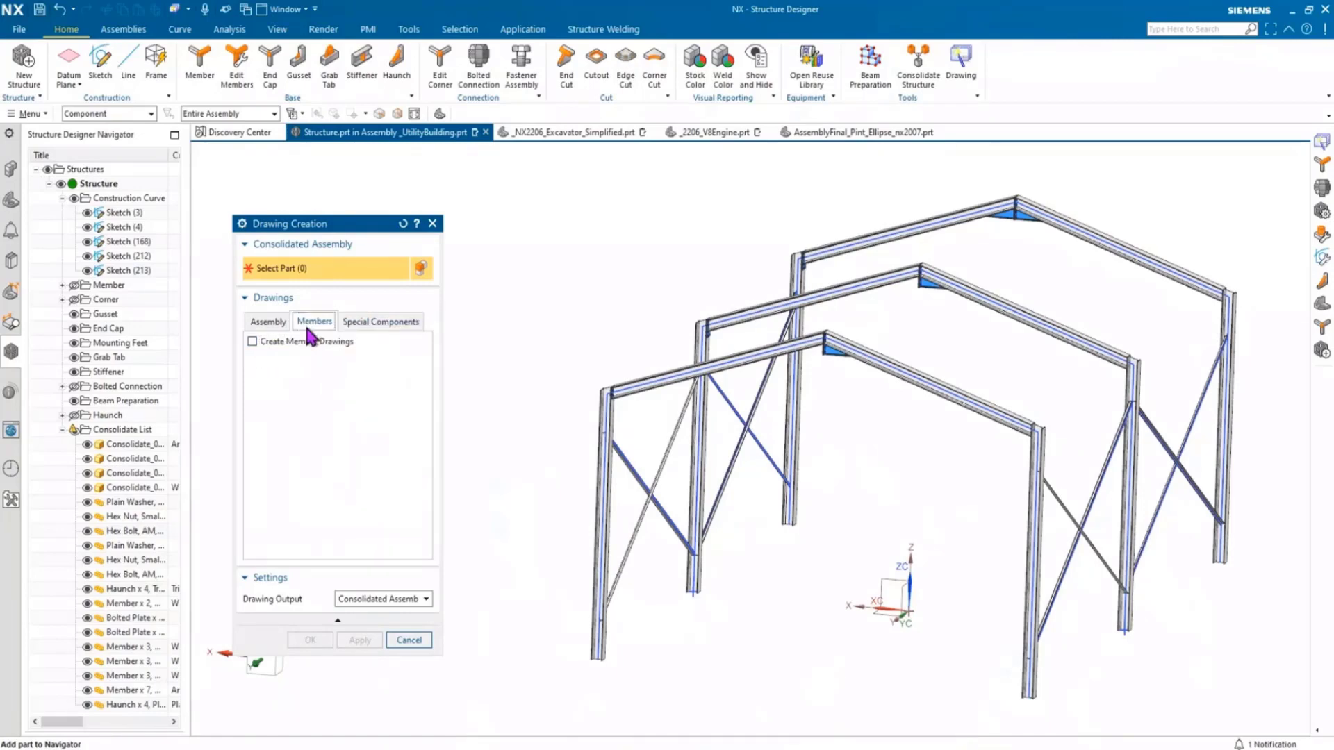
left_click(253, 341)
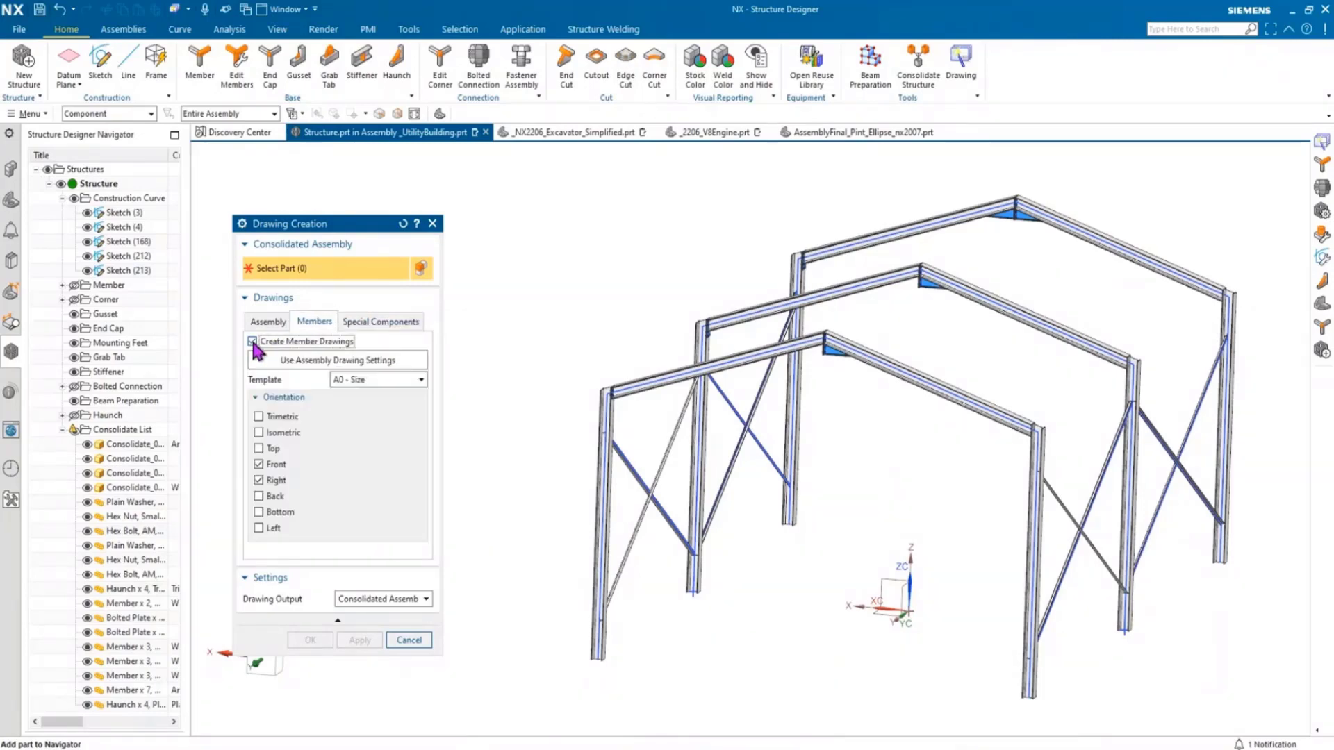
left_click(267, 321)
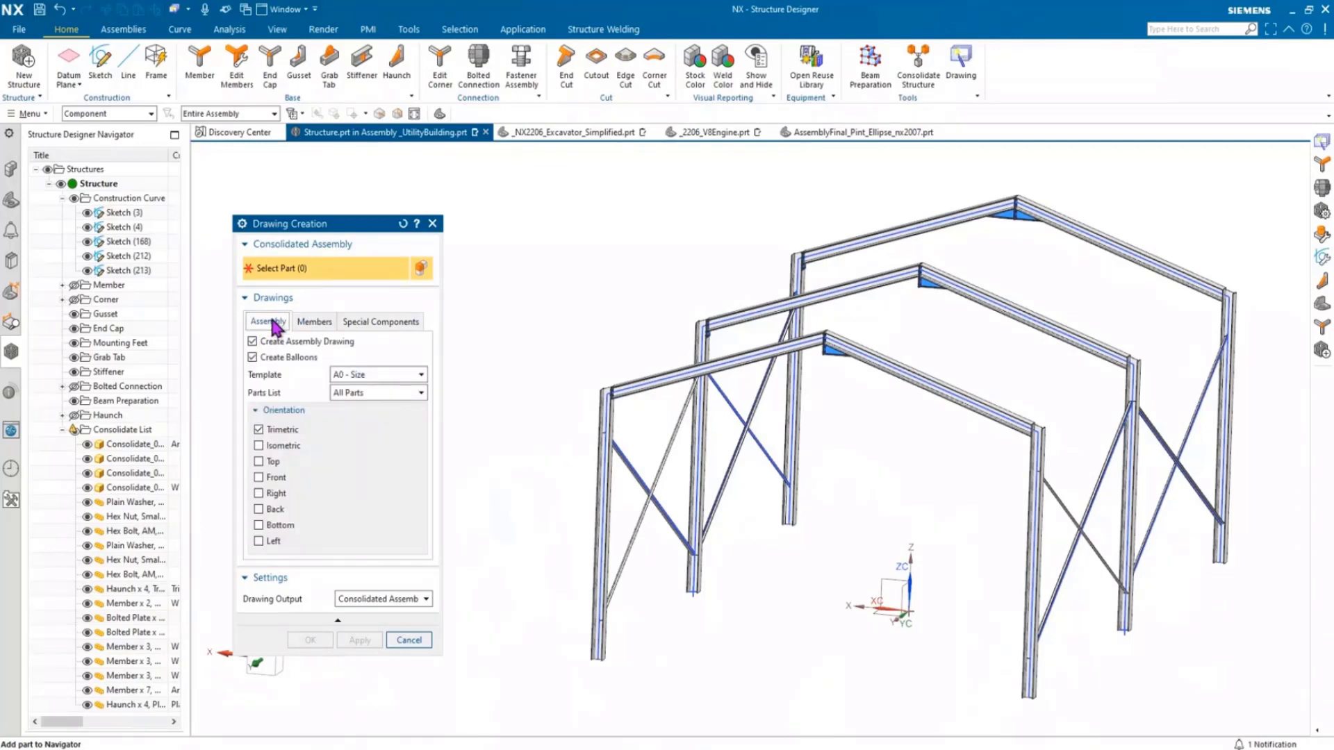
left_click(252, 341)
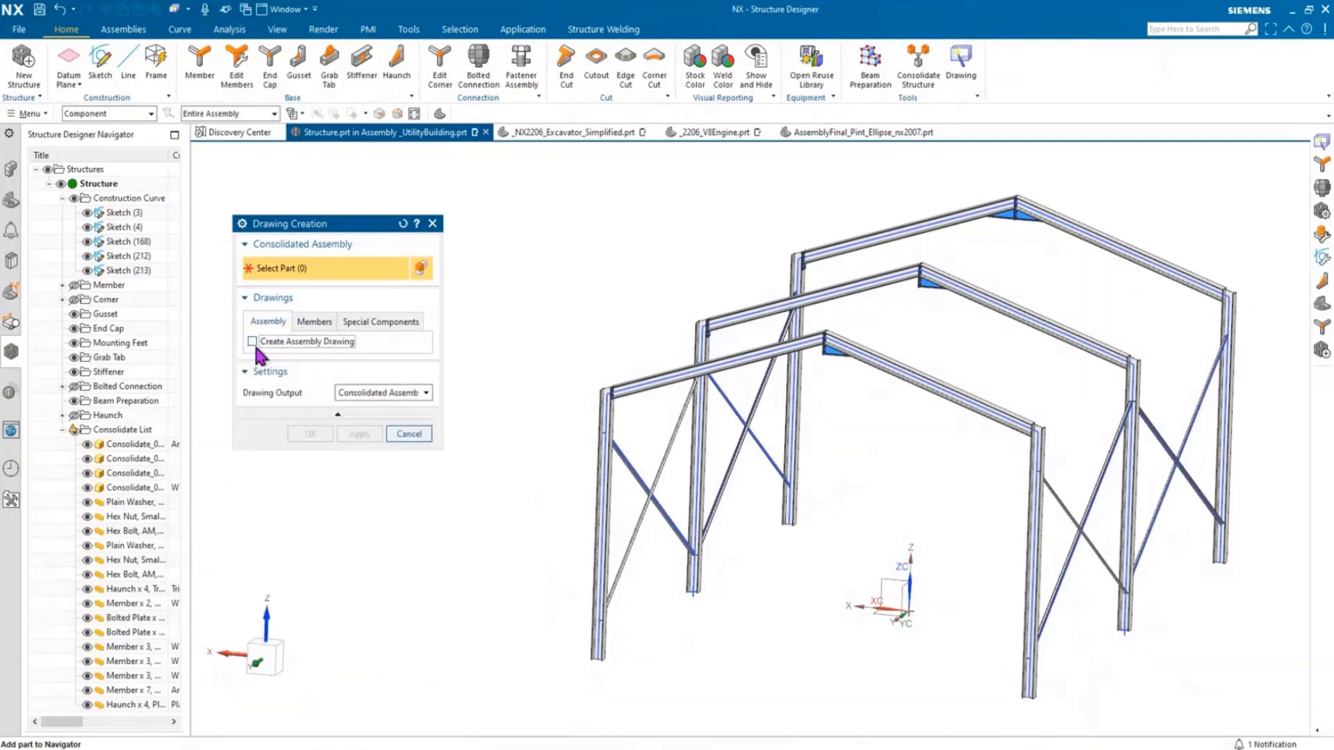
left_click(253, 341)
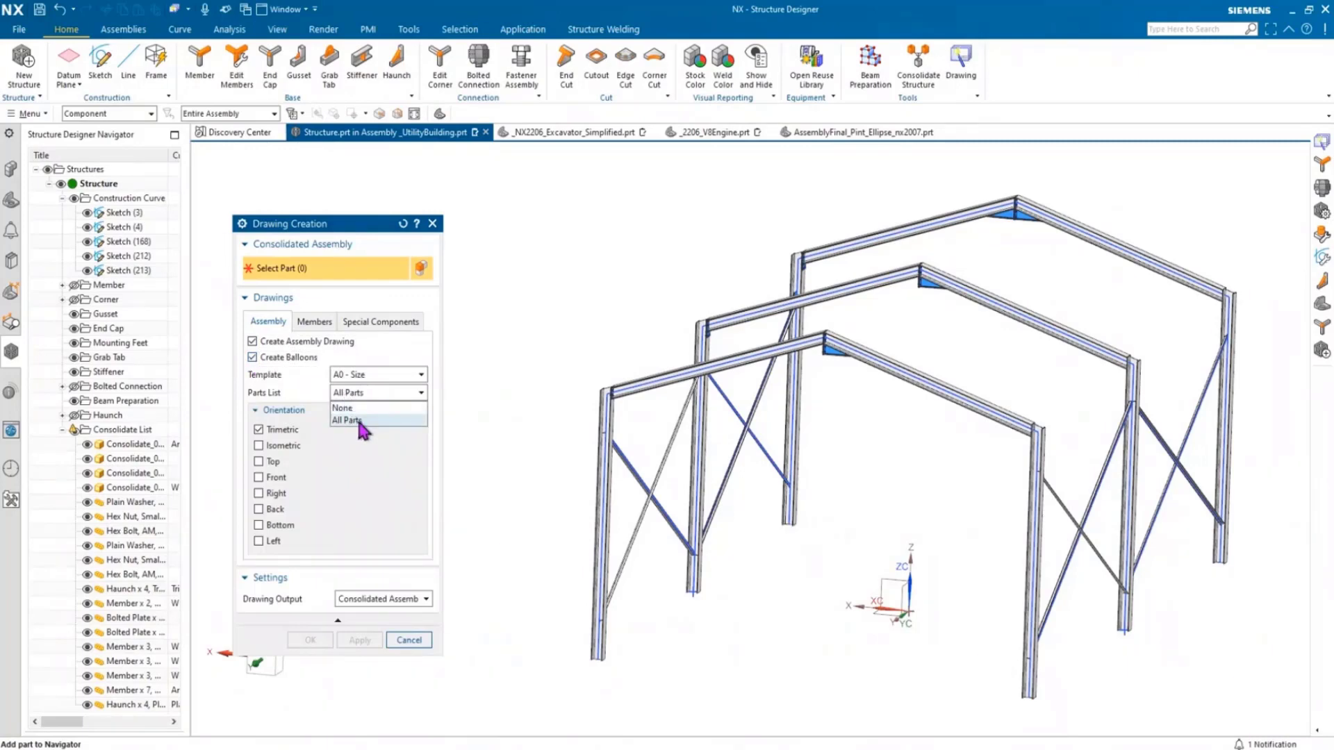
- Include all parts in the parts list and generate the A0 trimetric assembly drawing
left_click(345, 420)
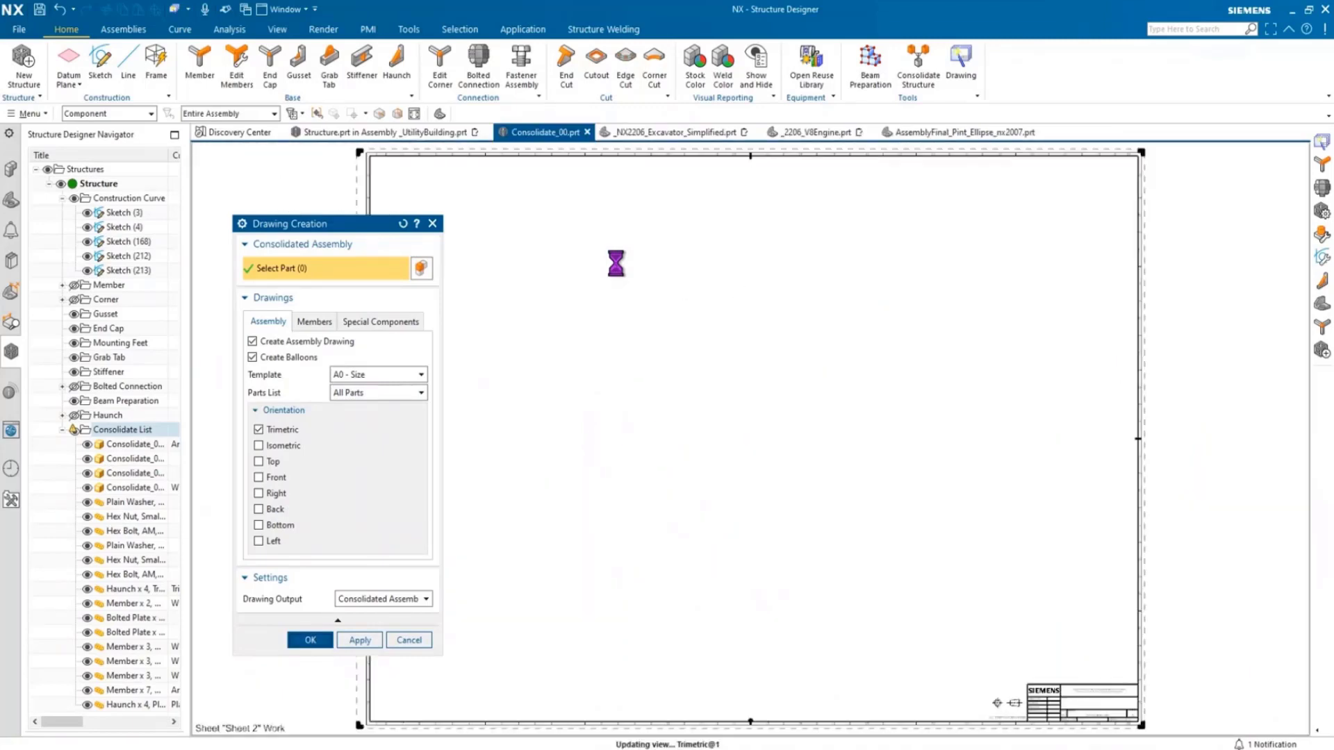
left_click(310, 639)
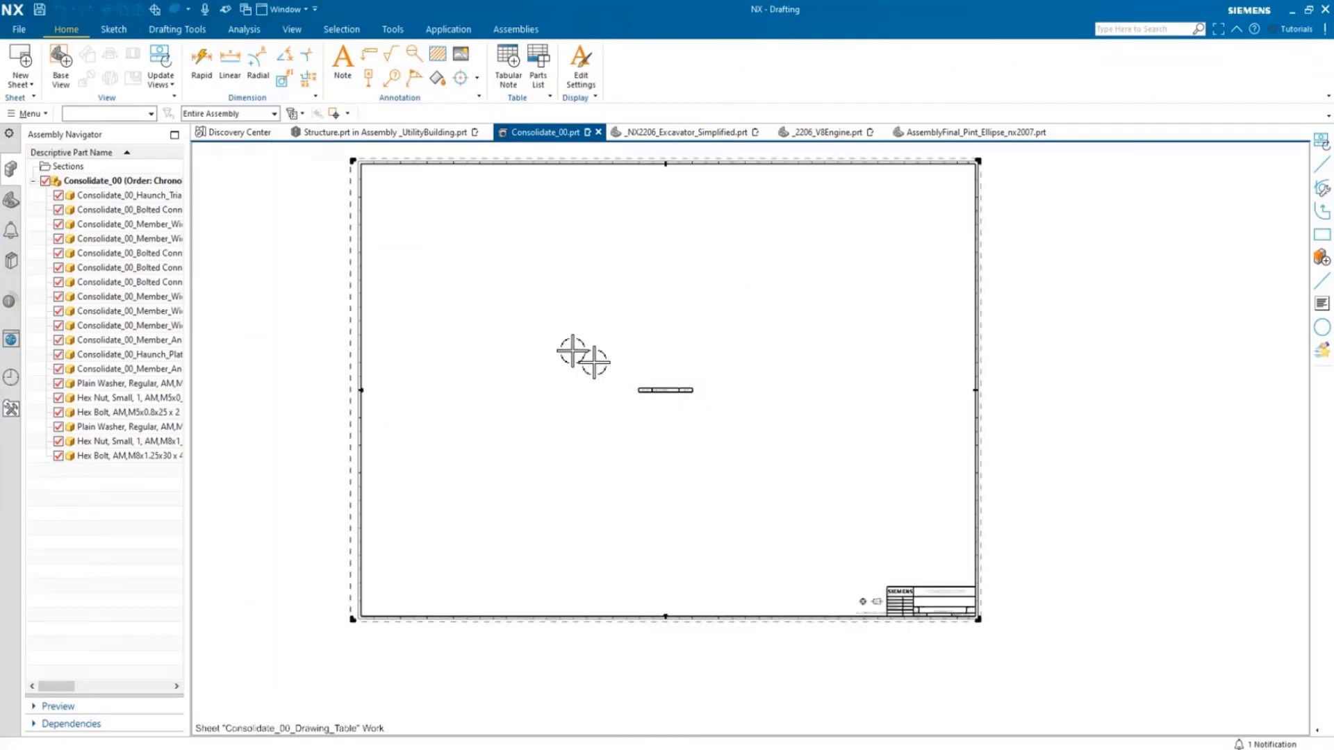
- Display the Consolidate_00 drawing sheet with the trimetric view of the three-frame building
left_click(11, 202)
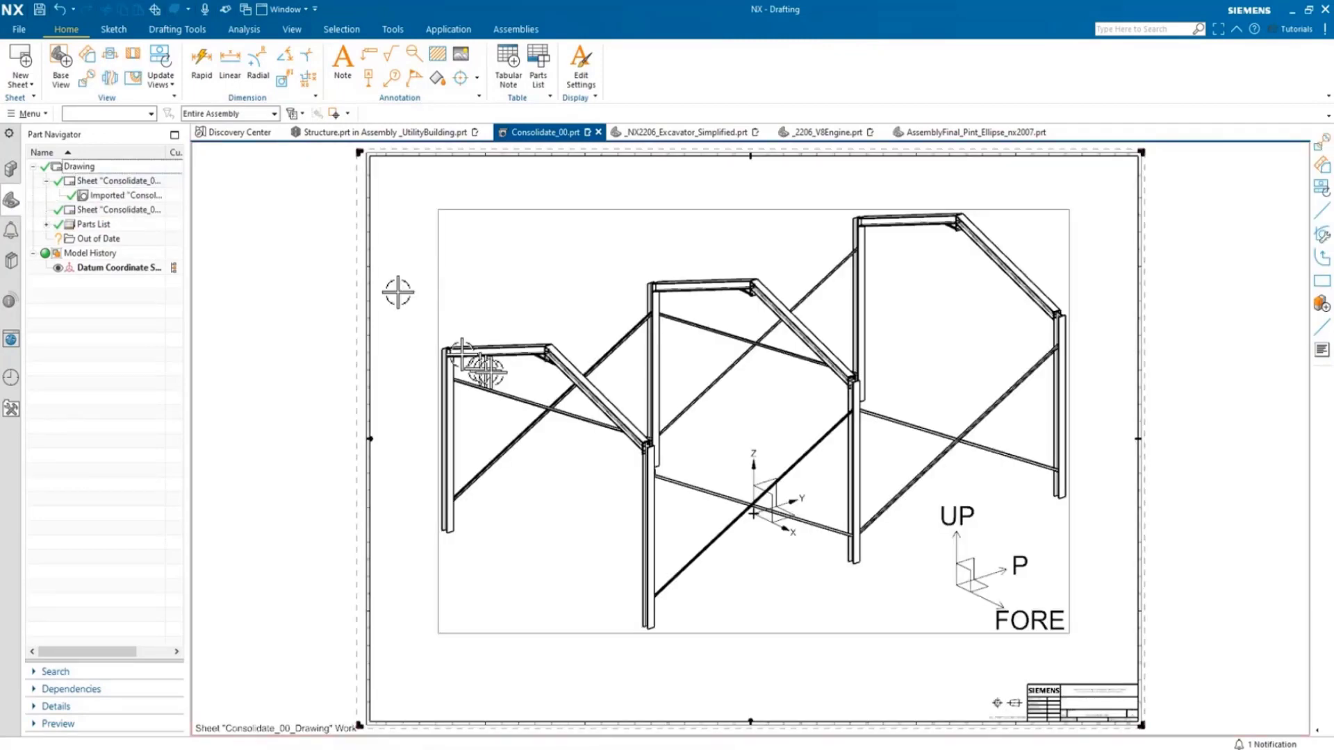
mouse_move(340, 337)
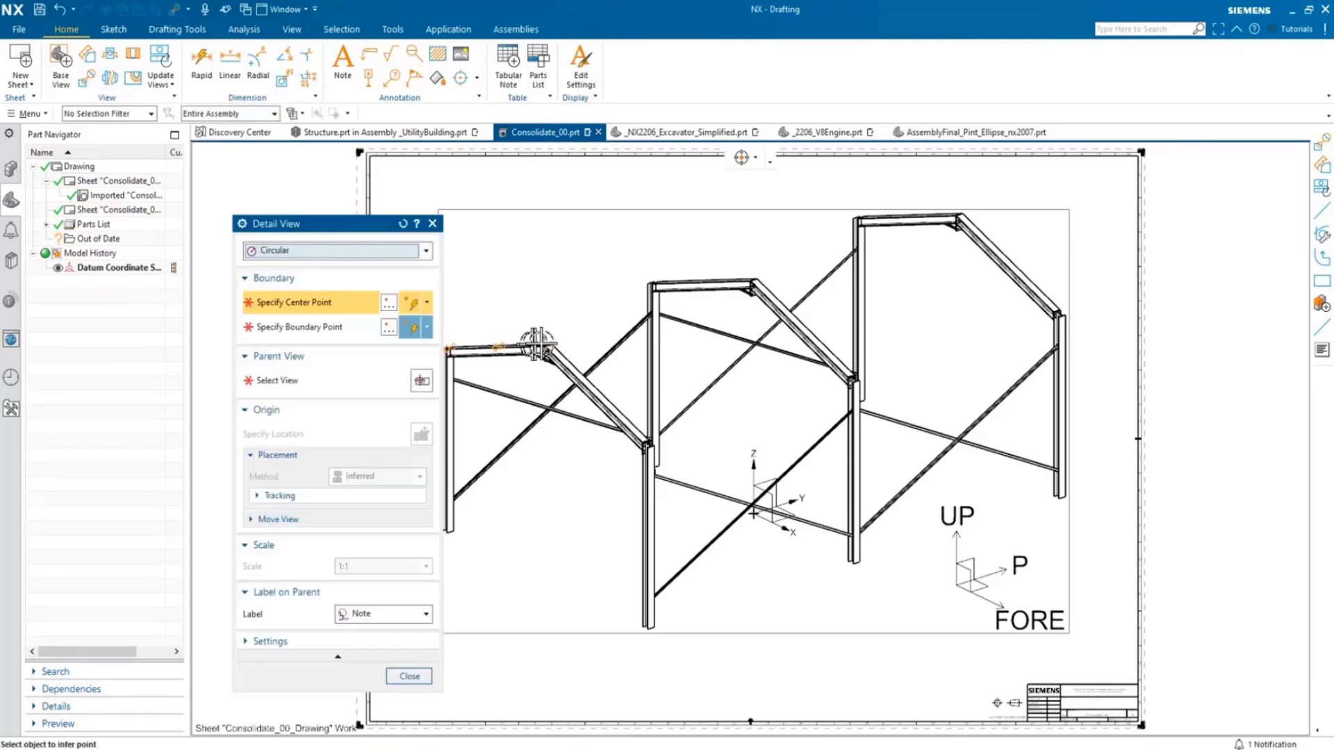
- Create a circular 1:10 detail view centred on the left eave rafter-to-column joint
left_click(535, 349)
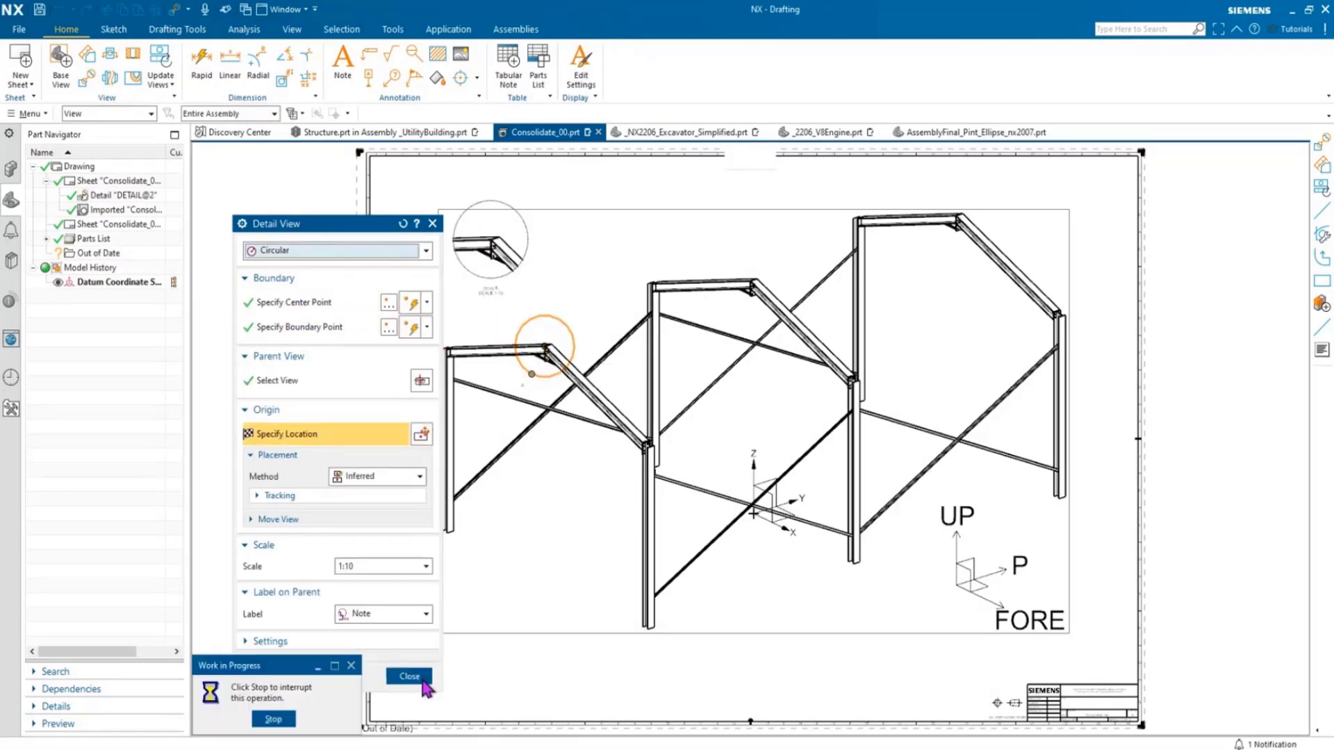
left_click(408, 676)
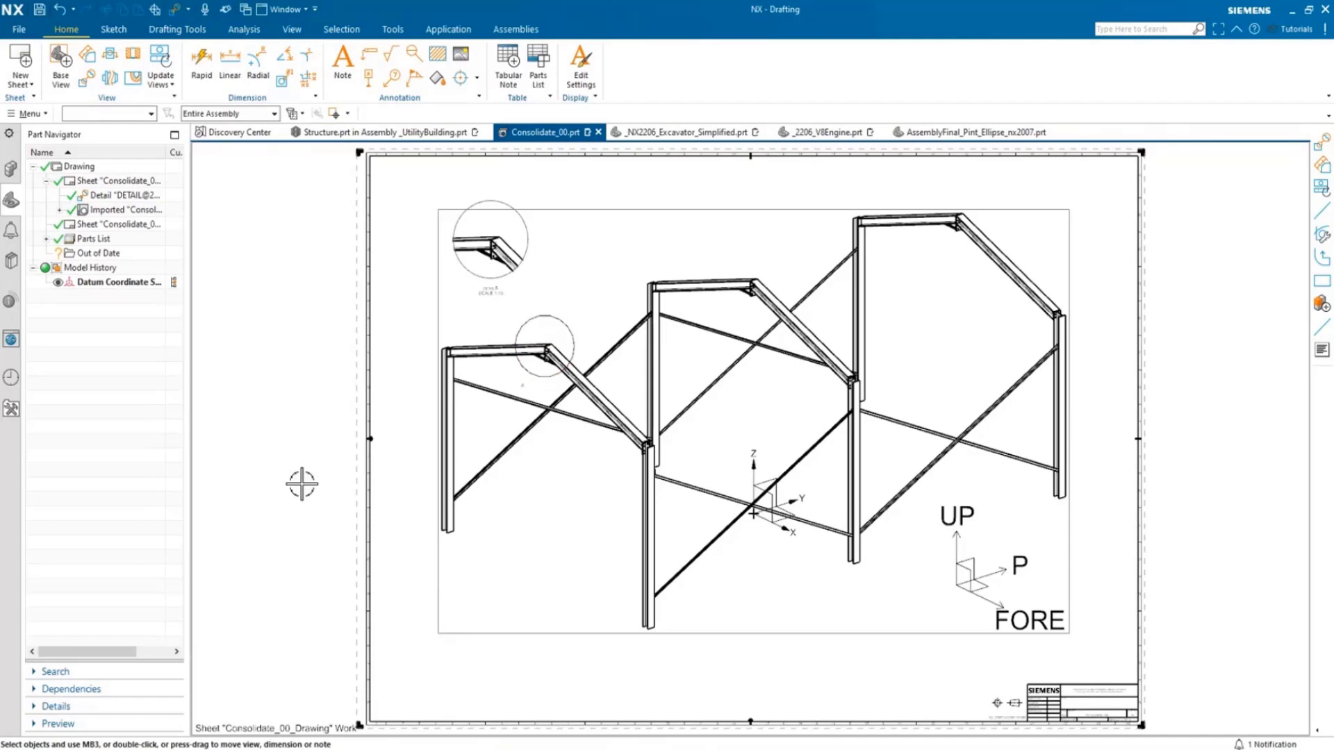